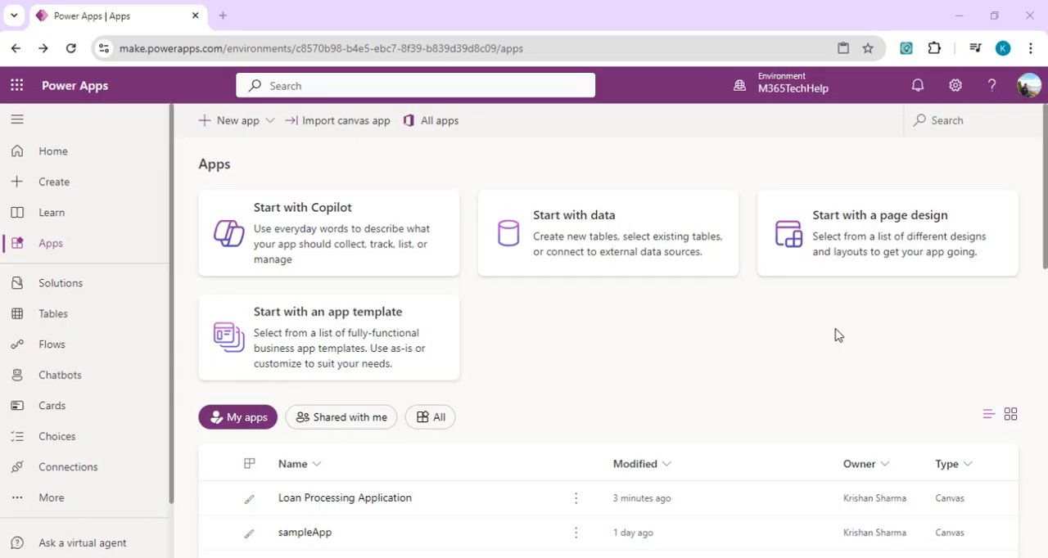
mouse_move(581, 352)
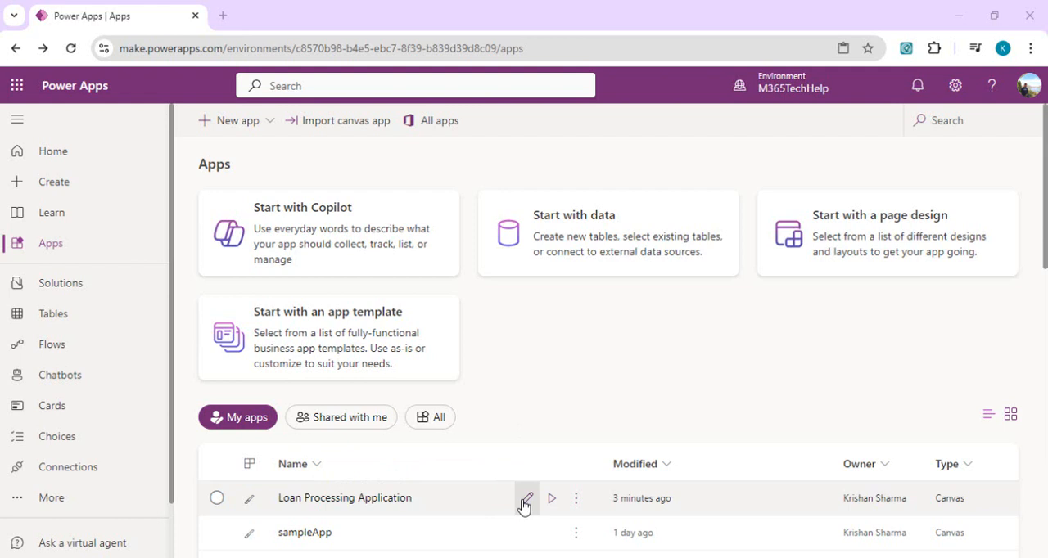
- Open the Loan Processing Application for editing in Power Apps Studio
left_click(528, 497)
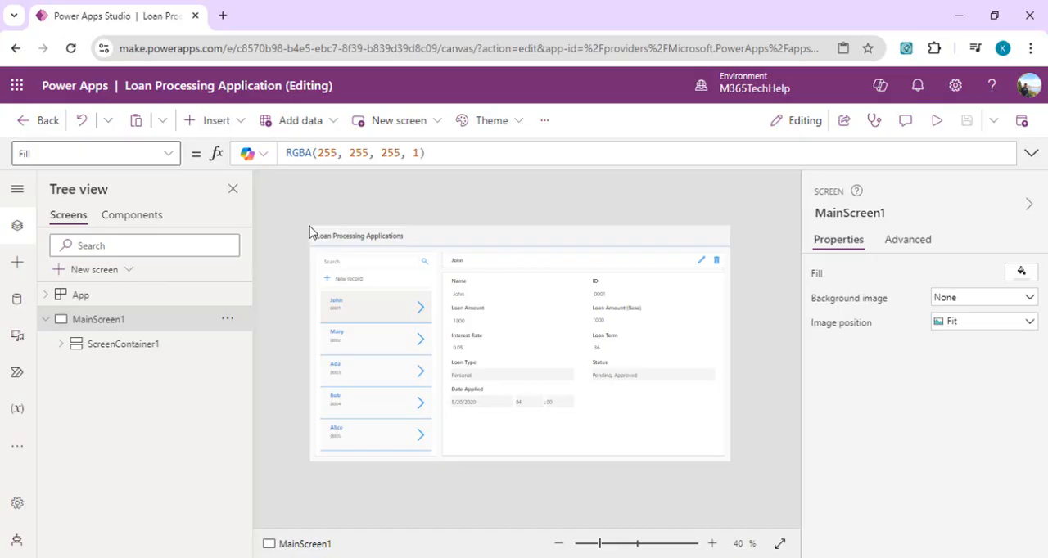
mouse_move(243, 419)
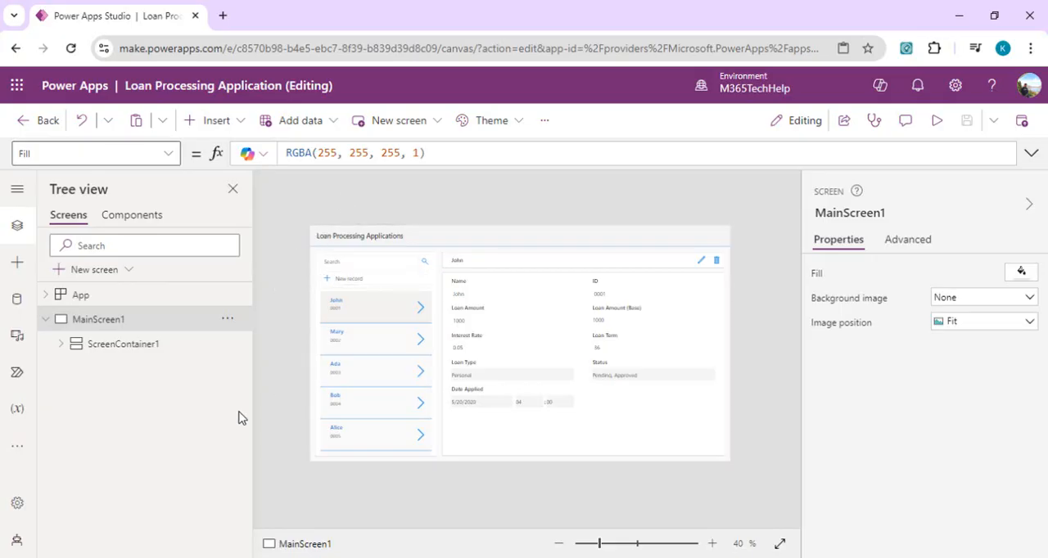
mouse_move(228, 319)
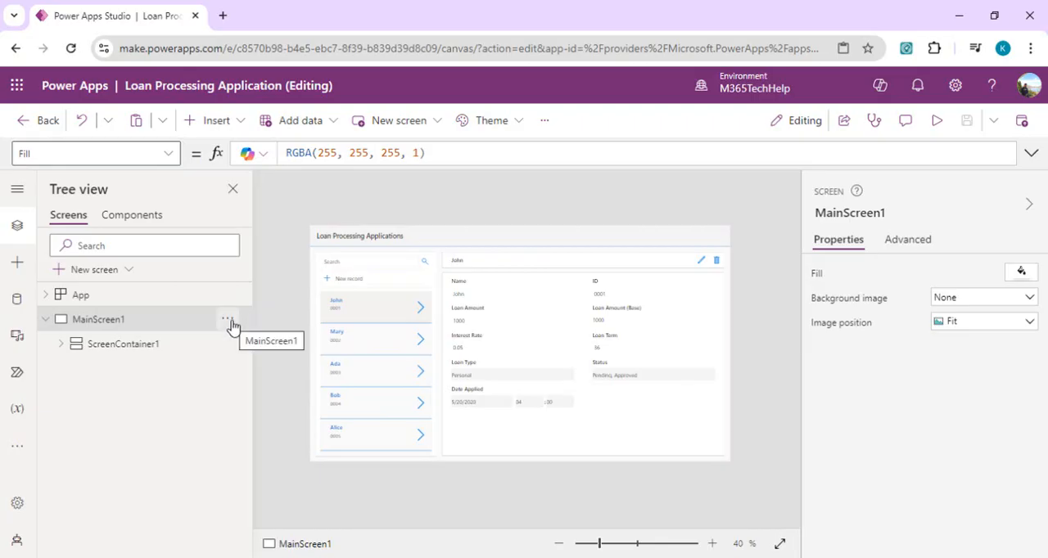
- Show MainScreen1's code preview (View code) and start reading its YAML
left_click(227, 319)
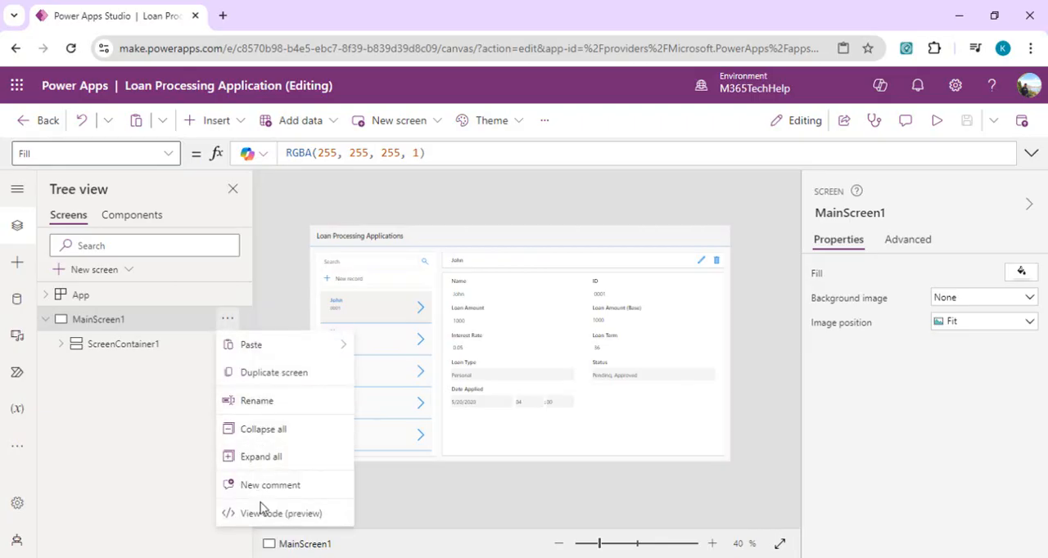
mouse_move(281, 515)
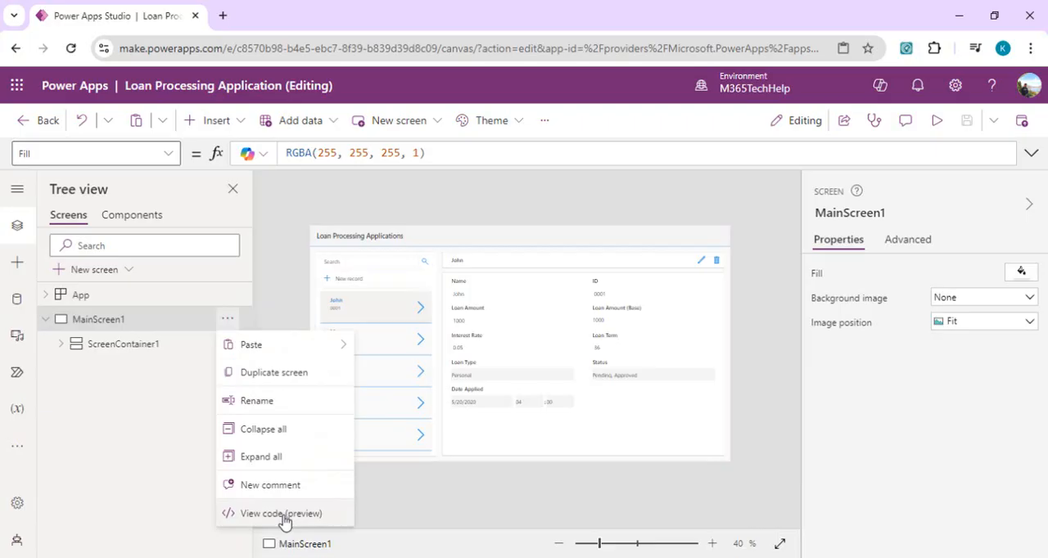
left_click(281, 514)
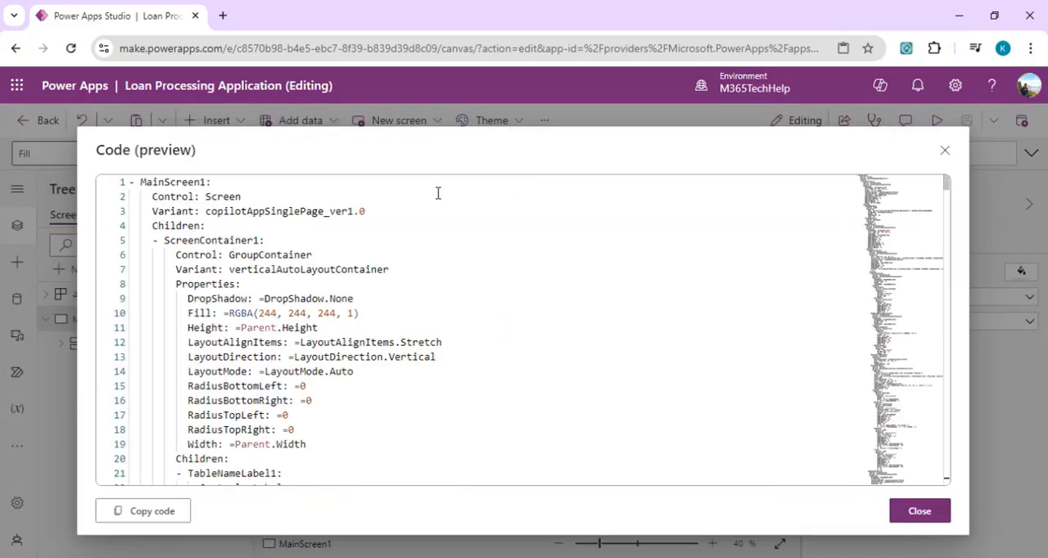
left_click(211, 182)
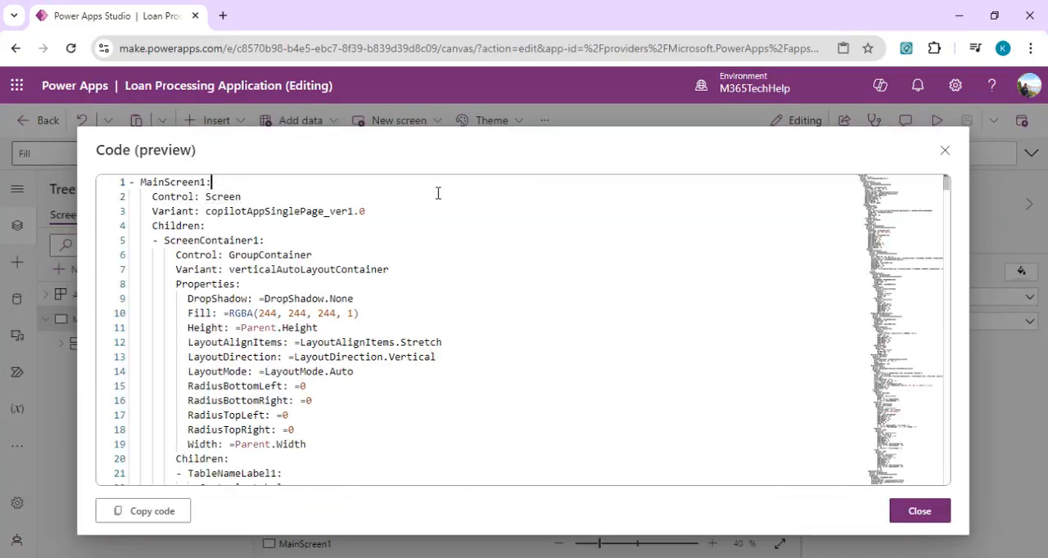
scroll("down", 3)
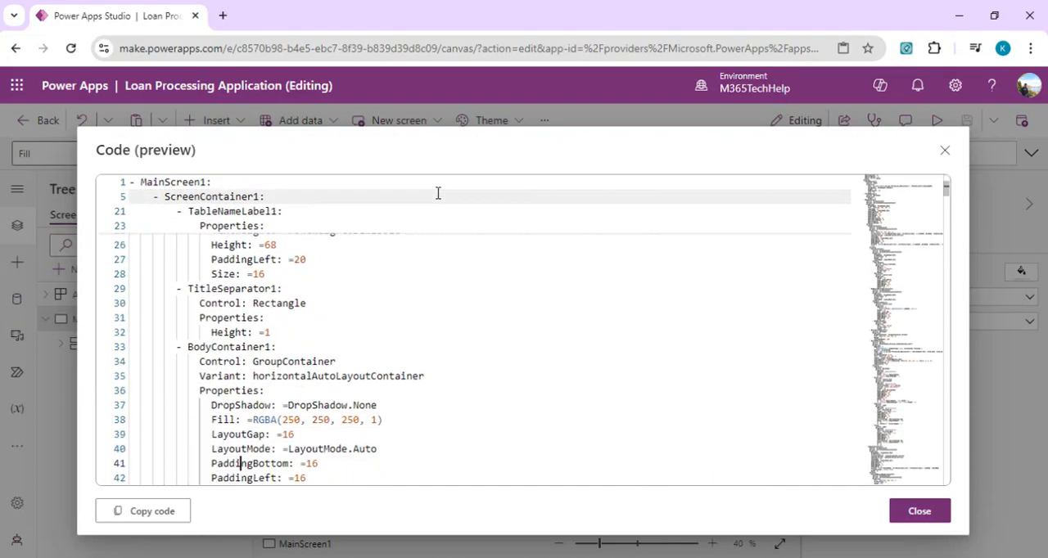
scroll("down", 3)
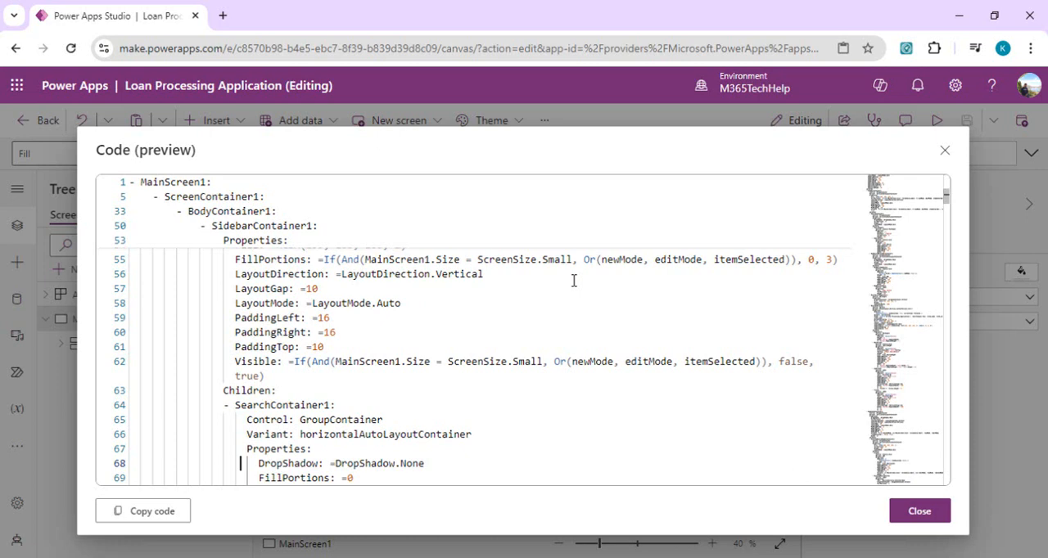
mouse_move(423, 289)
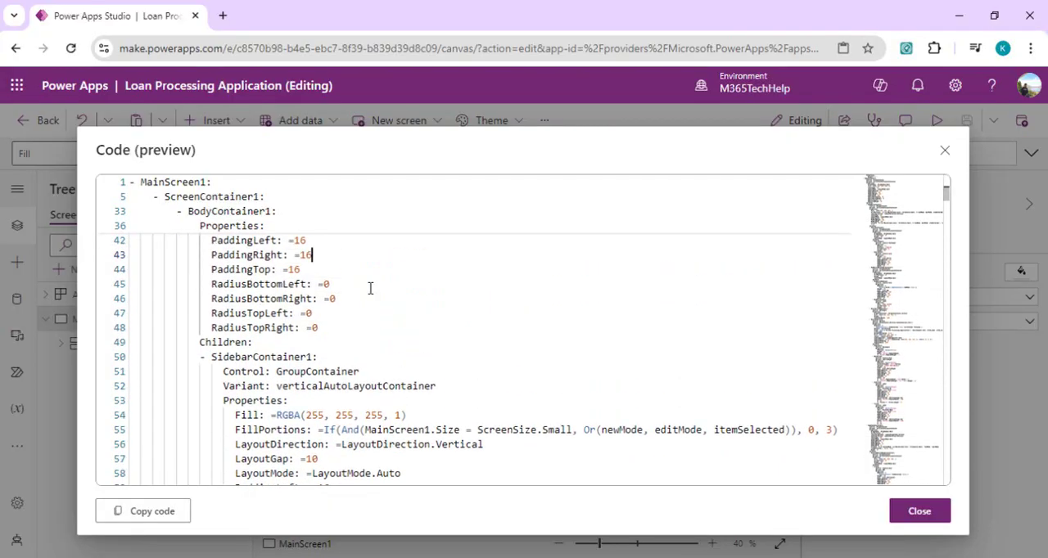
scroll("up", 3)
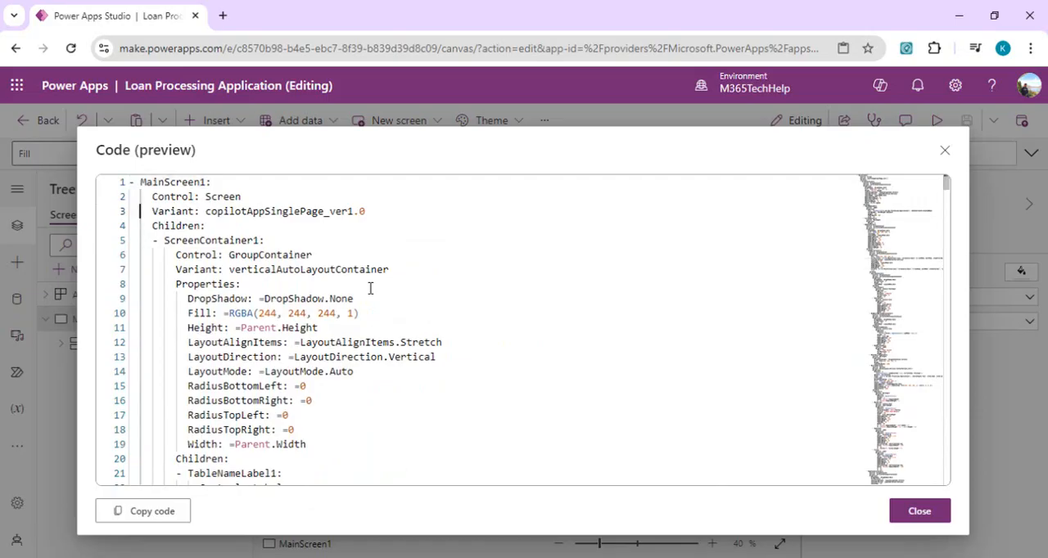
- Browse further down the YAML containers and gallery, then bring up a find box in the code
scroll("down", 3)
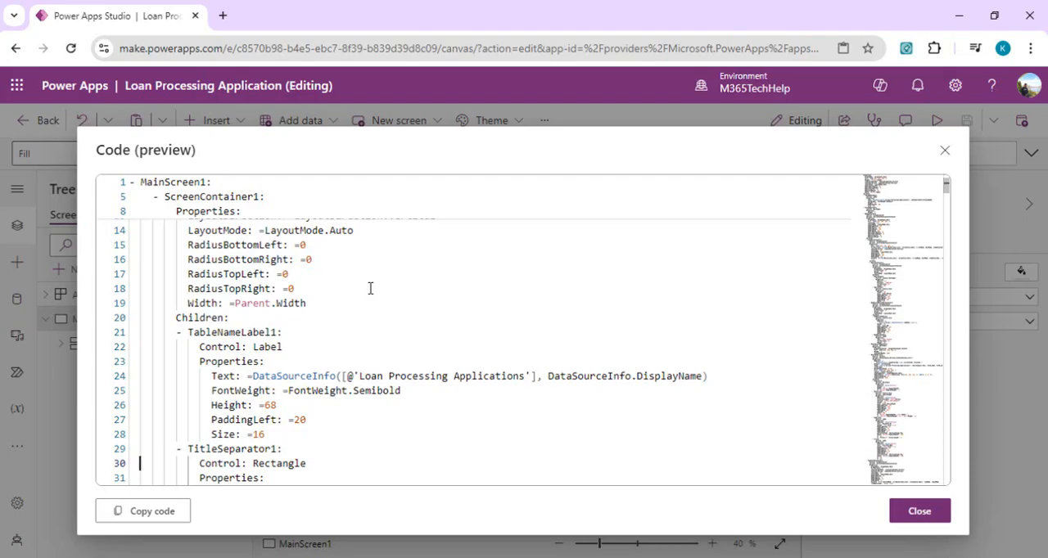
scroll("down", 3)
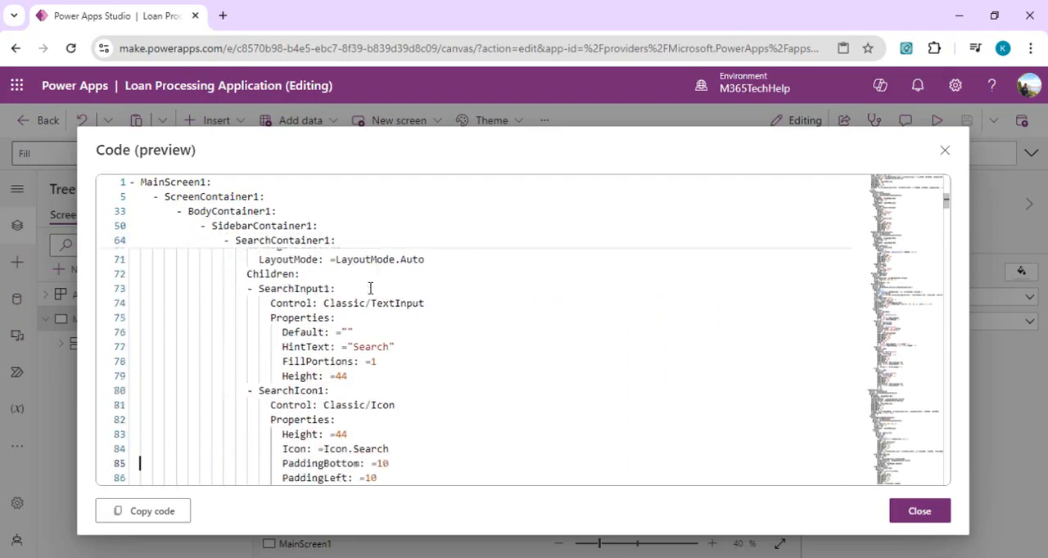
scroll("down", 3)
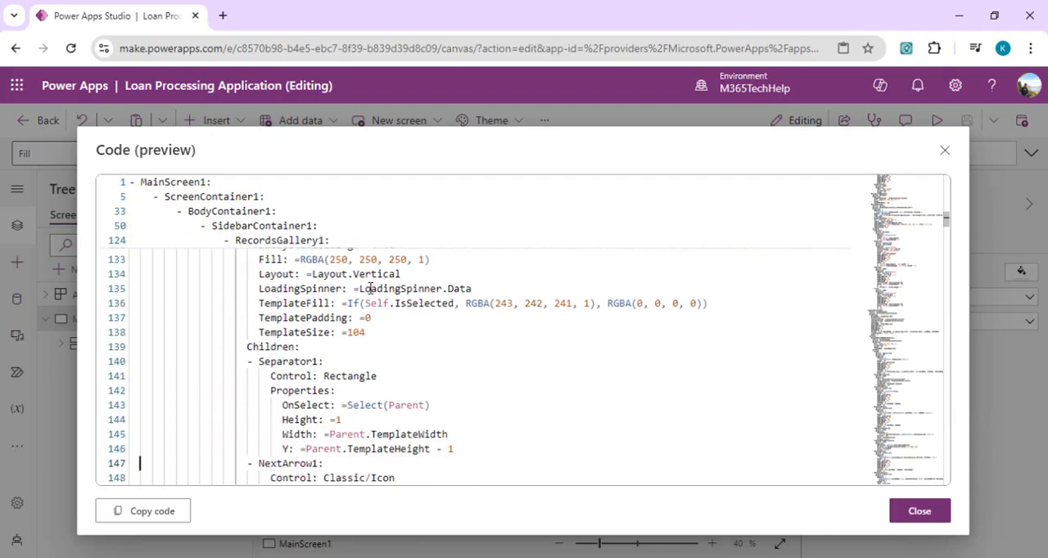
scroll("down", 3)
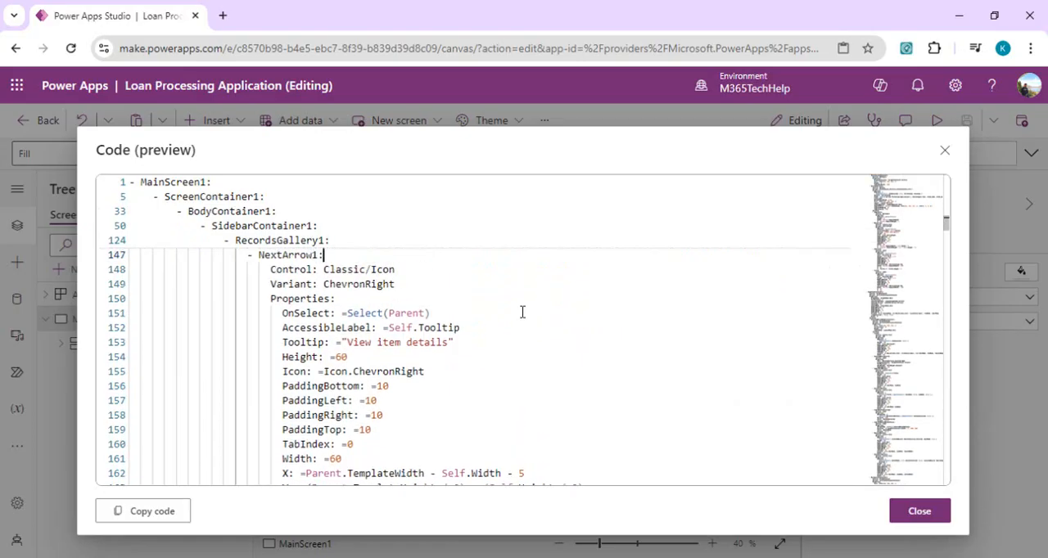
key("Ctrl+f")
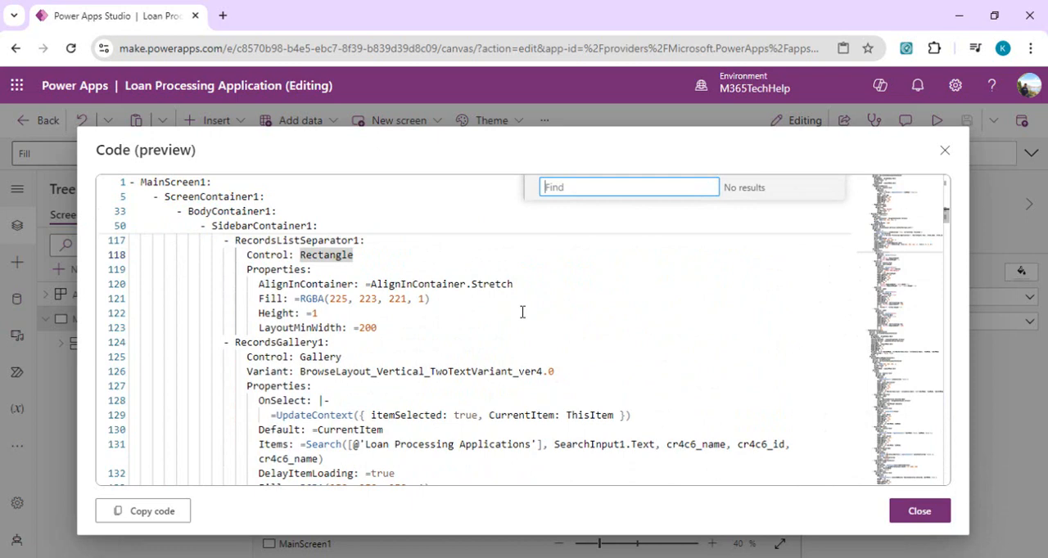
left_click(629, 187)
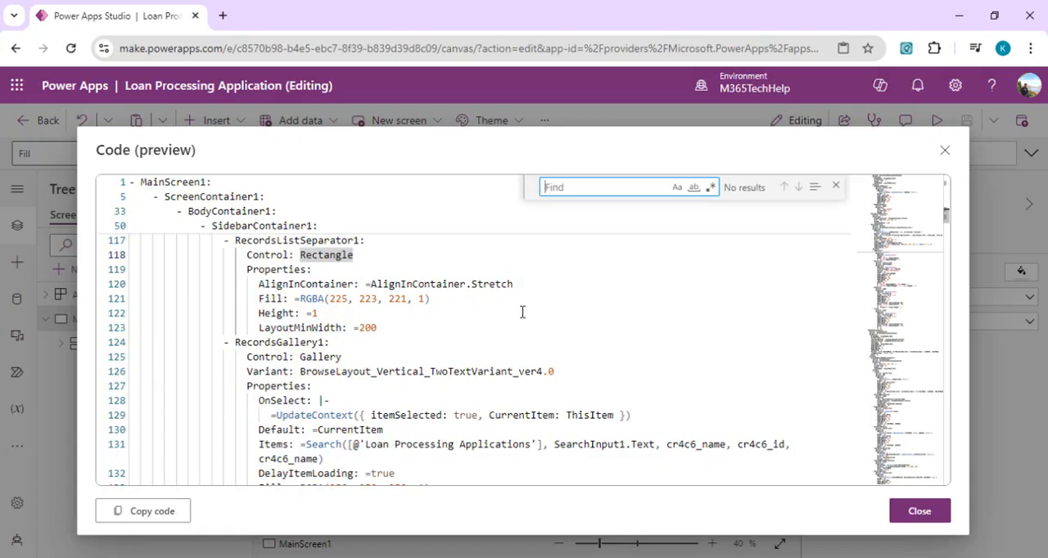
mouse_move(919, 511)
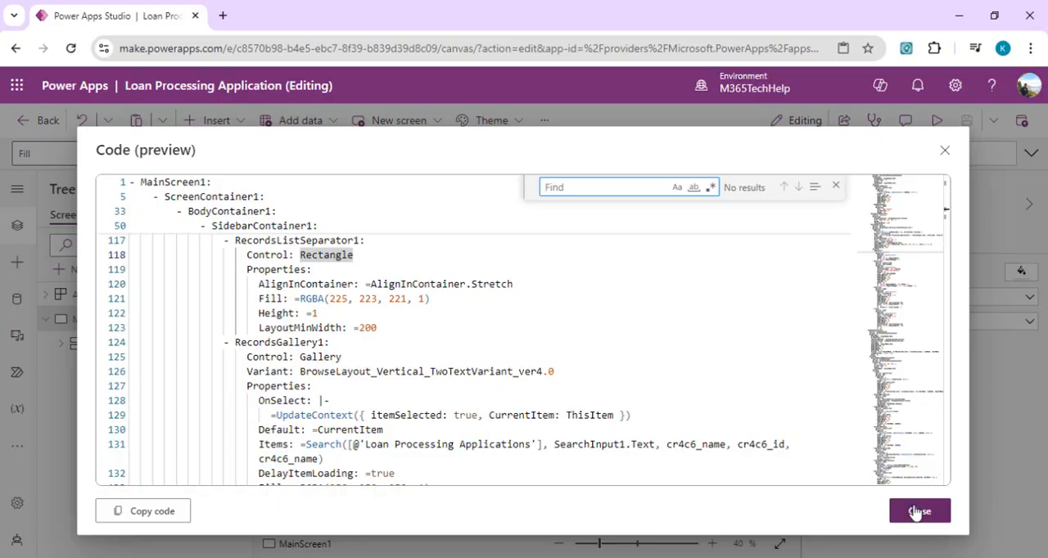
- Expand ScreenContainer1, BodyContainer1 and SidebarContainer1 in the tree and select RecordsGallery1
left_click(919, 511)
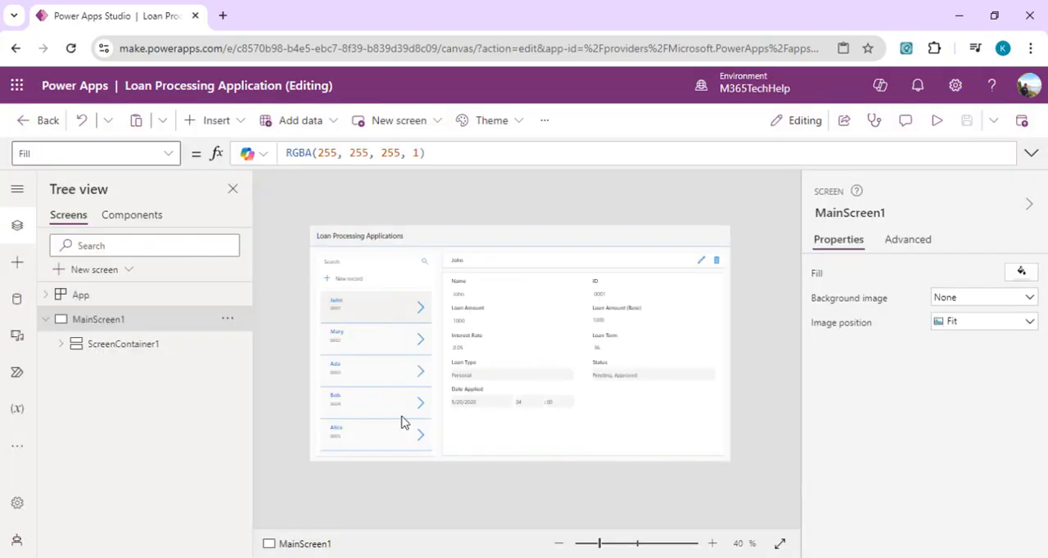
left_click(60, 344)
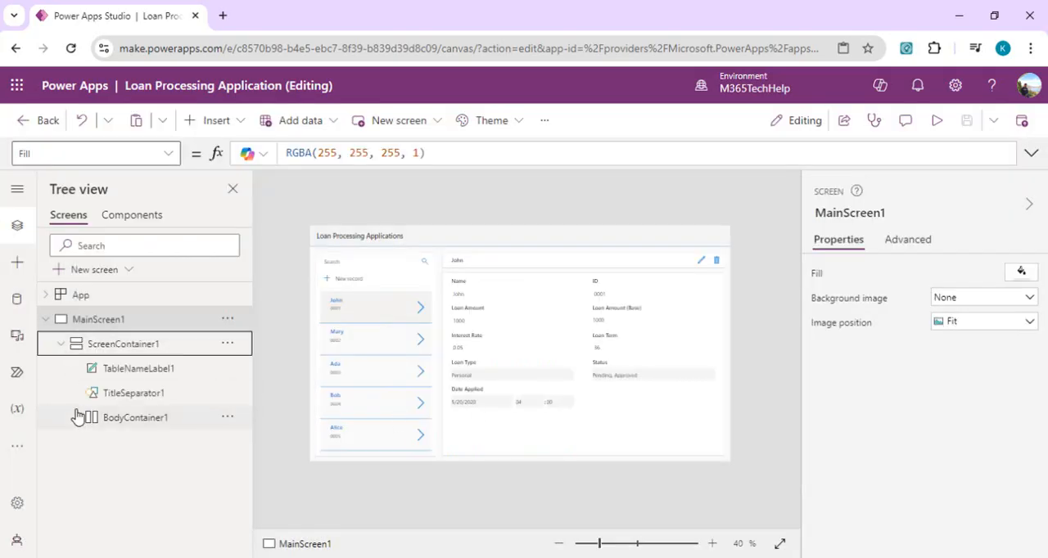
left_click(75, 417)
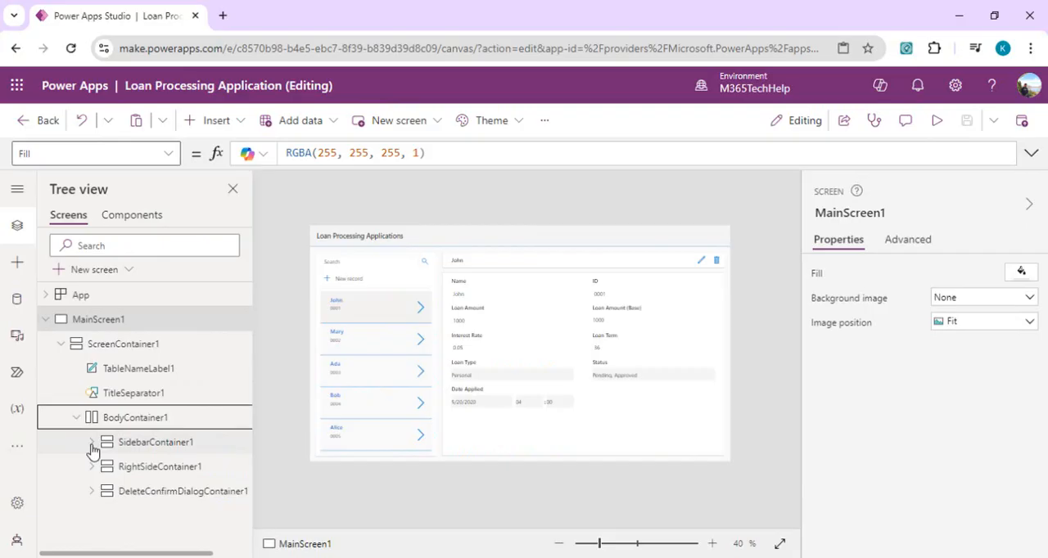
left_click(91, 442)
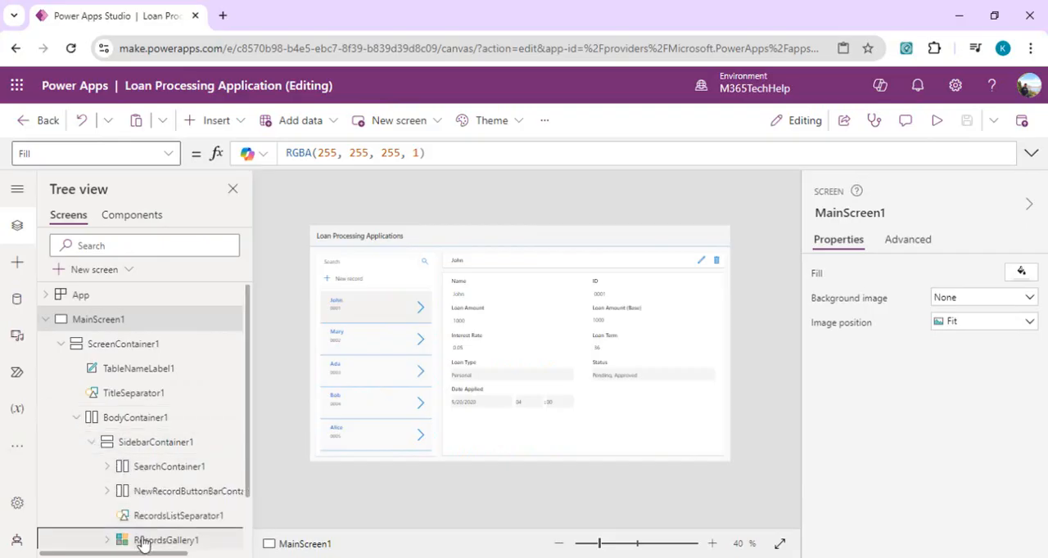
left_click(165, 540)
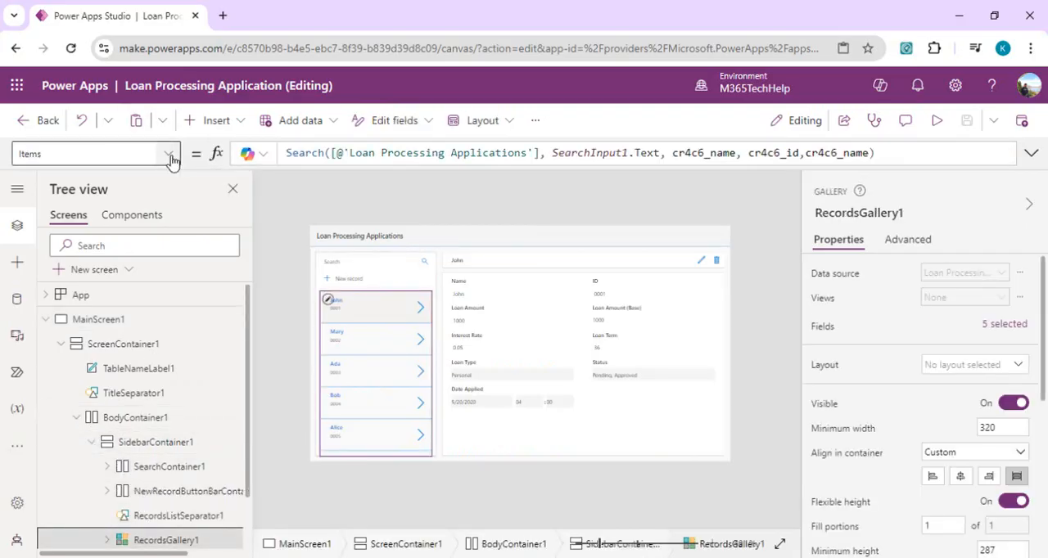
- Review RecordsGallery1's Items formula and full advanced property list, then select MainScreen1
left_click(169, 152)
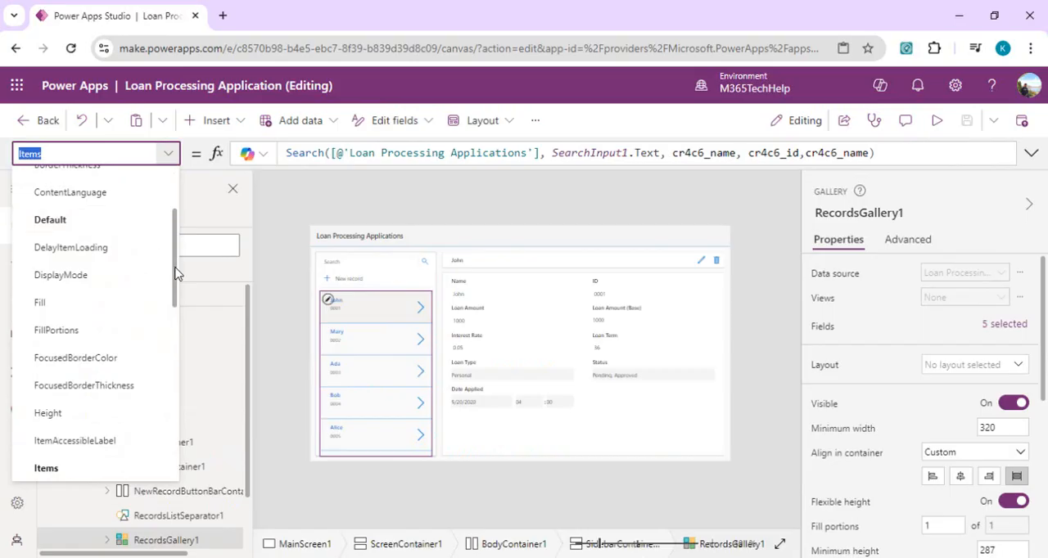
scroll("up", 3)
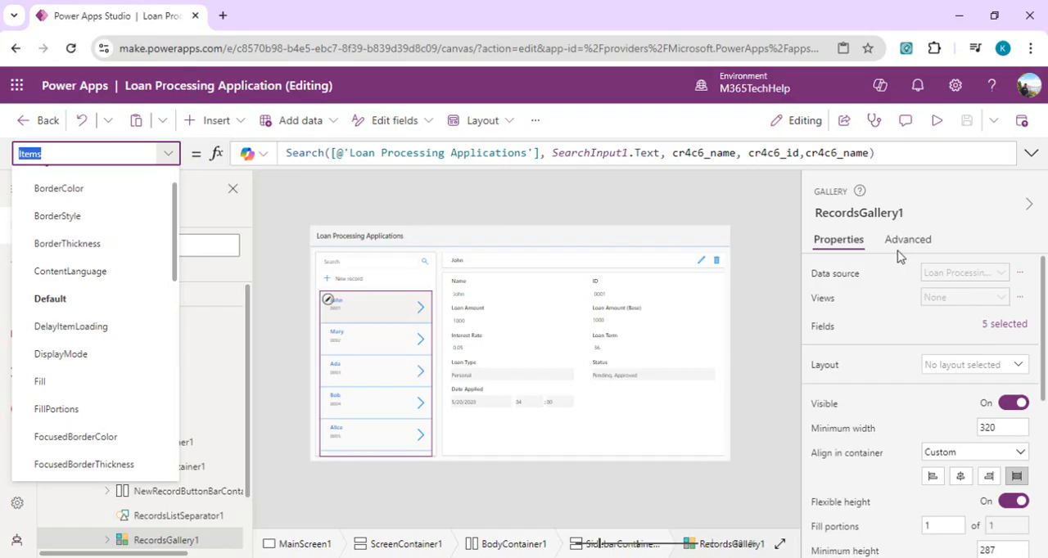
left_click(907, 239)
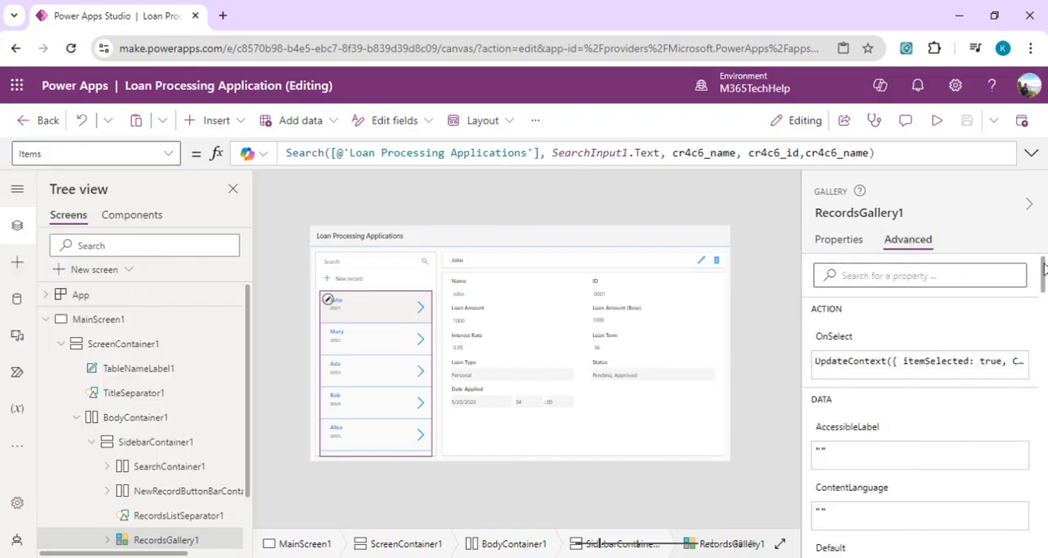
scroll("down", 3)
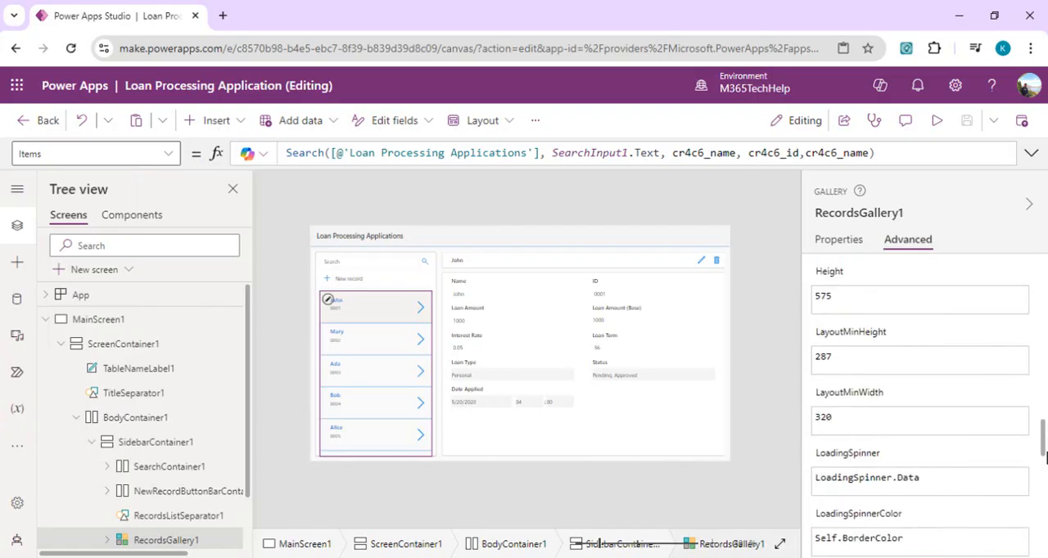
scroll("down", 3)
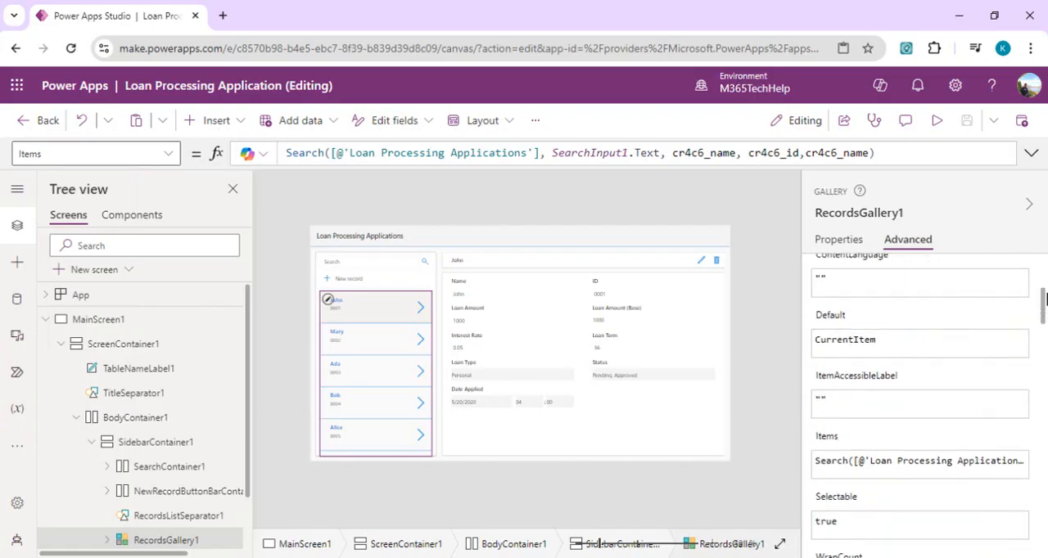
scroll("up", 3)
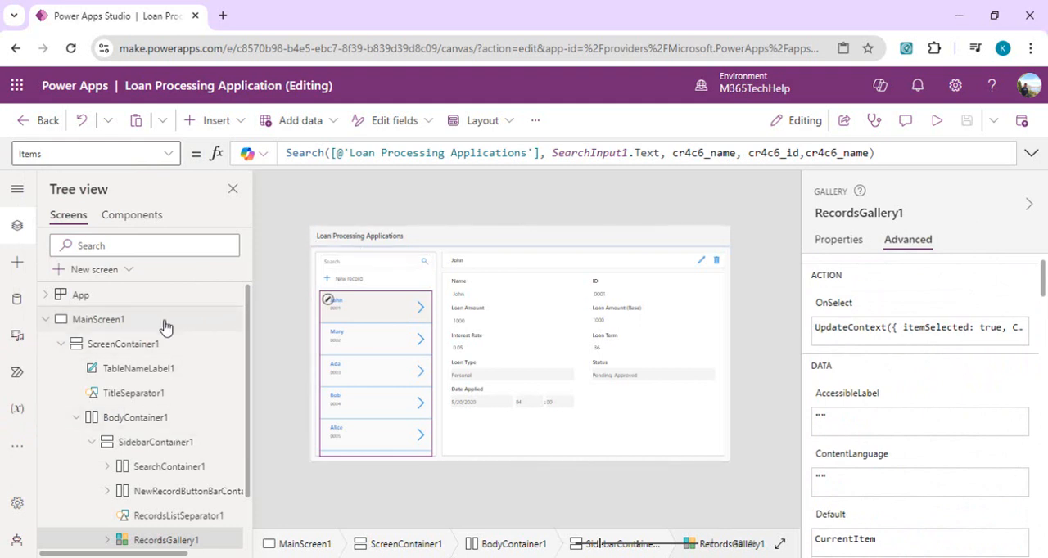
left_click(98, 319)
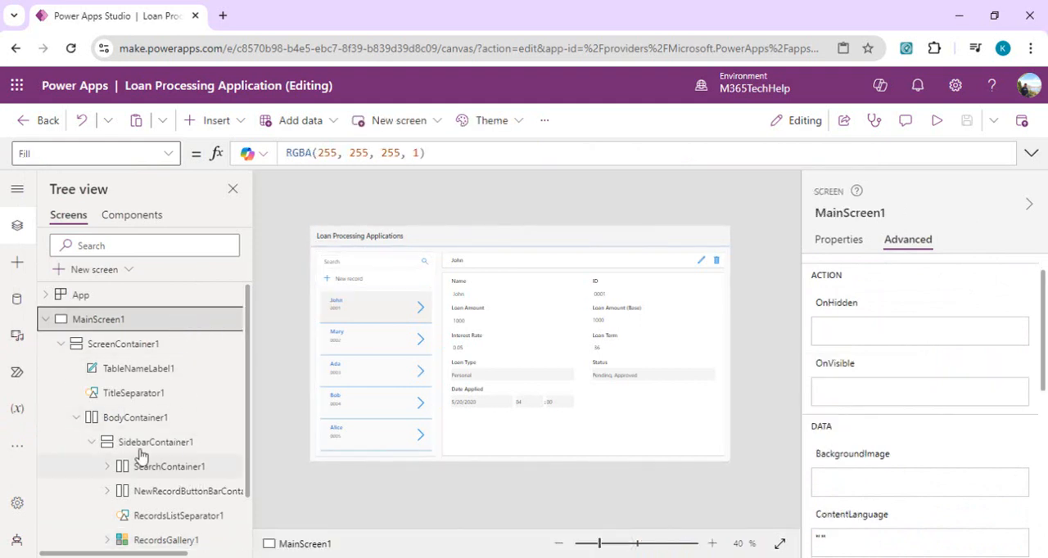
left_click(123, 344)
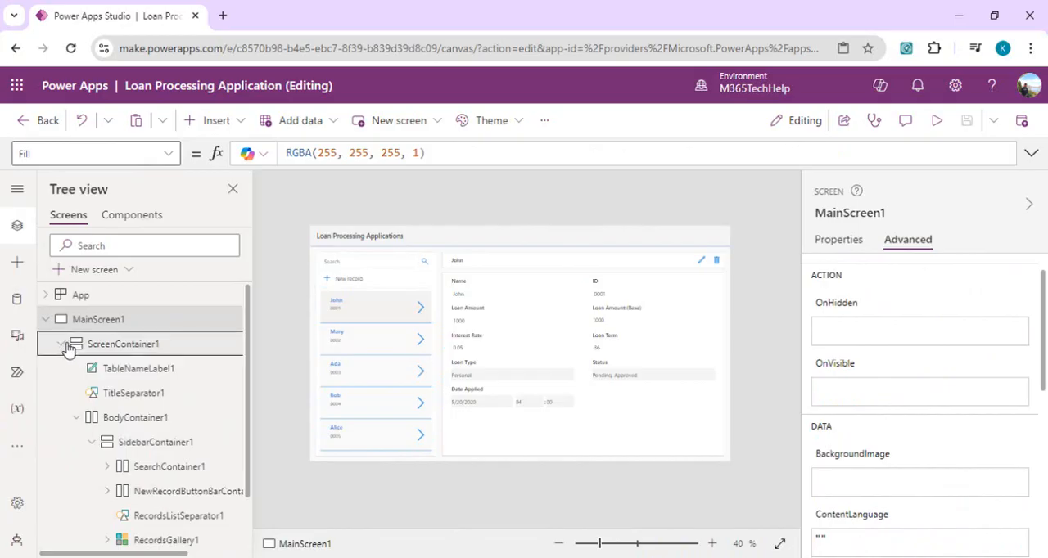
- Reopen MainScreen1's code preview and search it for 'gallery'
left_click(226, 319)
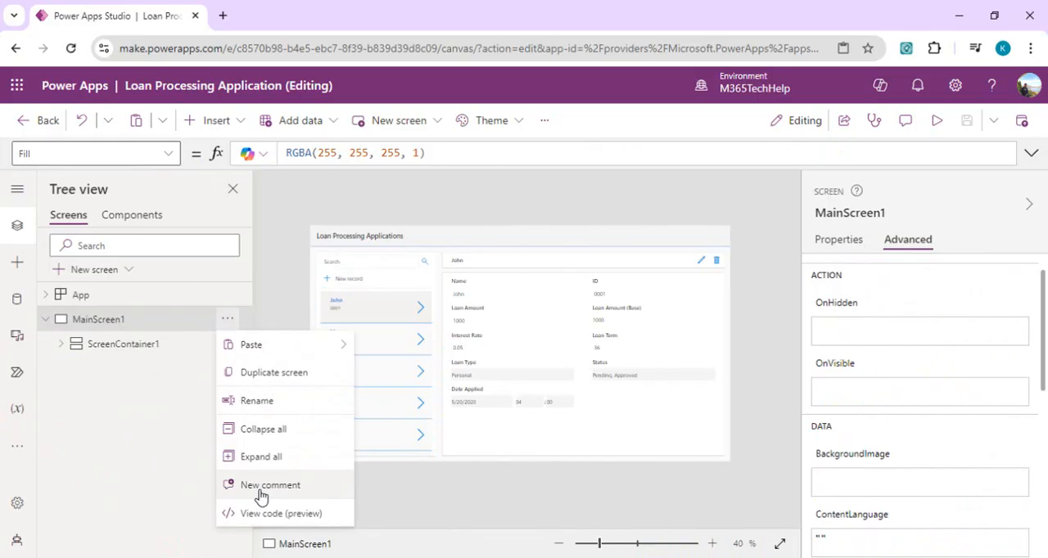
left_click(281, 514)
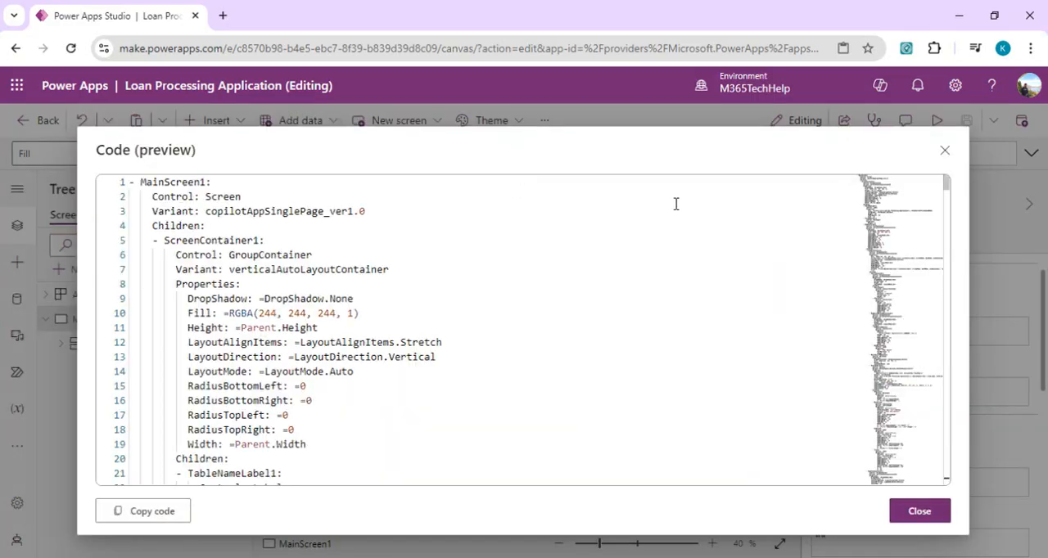
key("Ctrl+f")
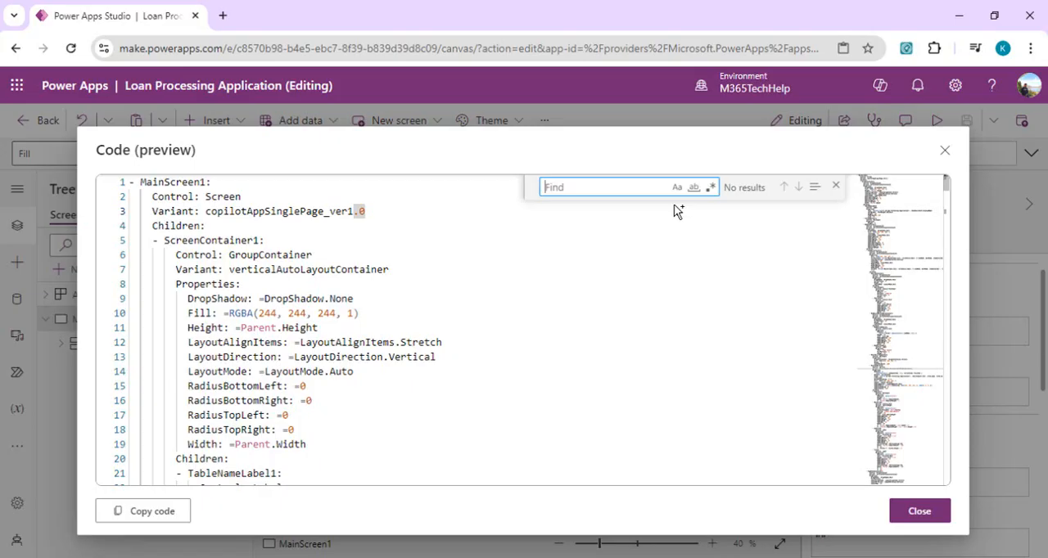
type("gallery")
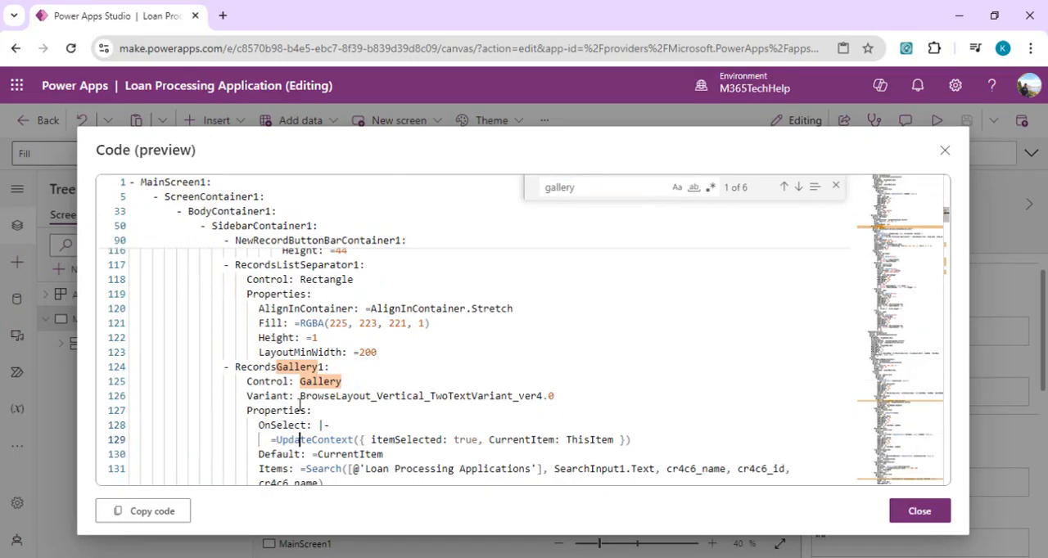
- Inspect RecordsGallery1's UpdateContext OnSelect call and its Items code in the results
double_click(311, 438)
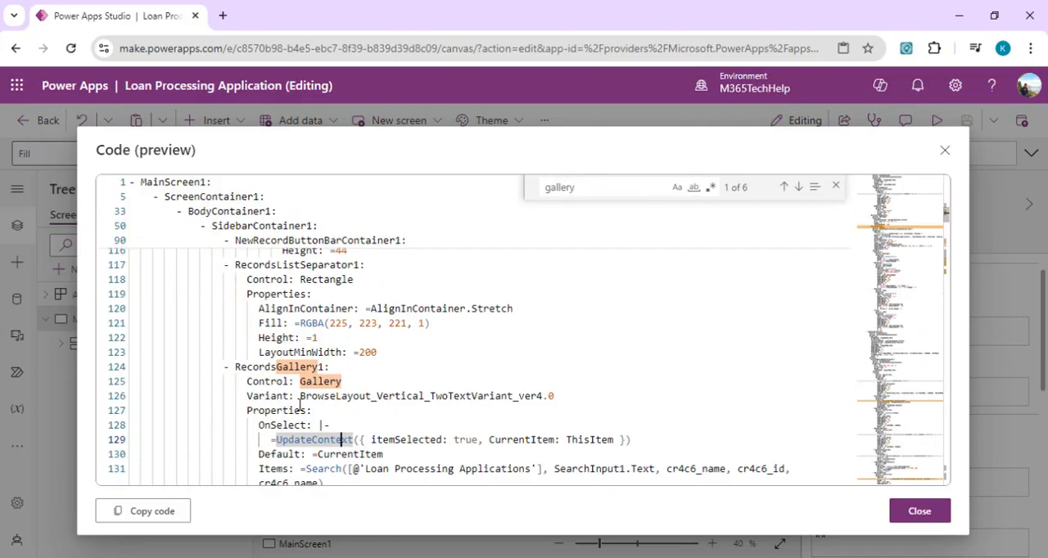
scroll("down", 3)
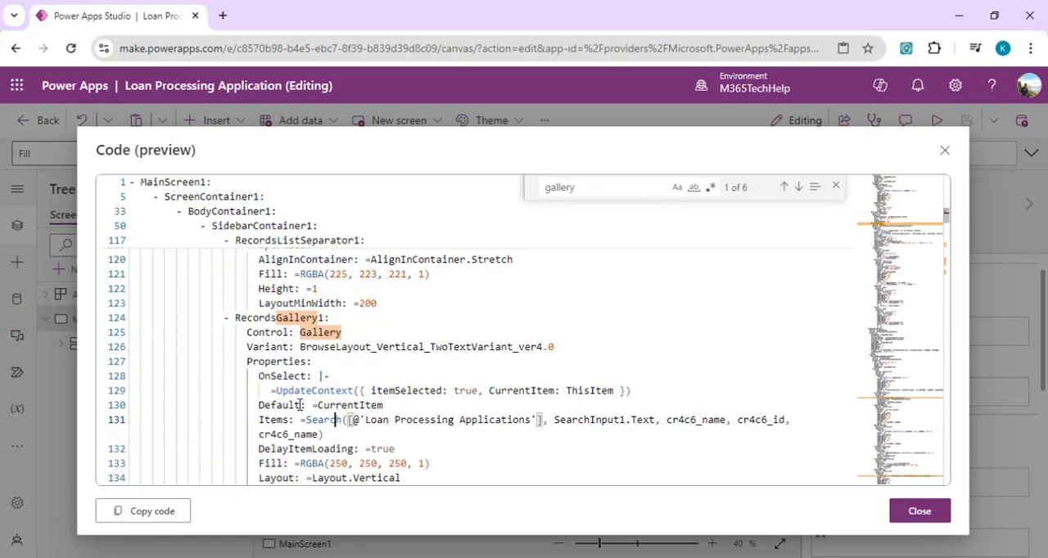
double_click(321, 419)
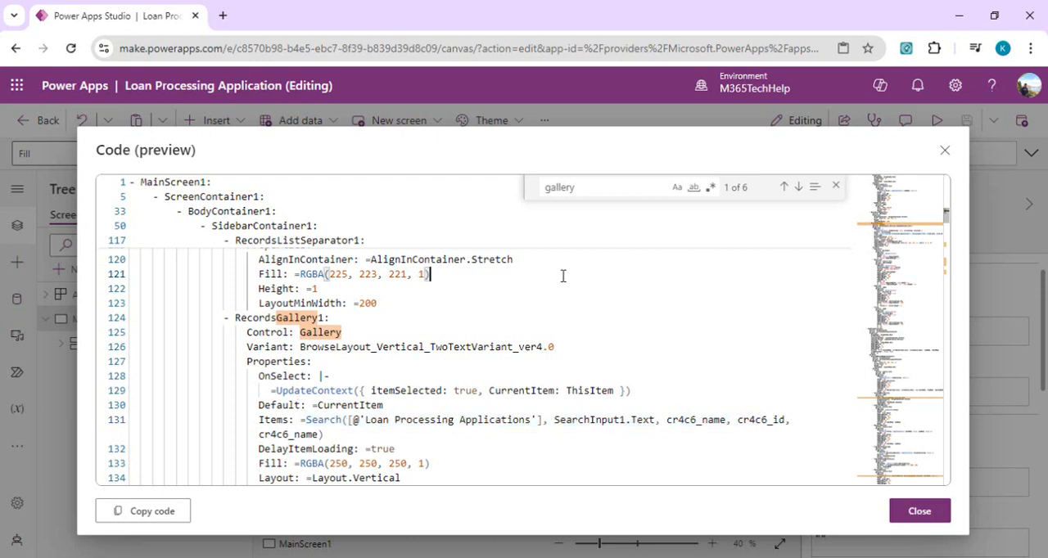
mouse_move(718, 233)
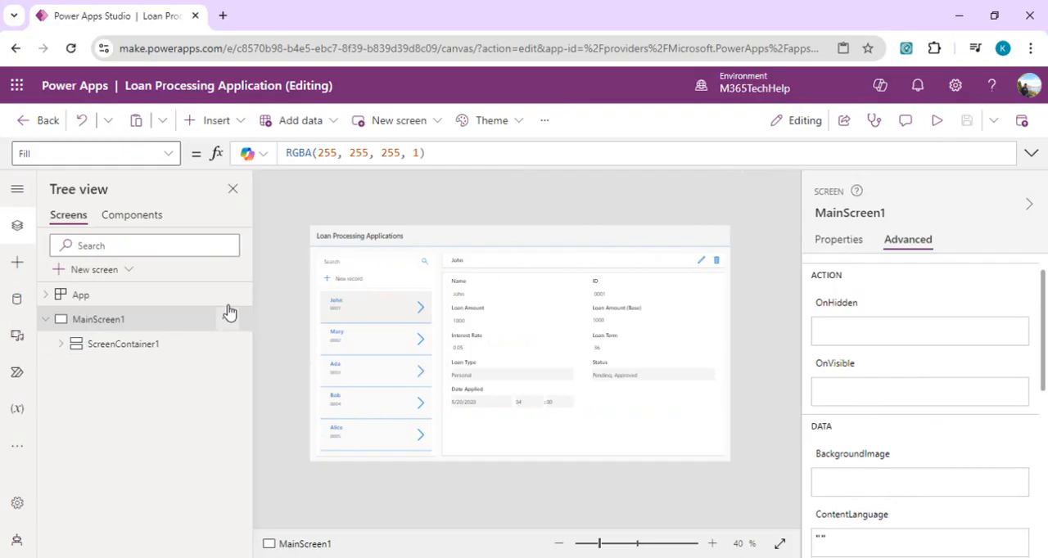
mouse_move(229, 319)
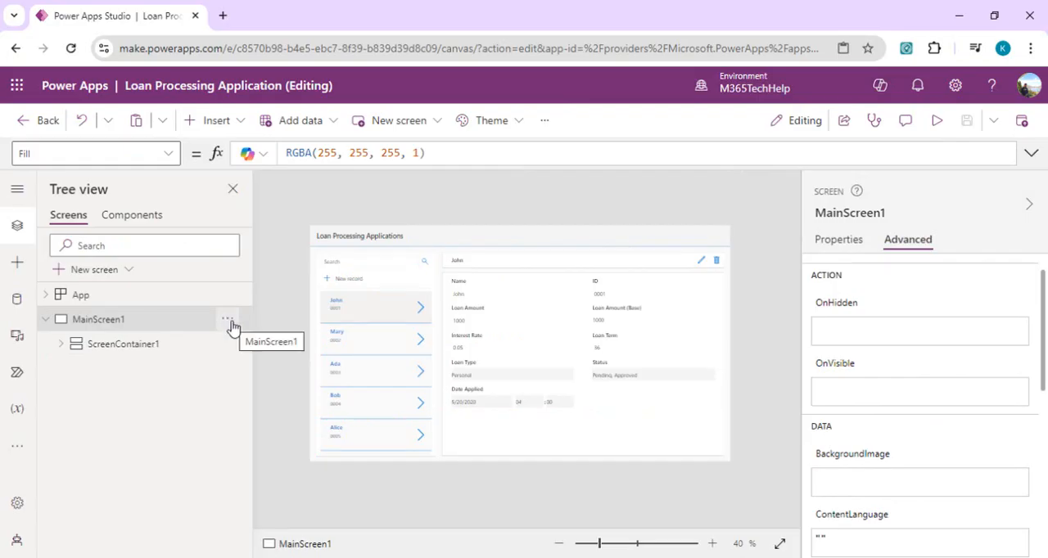
mouse_move(385, 259)
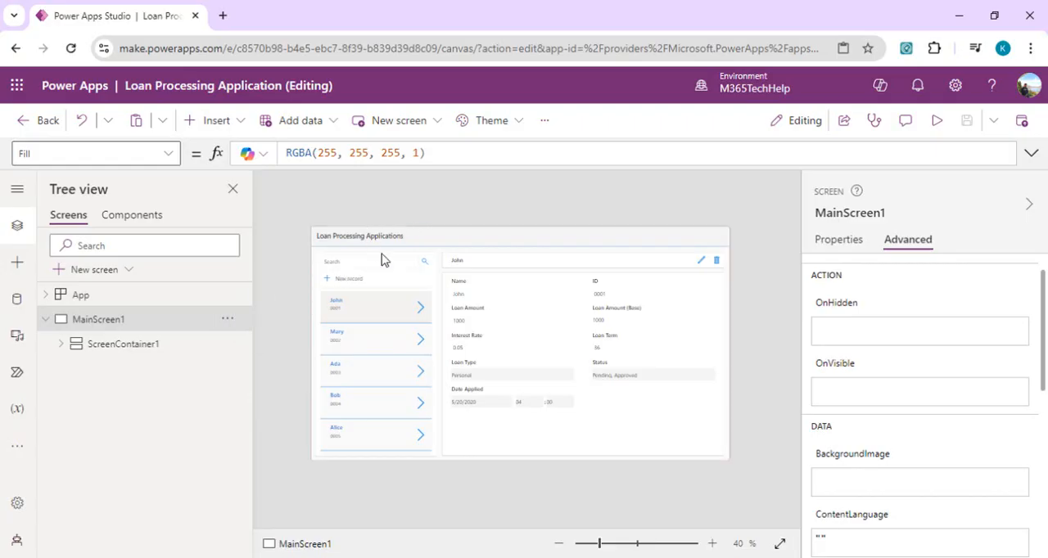
mouse_move(244, 335)
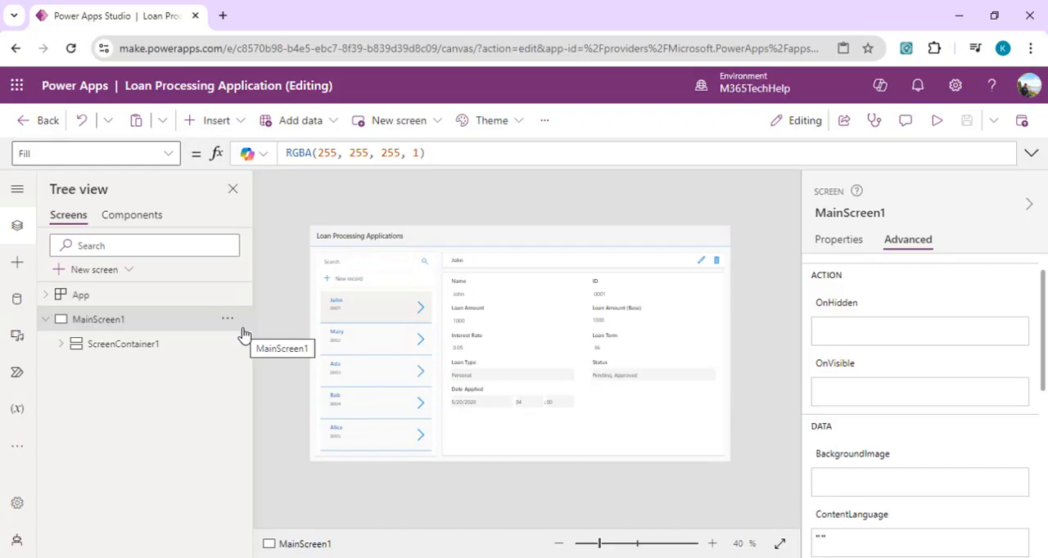
mouse_move(227, 320)
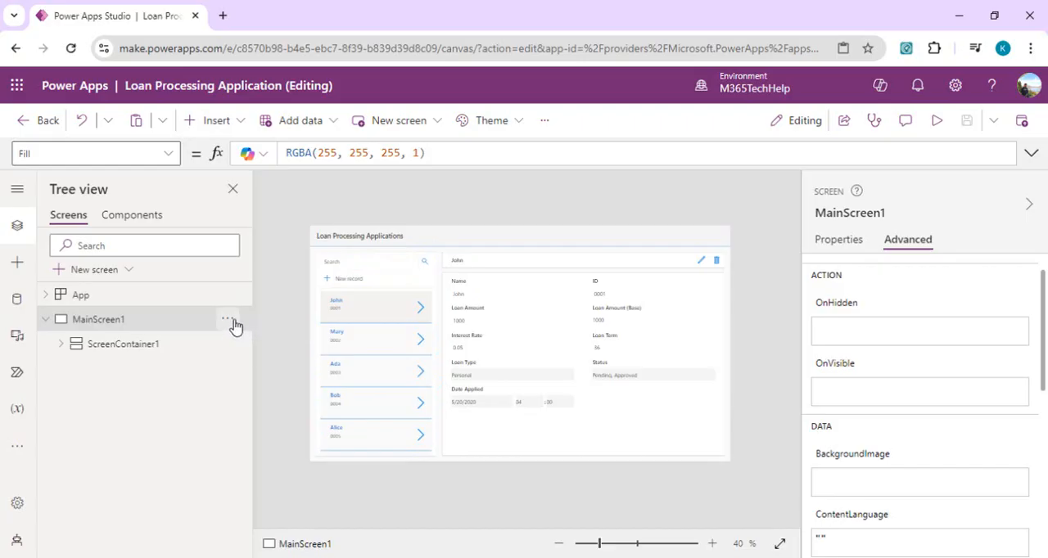
mouse_move(121, 275)
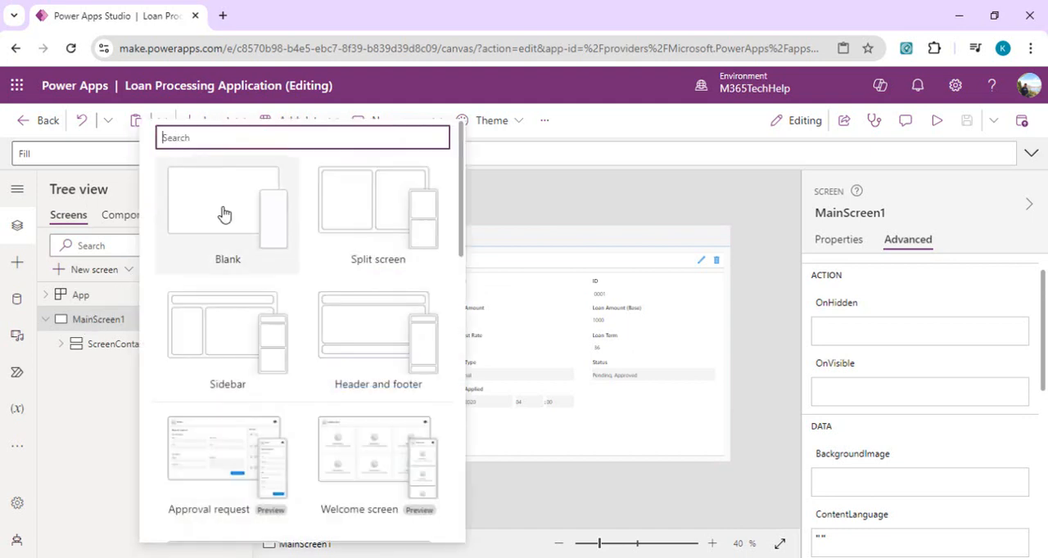
- Add a new blank screen, Screen1, to the app
left_click(226, 205)
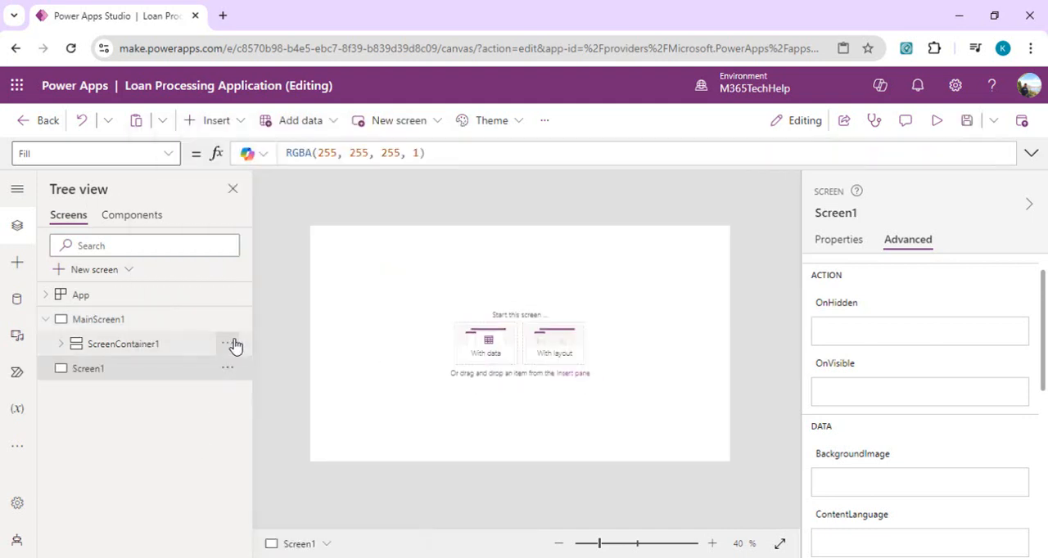
mouse_move(247, 388)
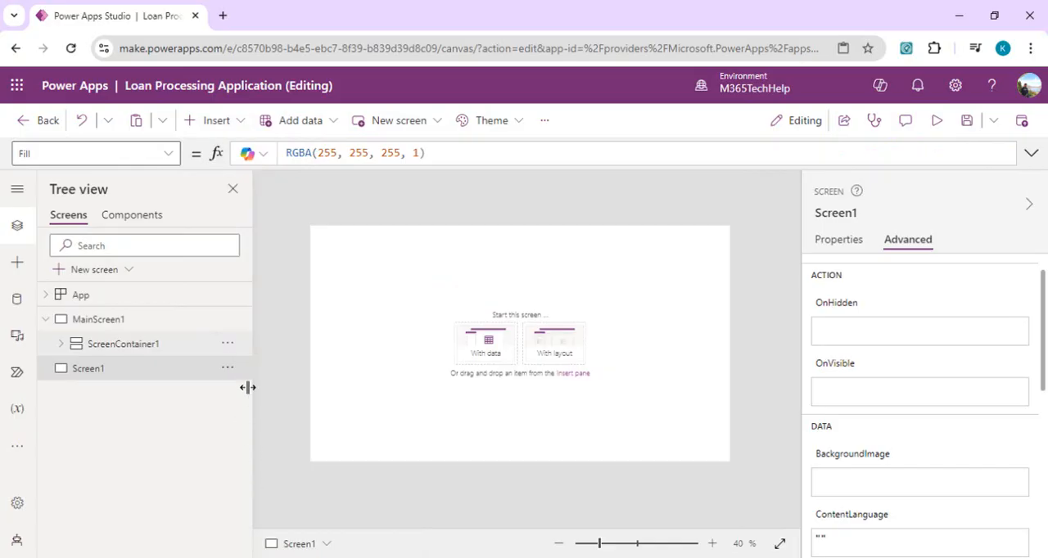
- Bring up ScreenContainer1's YAML code and switch to an empty Visual Studio Code file
left_click(123, 344)
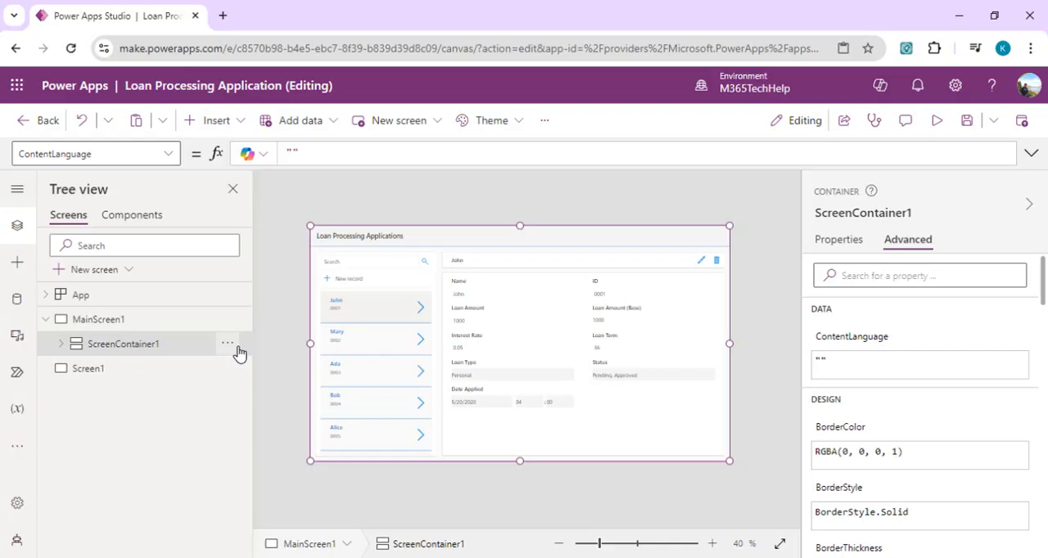
left_click(227, 344)
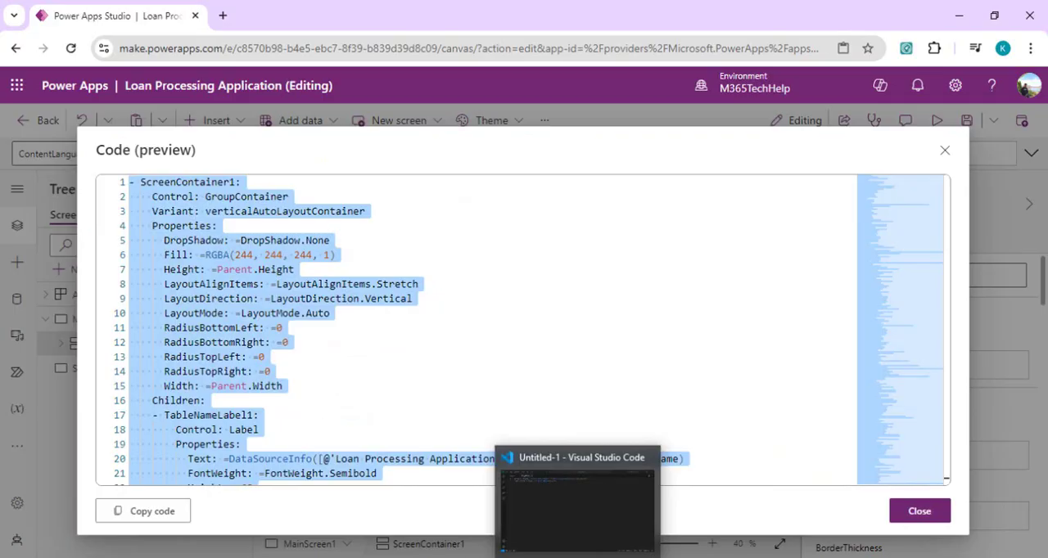
left_click(576, 499)
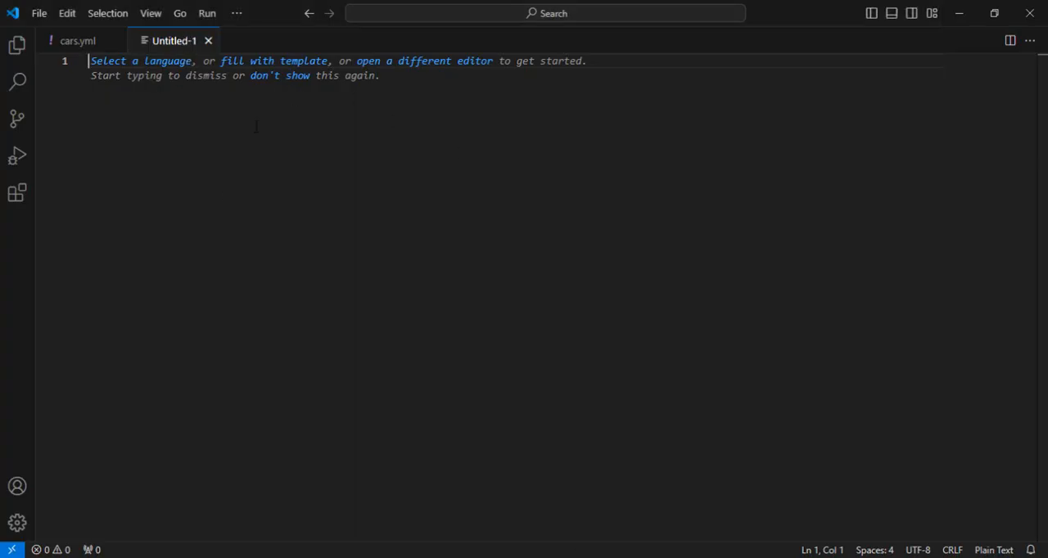
- Set the new file's language to YAML, paste ScreenContainer1's code, and switch to ChatGPT
left_click(992, 551)
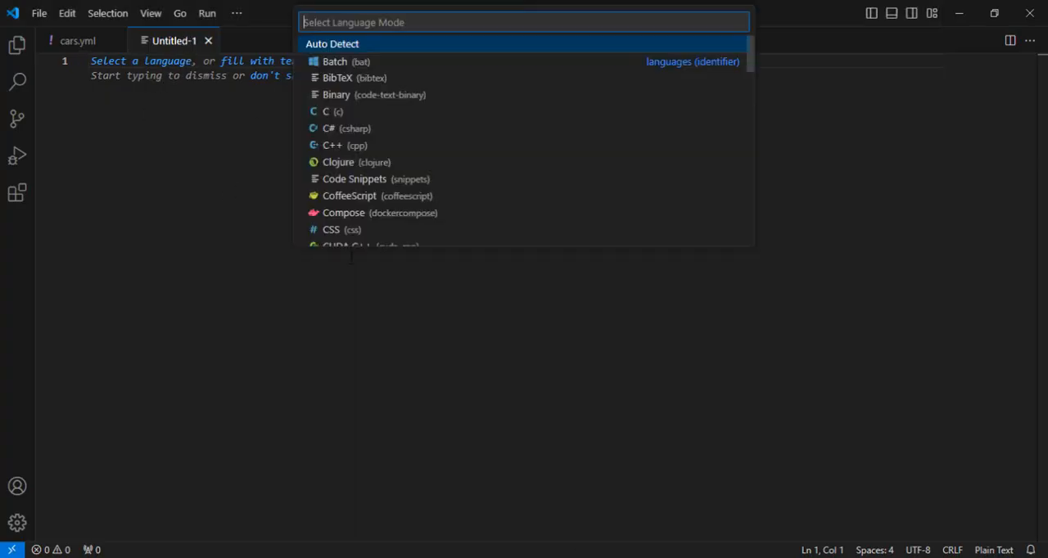
type("ya")
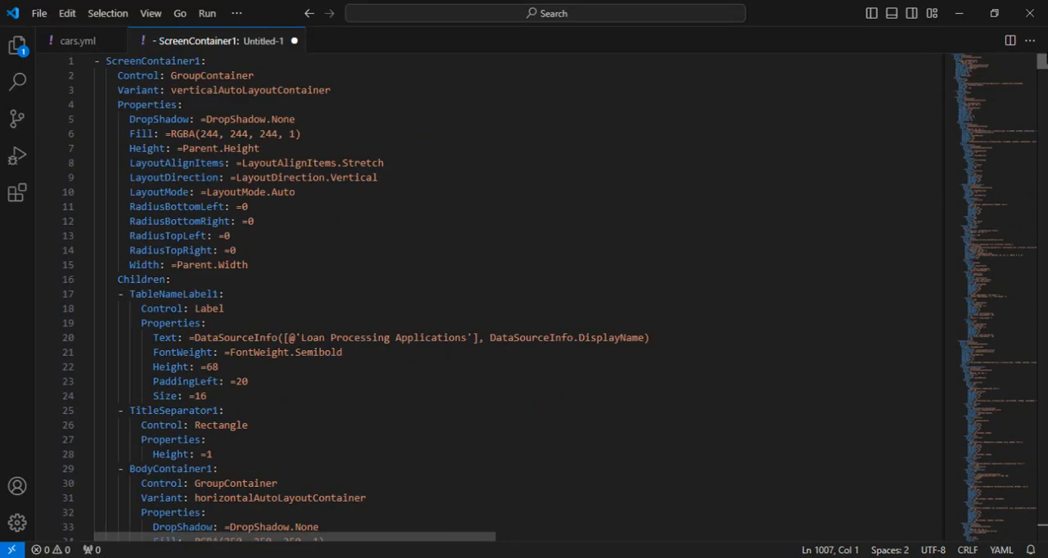
left_click(181, 105)
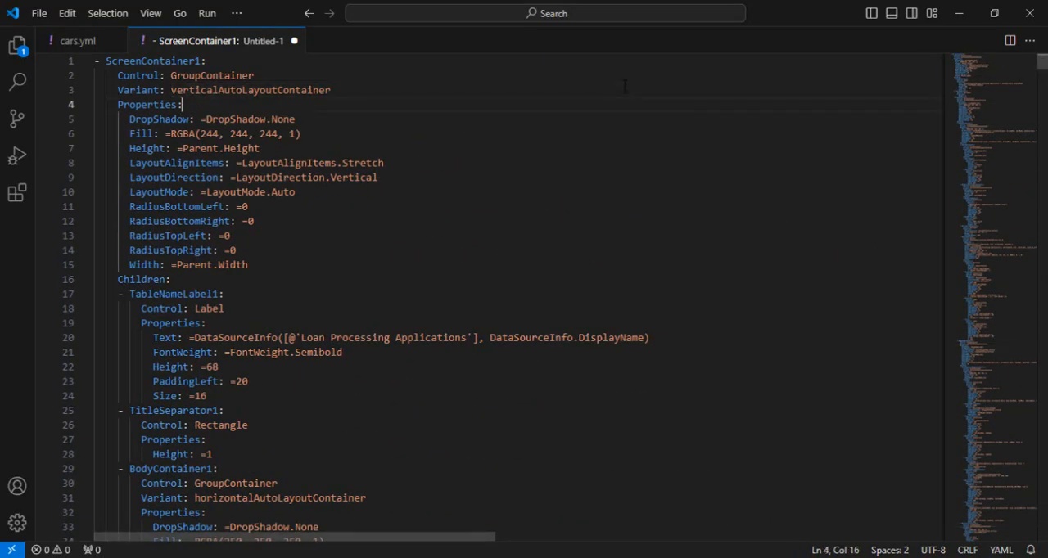
scroll("down", 3)
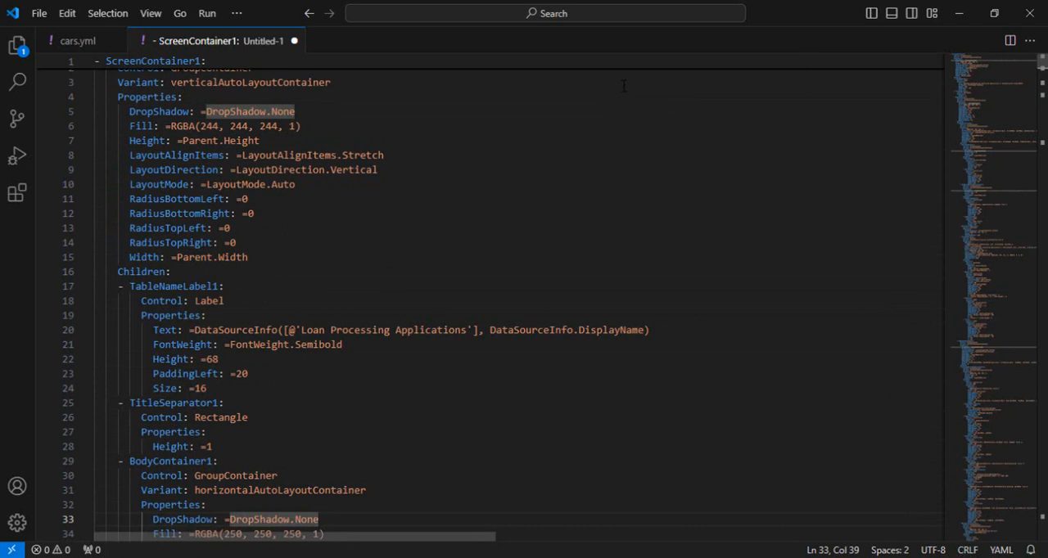
mouse_move(438, 278)
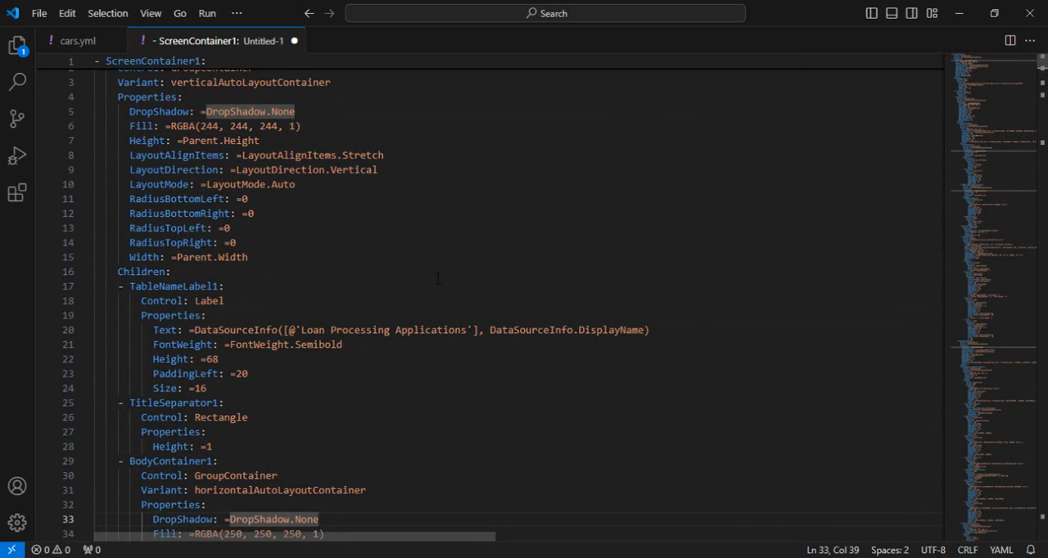
left_click(144, 272)
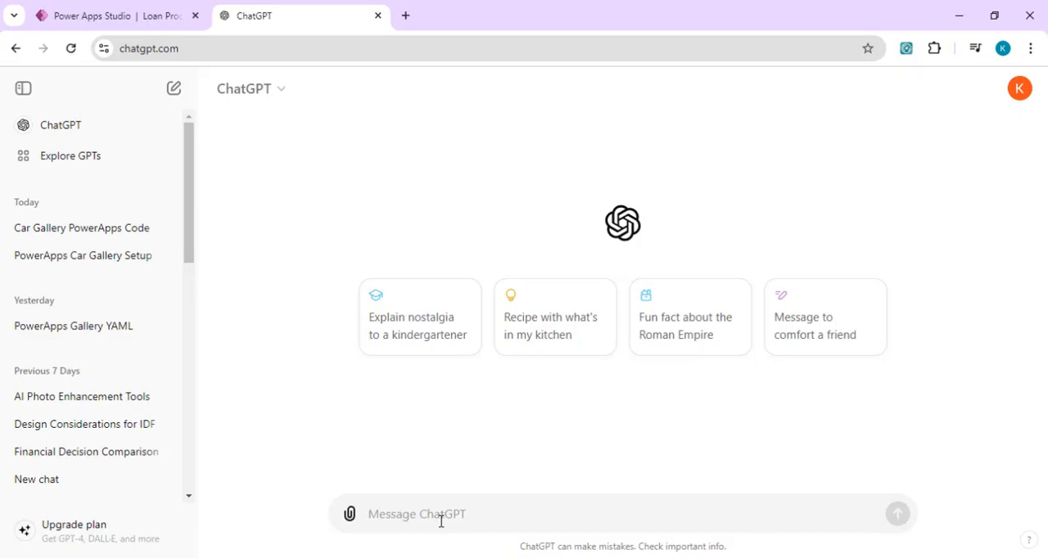
- Ask ChatGPT for YAML code for a new PowerApps screen showing a cars catalog with images
type("I want")
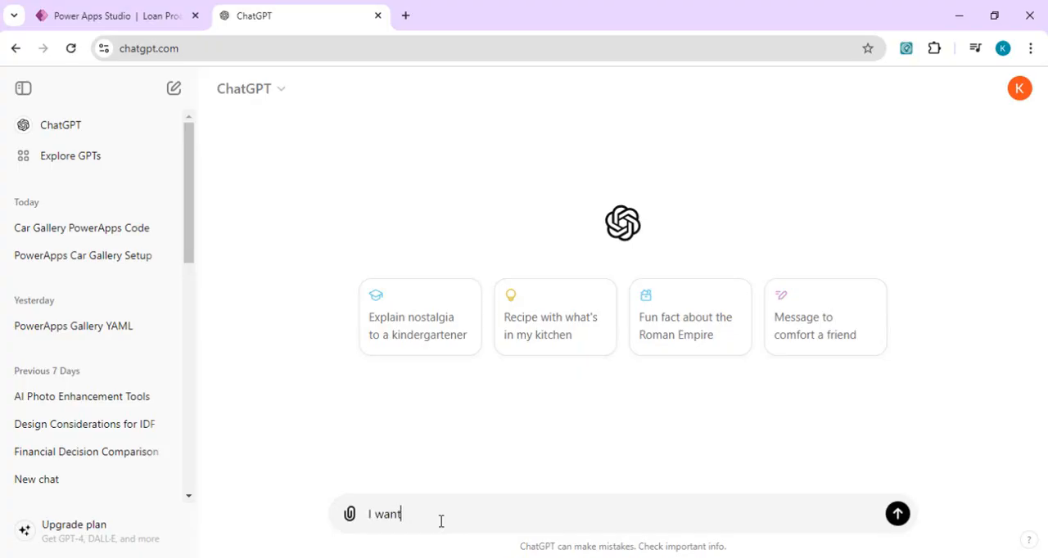
type("to")
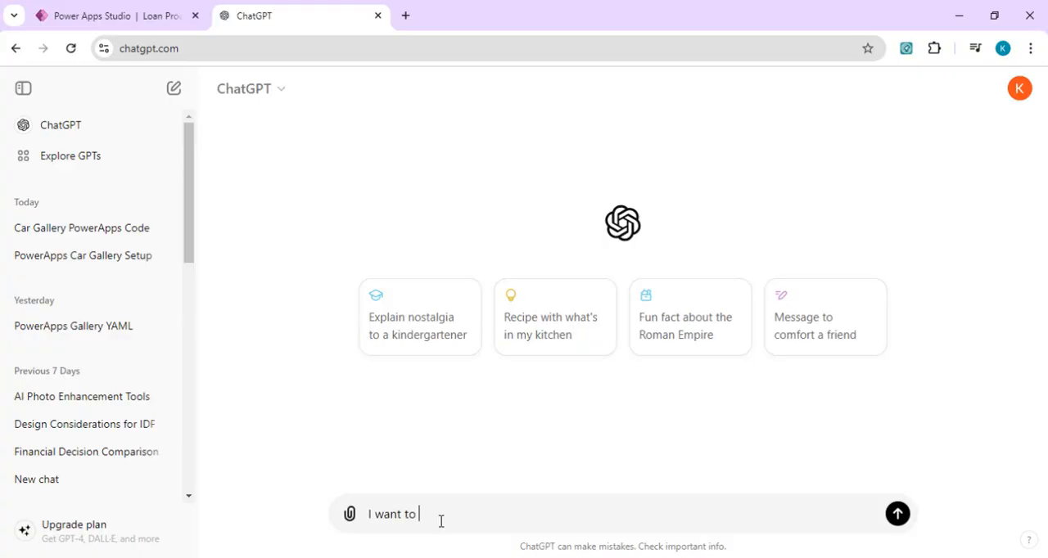
type("create a new powerapps scree")
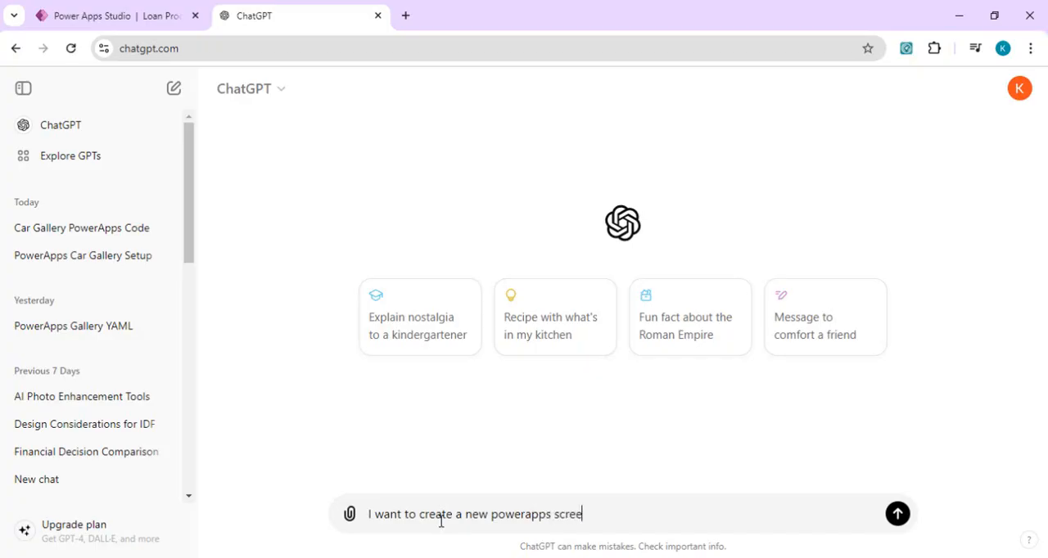
type("n which shuld")
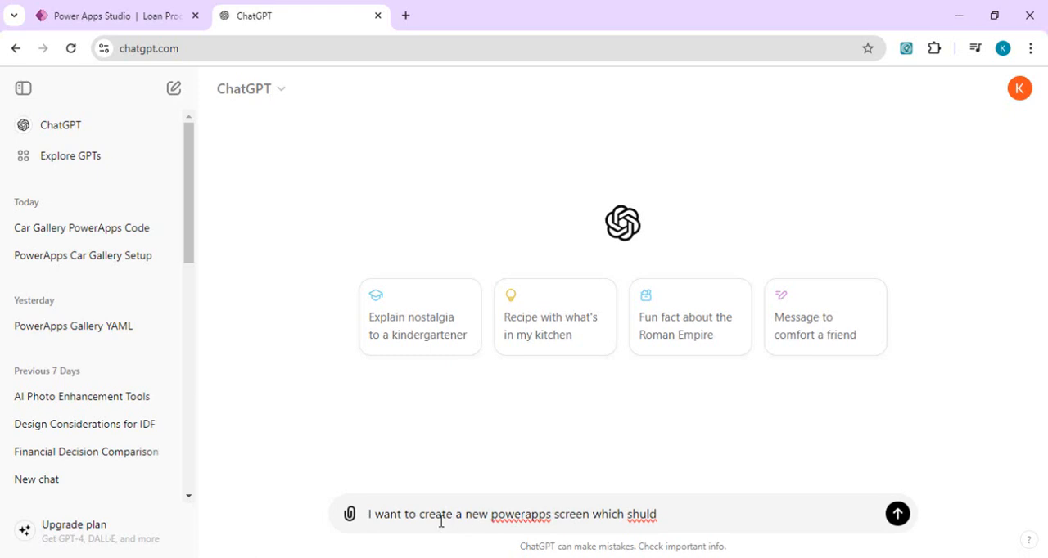
type("show me the ca")
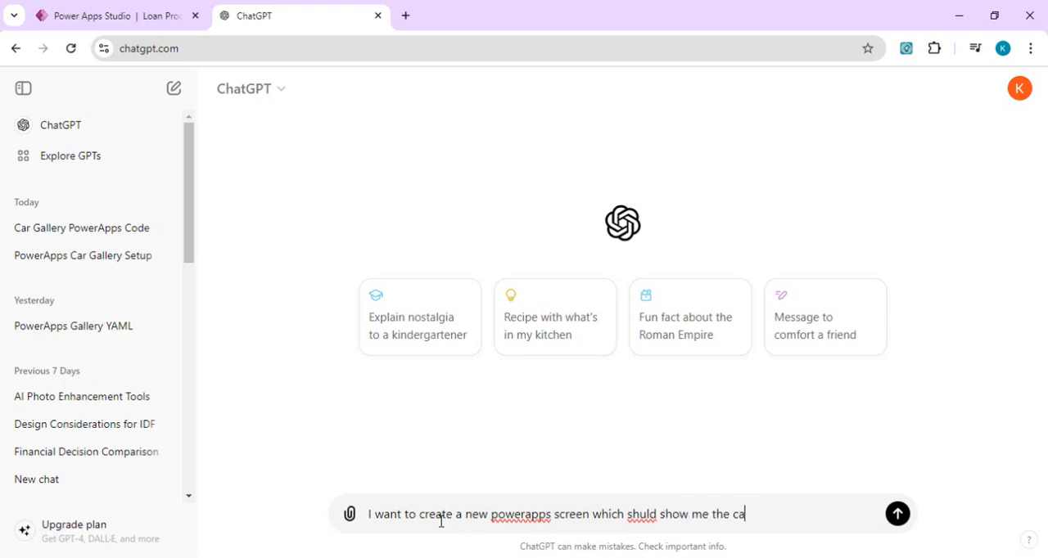
type("rs catag")
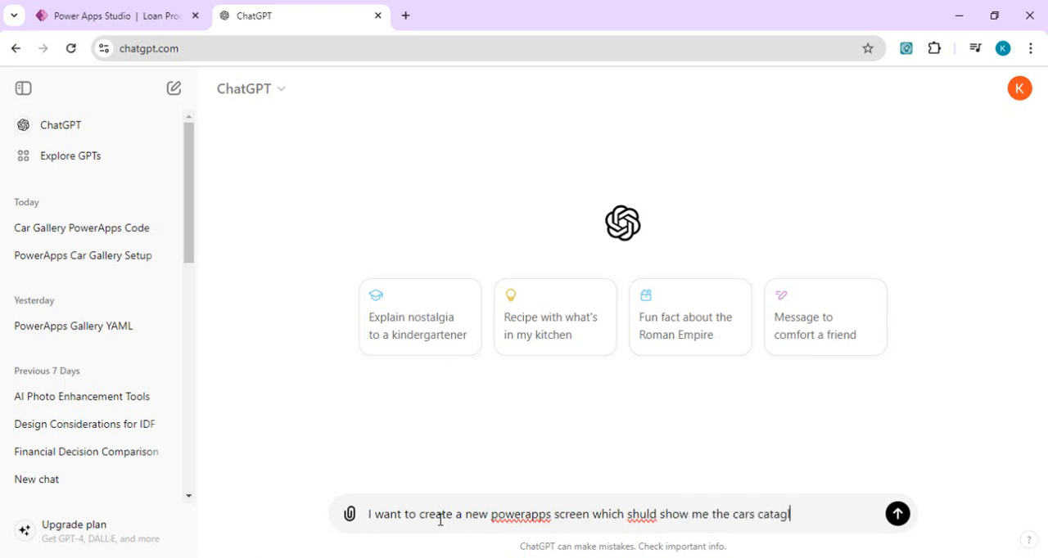
type("log with")
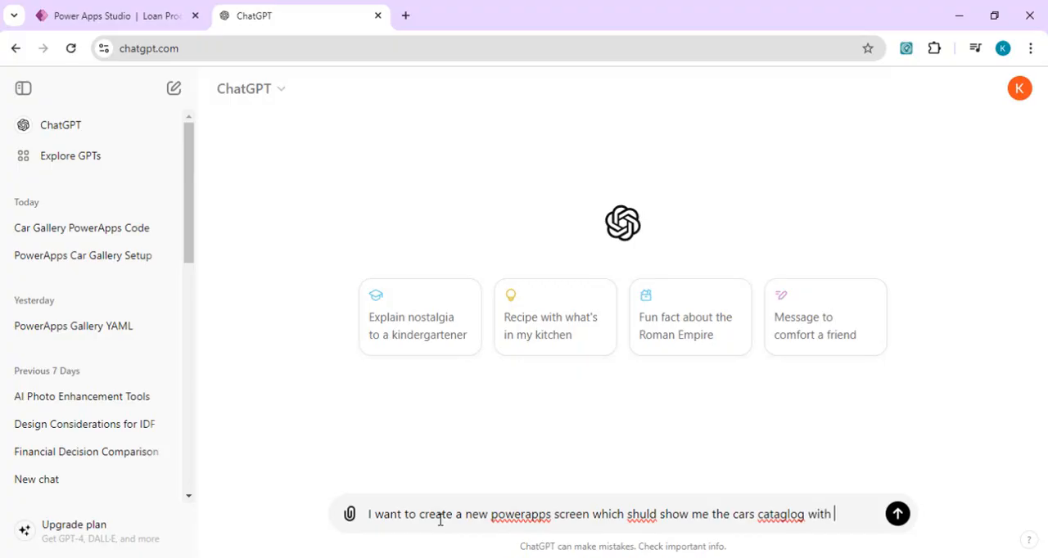
type("images,")
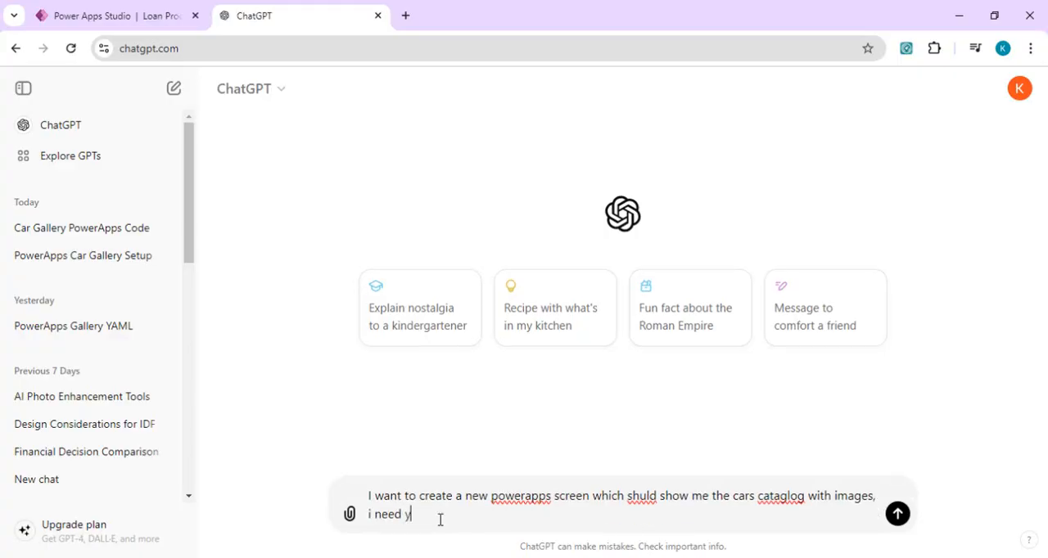
type("aml code f")
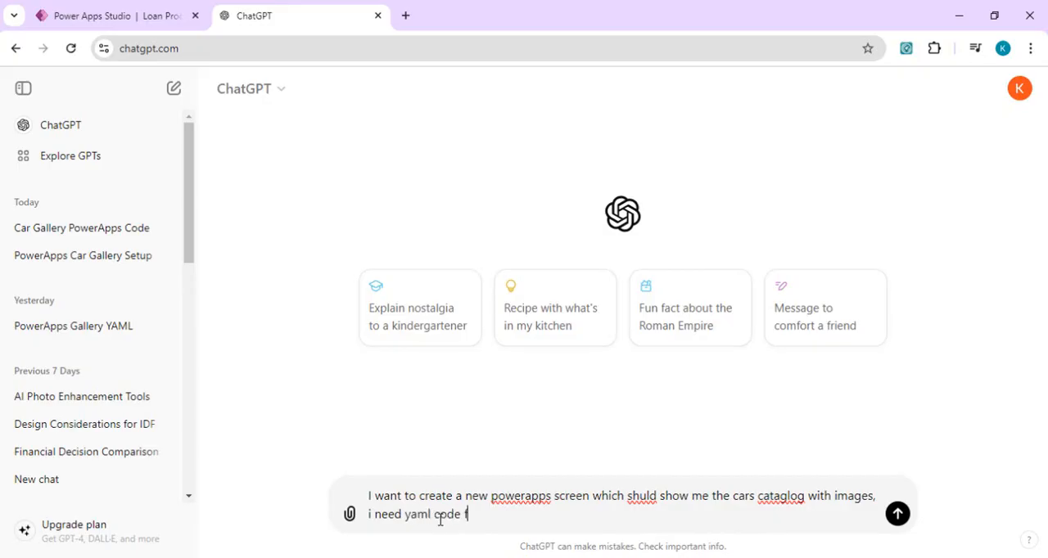
type("or it")
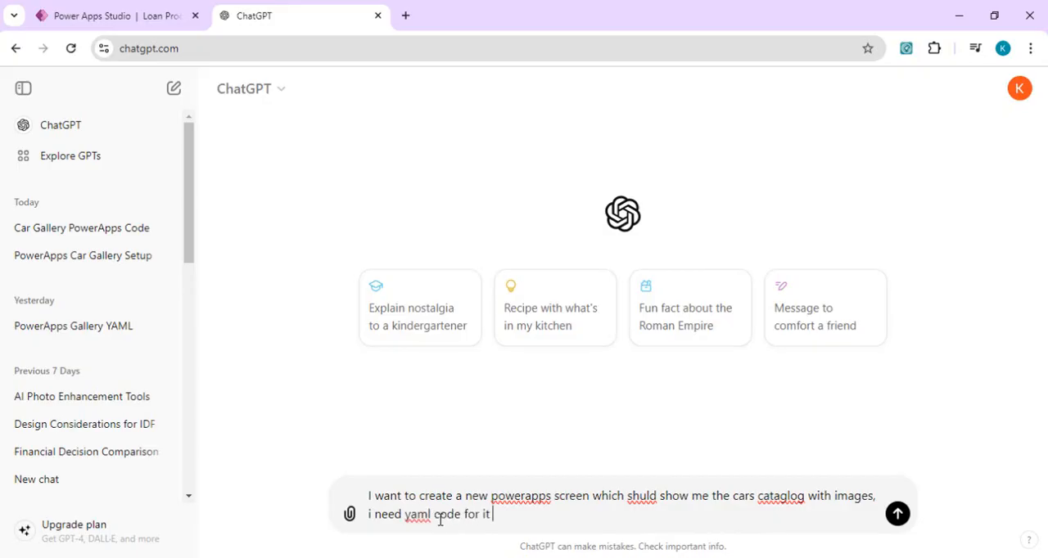
left_click(898, 514)
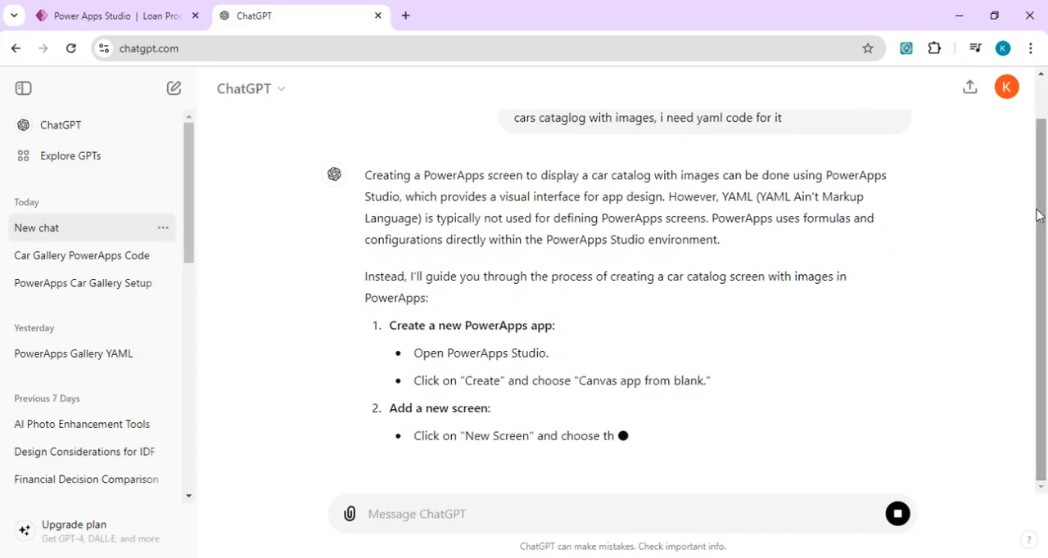
- Read ChatGPT's reply, select all of the app screen's code in Power Apps, and return to the chat
scroll("down", 3)
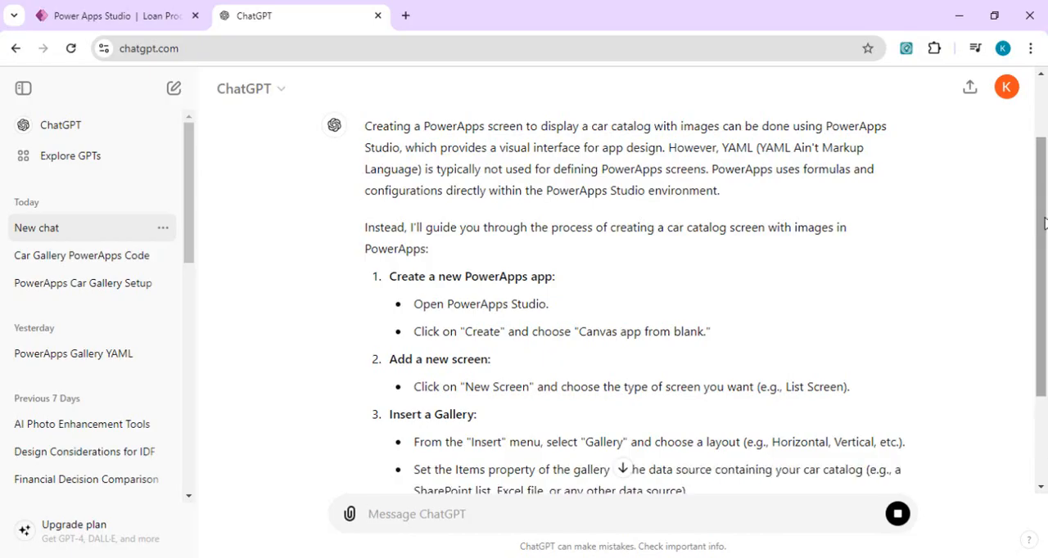
scroll("down", 3)
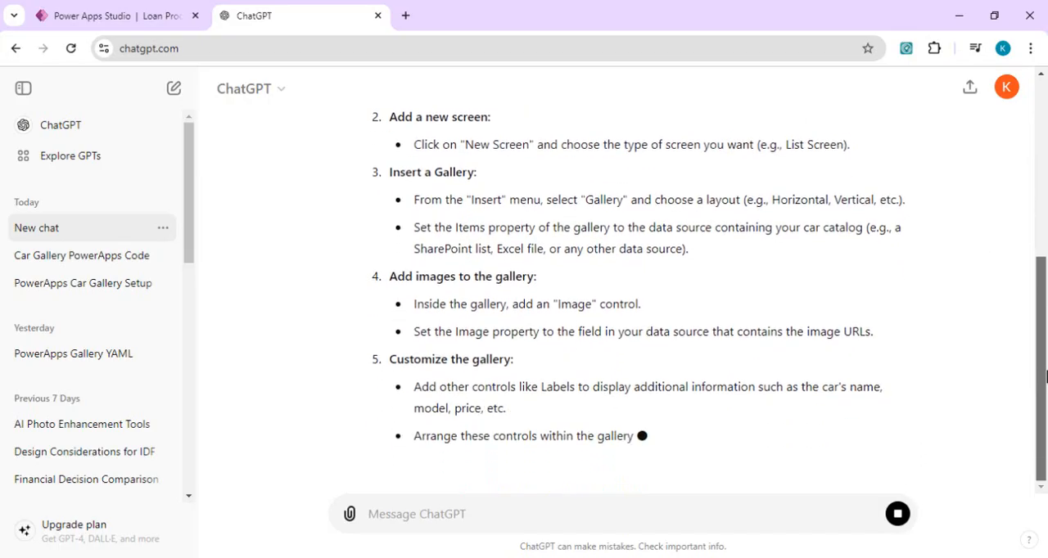
scroll("down", 3)
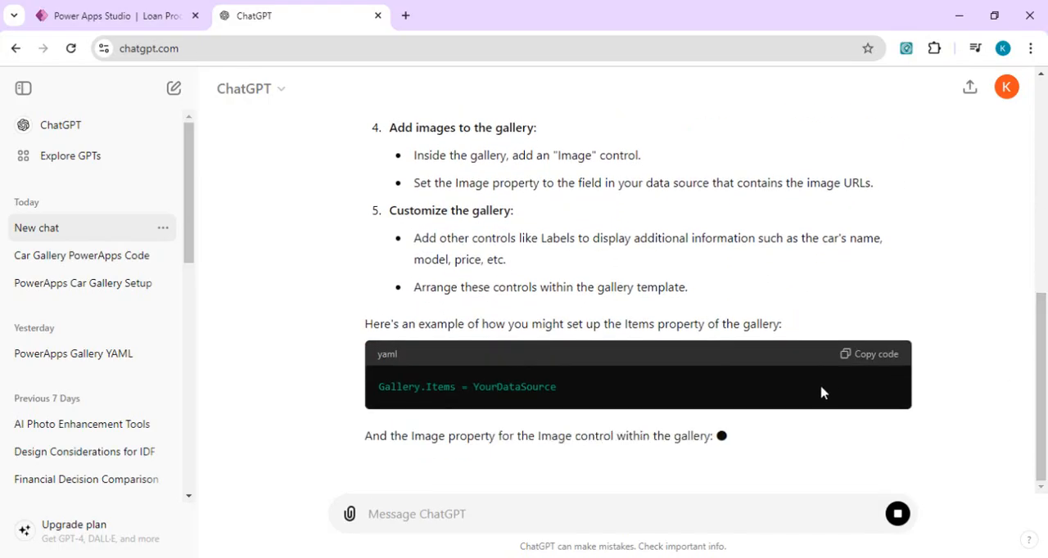
scroll("down", 3)
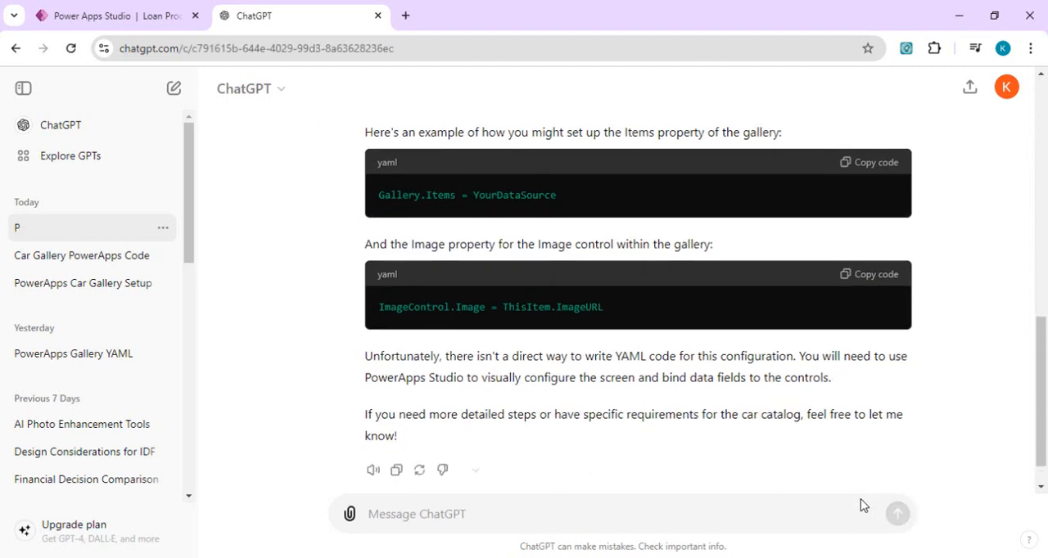
left_click(115, 15)
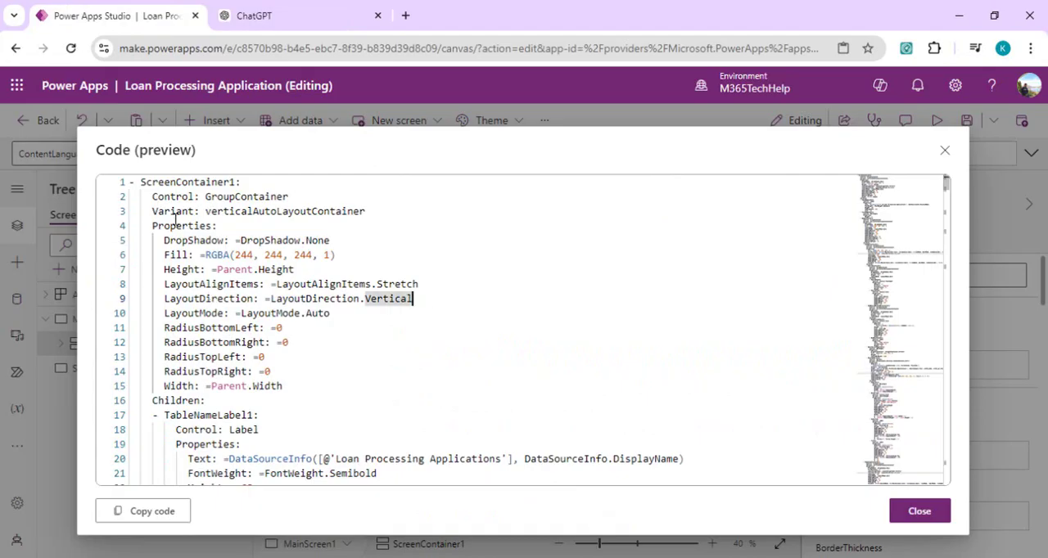
key("ctrl+a")
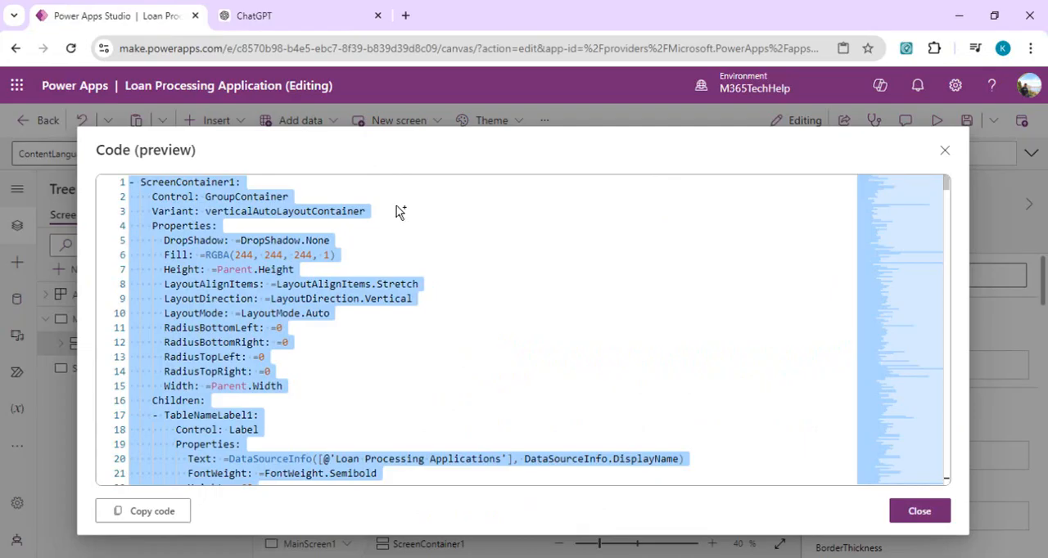
left_click(918, 511)
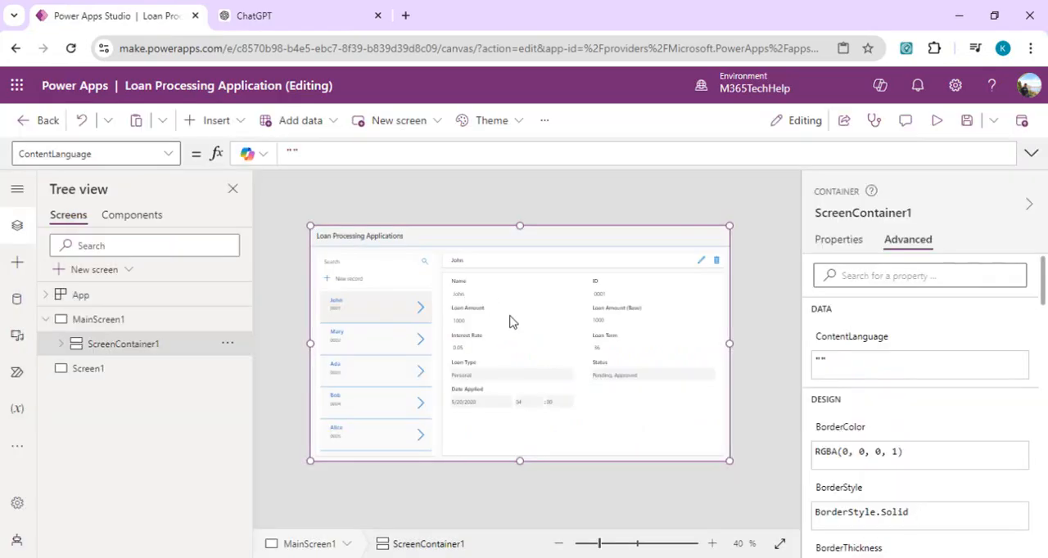
left_click(301, 15)
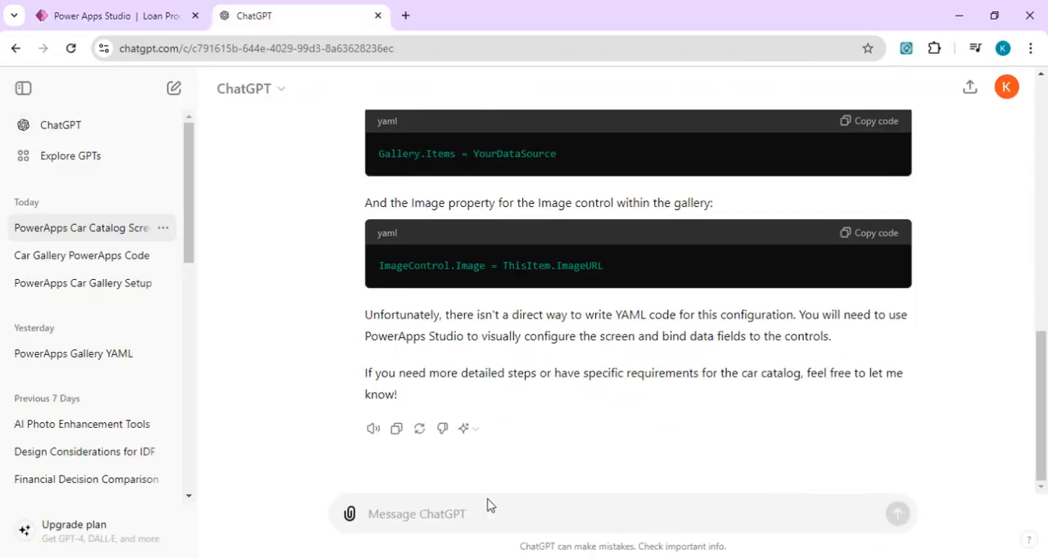
- Draft 'I need yaml code like this' with the screen code, then open the PowerApps Gallery YAML chat
type("I need yaml")
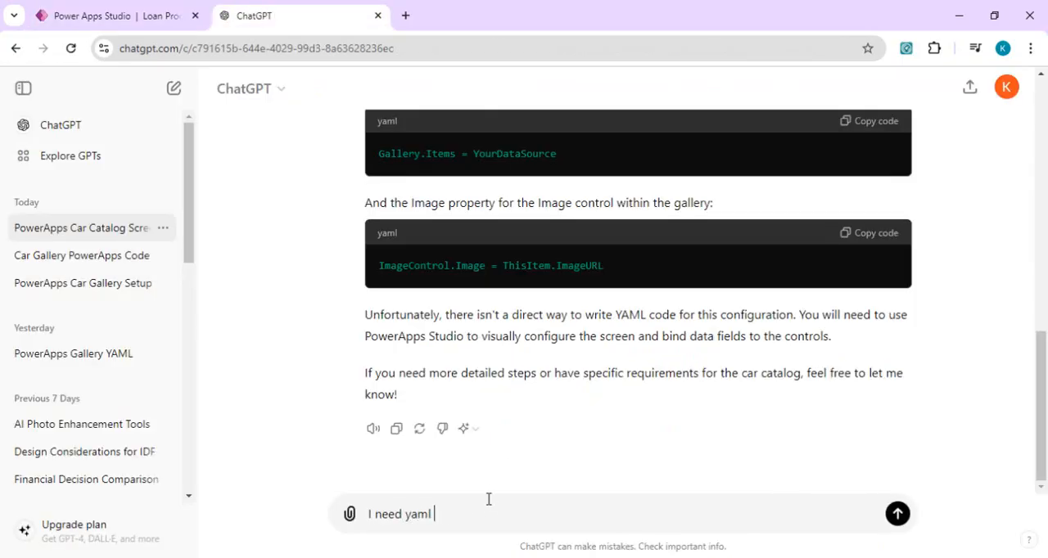
type("code like this")
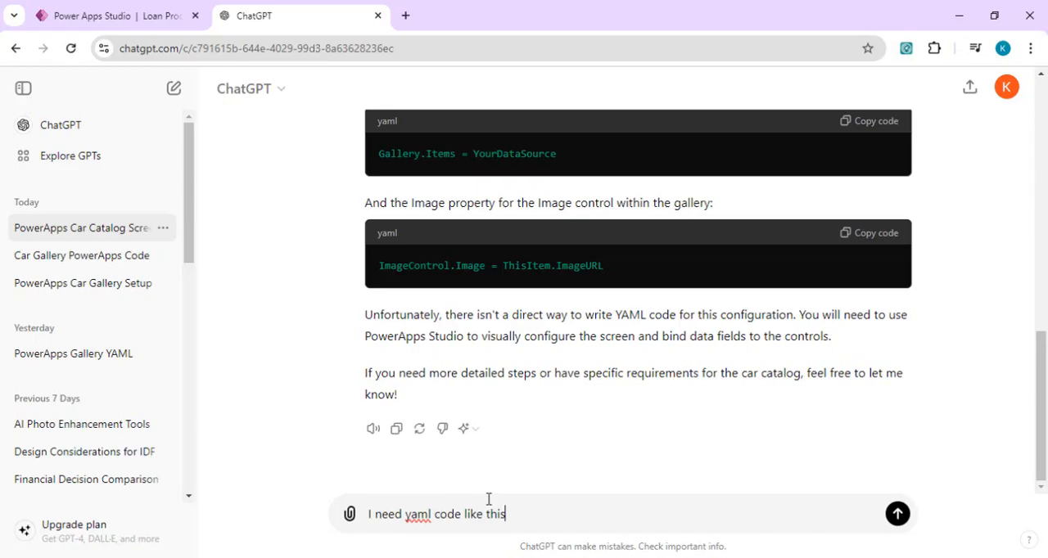
type("ca")
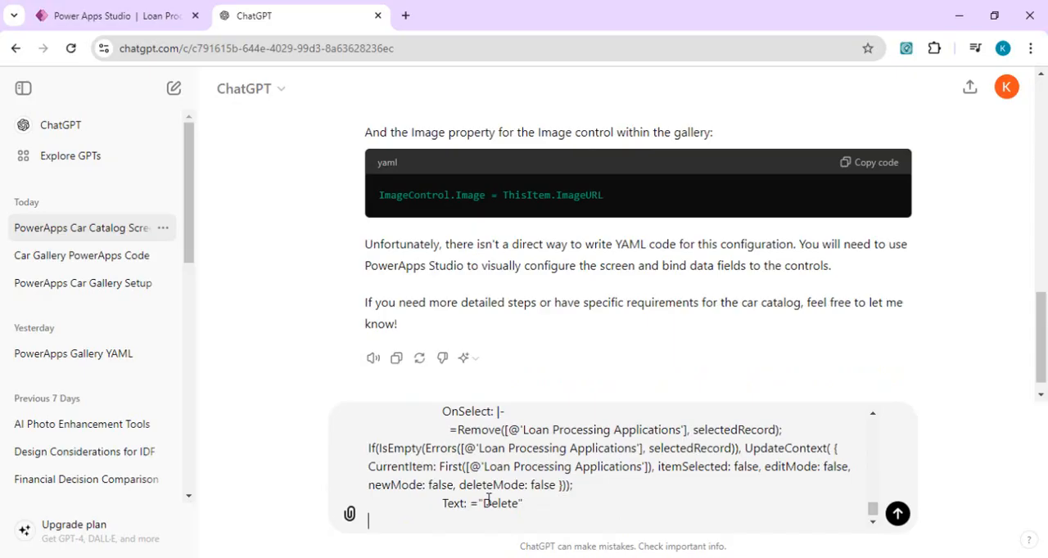
left_click(72, 354)
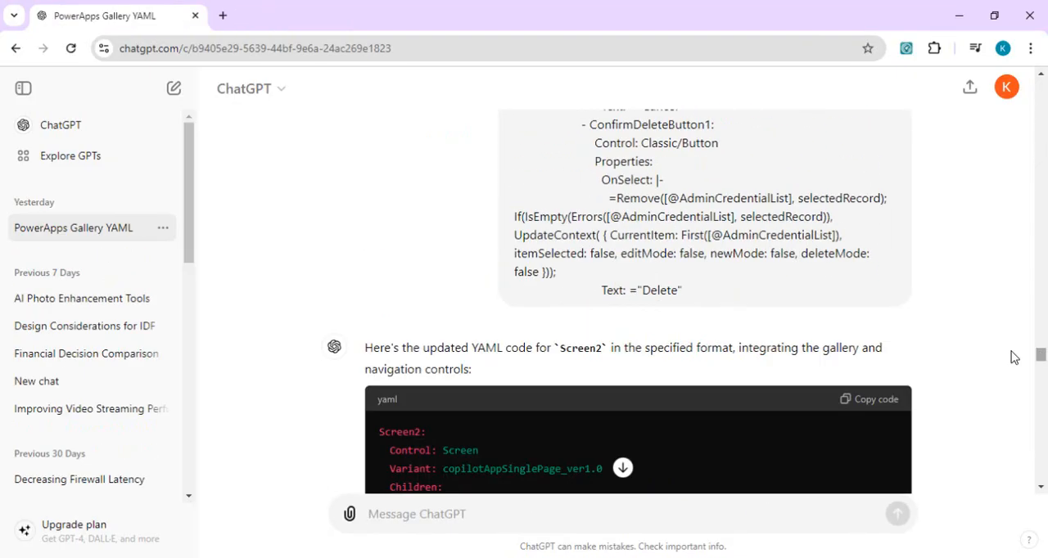
- Review the earlier Screen2 YAML answer and copy its code block with gallery and navigation controls
scroll("down", 3)
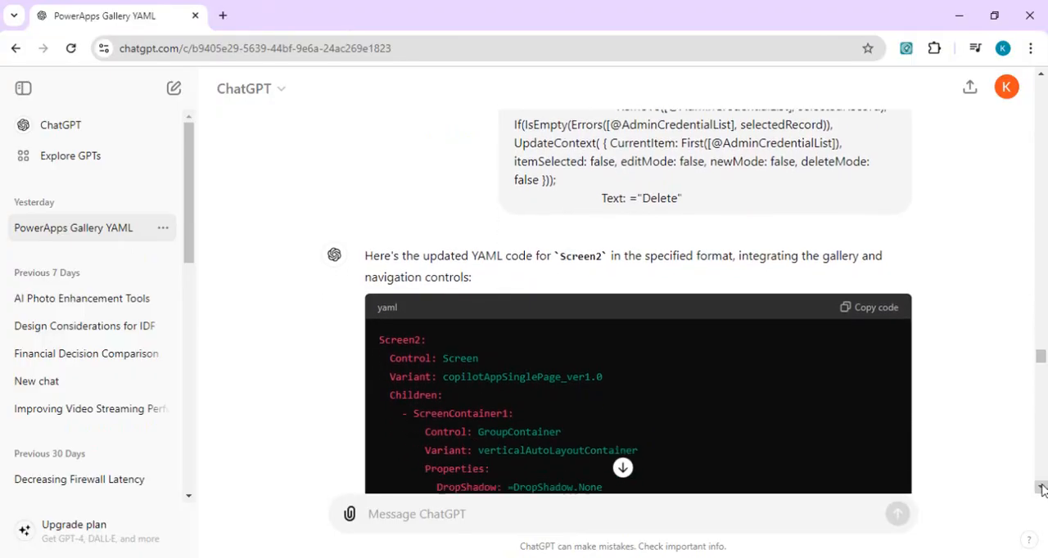
scroll("down", 3)
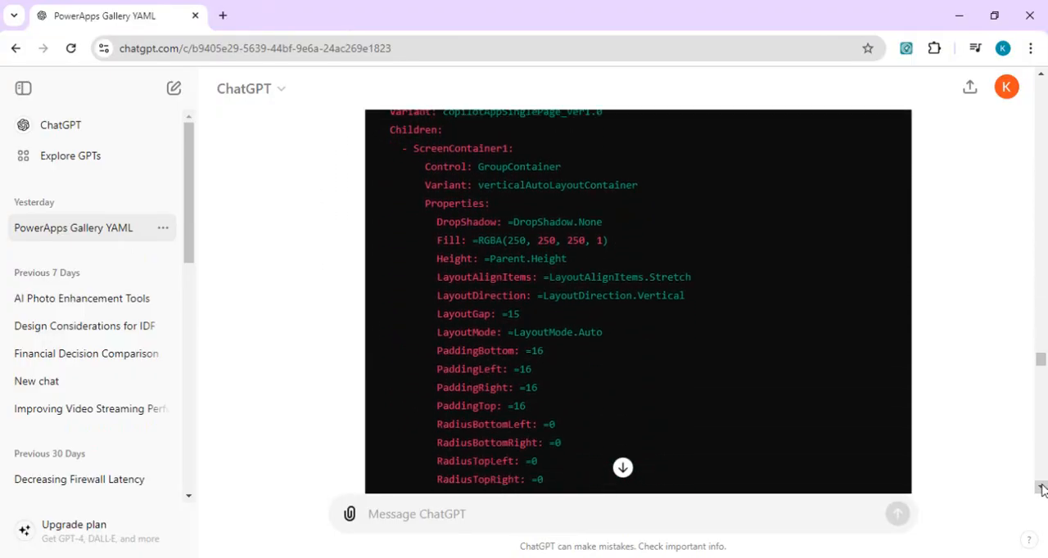
scroll("down", 3)
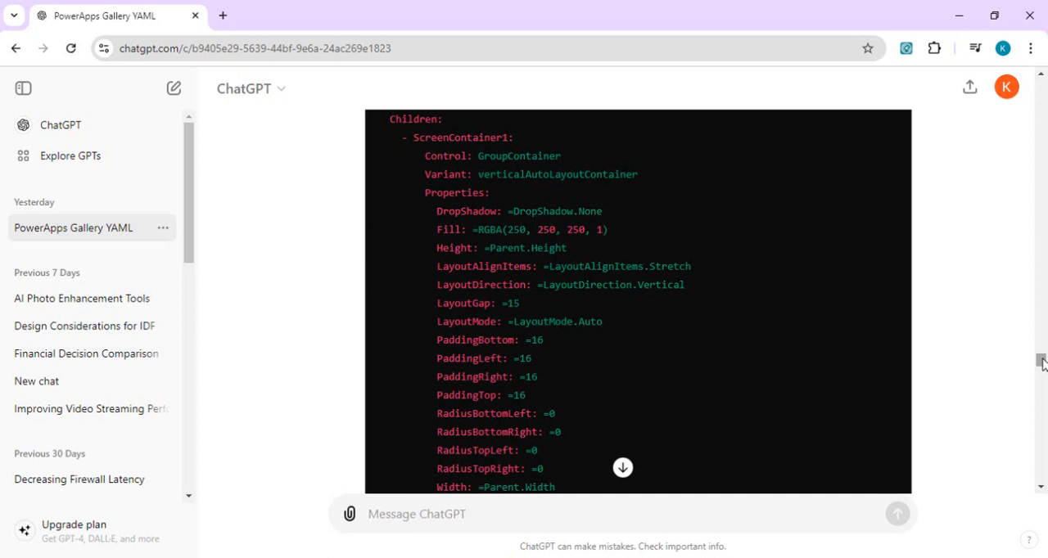
scroll("up", 3)
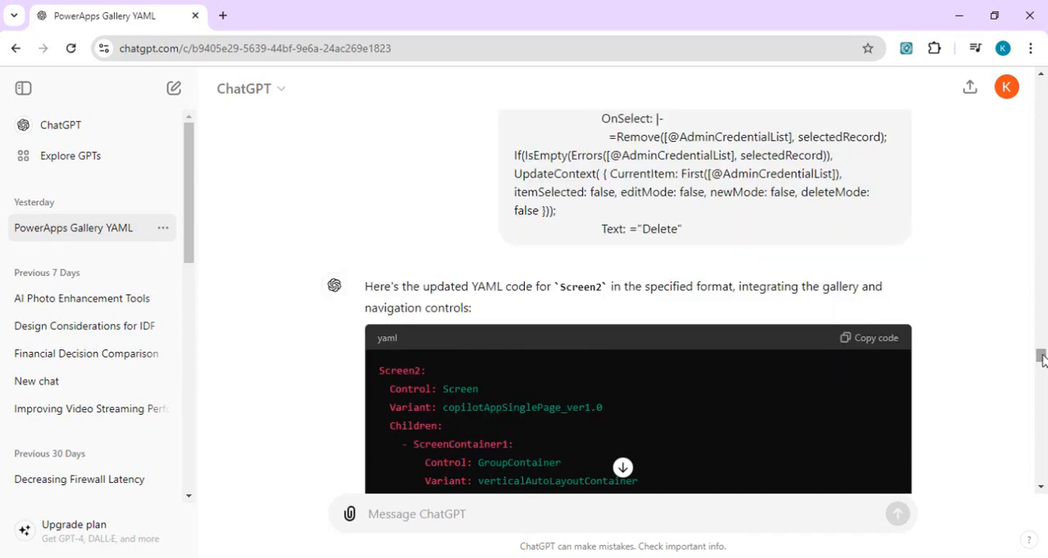
left_click(874, 337)
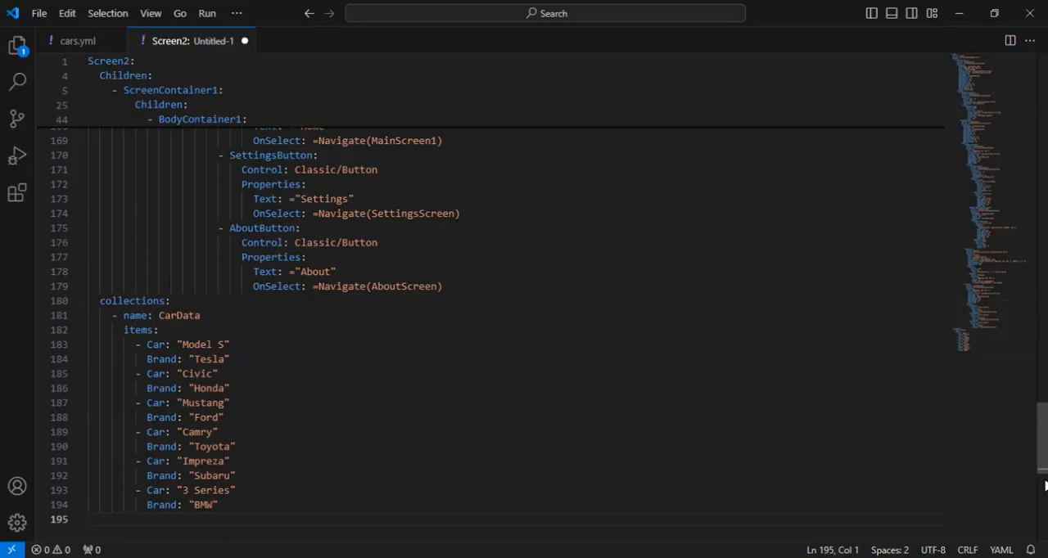
- Fold ScreenContainer1 and cut the CarData collections block (lines 180–194) out of the Screen2 YAML
scroll("up", 3)
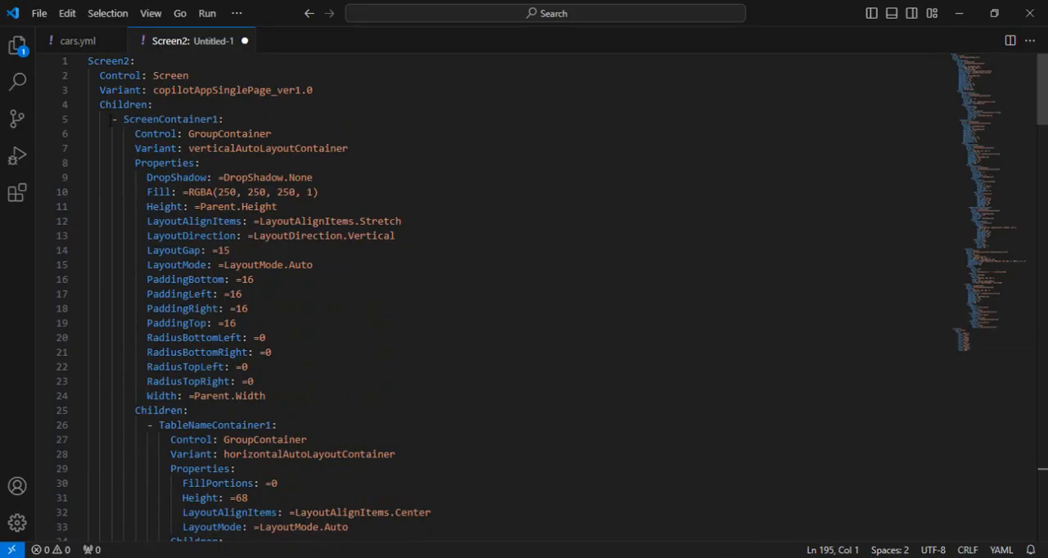
left_click(78, 118)
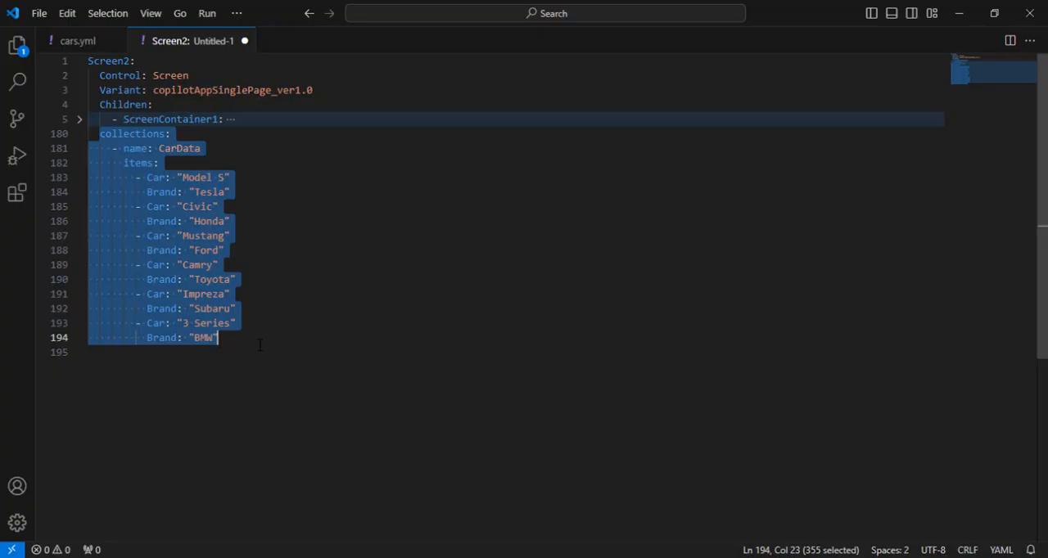
key("Delete")
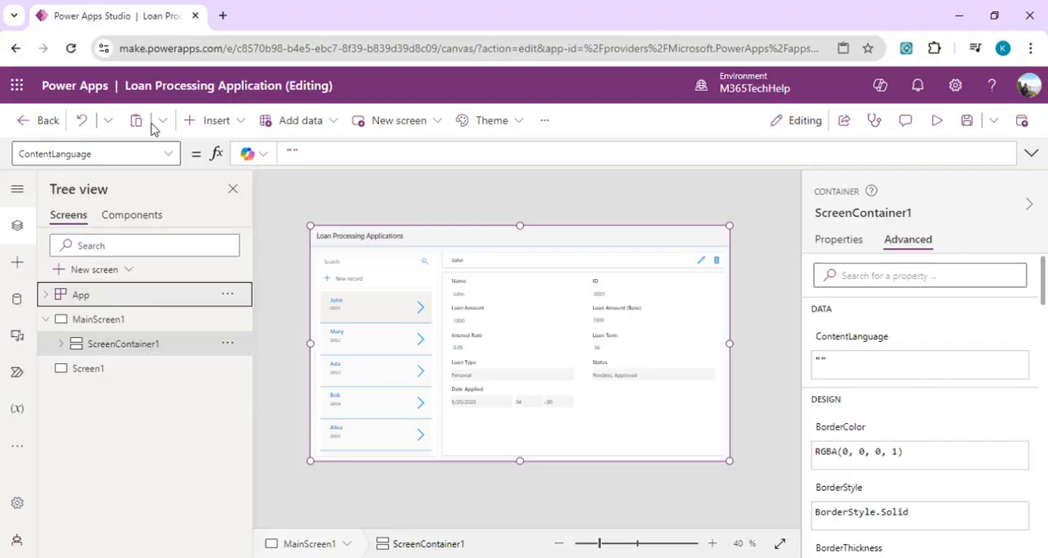
- Review the App OnStart ClearCollect formula for CarData, then return to the Screen2 YAML editor
left_click(167, 152)
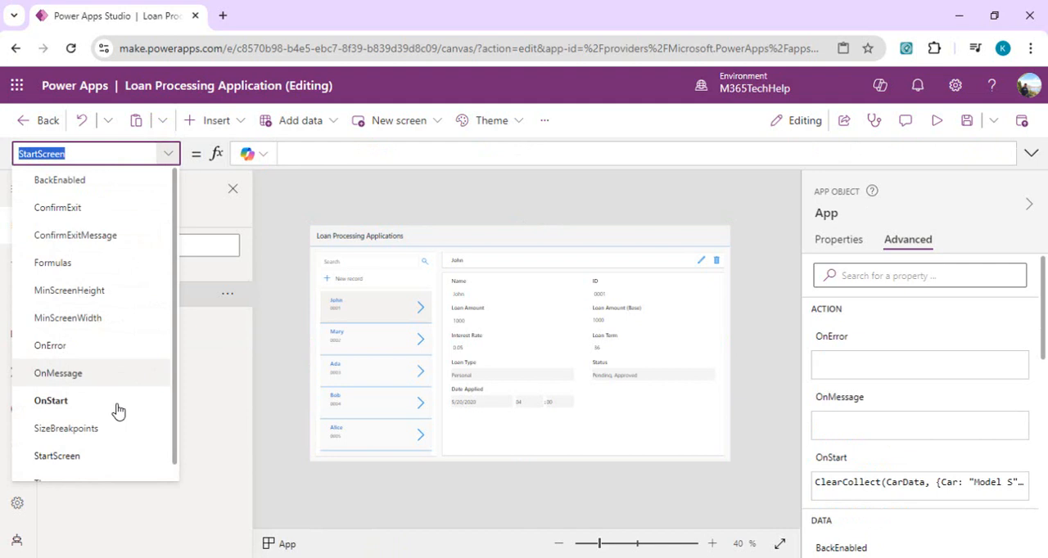
mouse_move(174, 403)
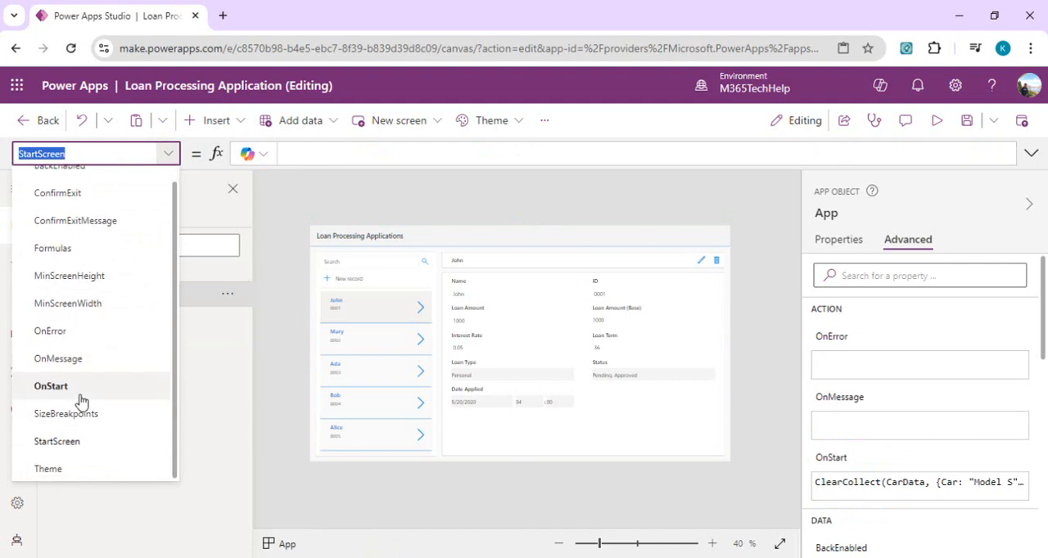
left_click(51, 387)
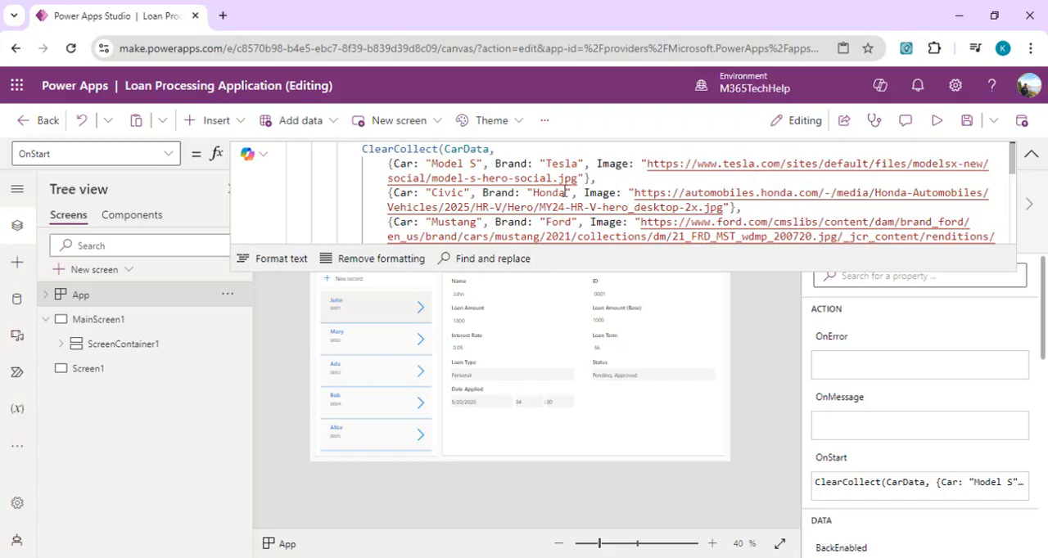
left_click(1032, 152)
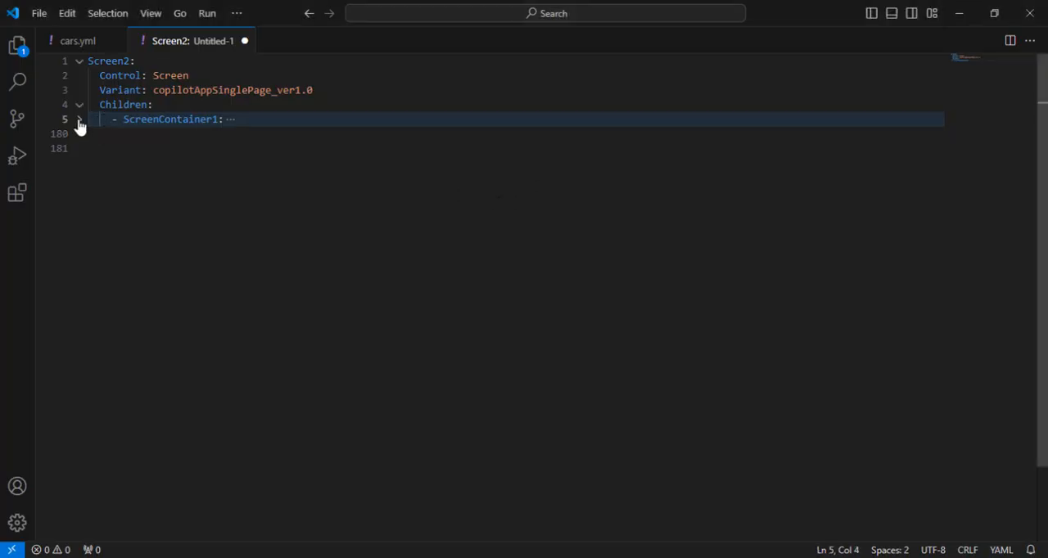
- Unfold ScreenContainer1, copy the entire Screen2 YAML and switch to the Power Apps Studio window
left_click(79, 118)
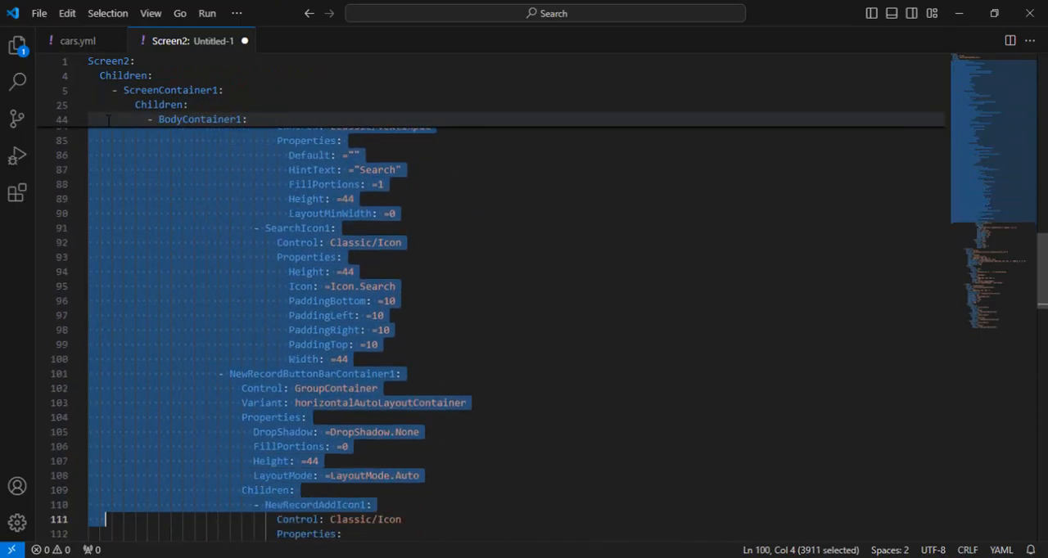
scroll("down", 3)
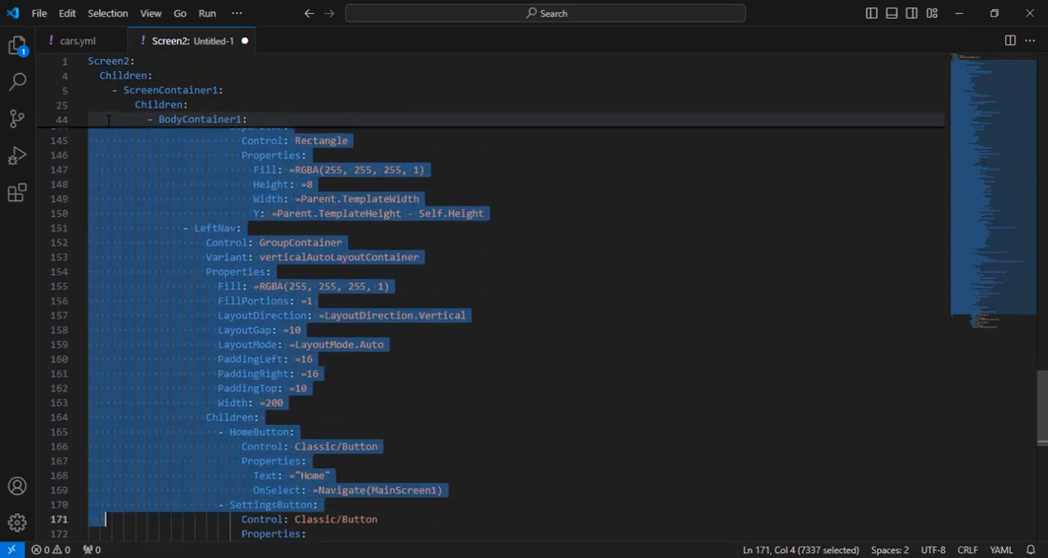
key("alt+tab")
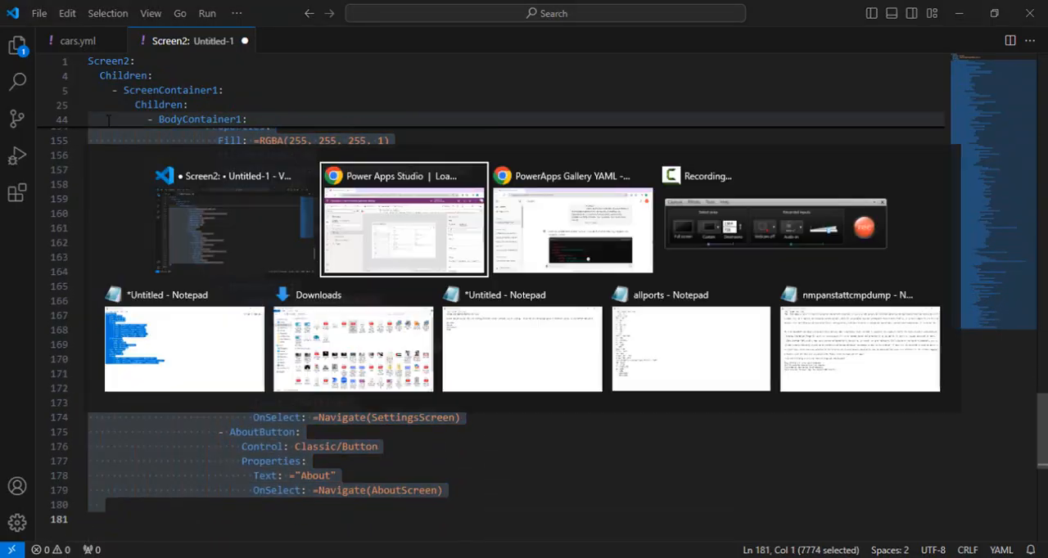
left_click(403, 221)
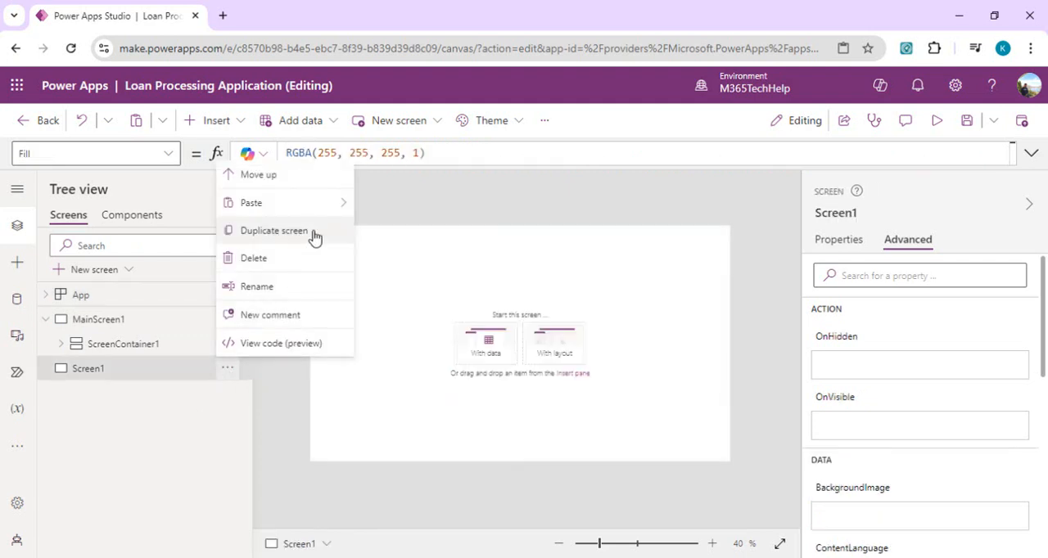
- Paste the YAML onto Screen1 as ScreenContainer1_1 with gallery and Home/Settings/About buttons
left_click(518, 259)
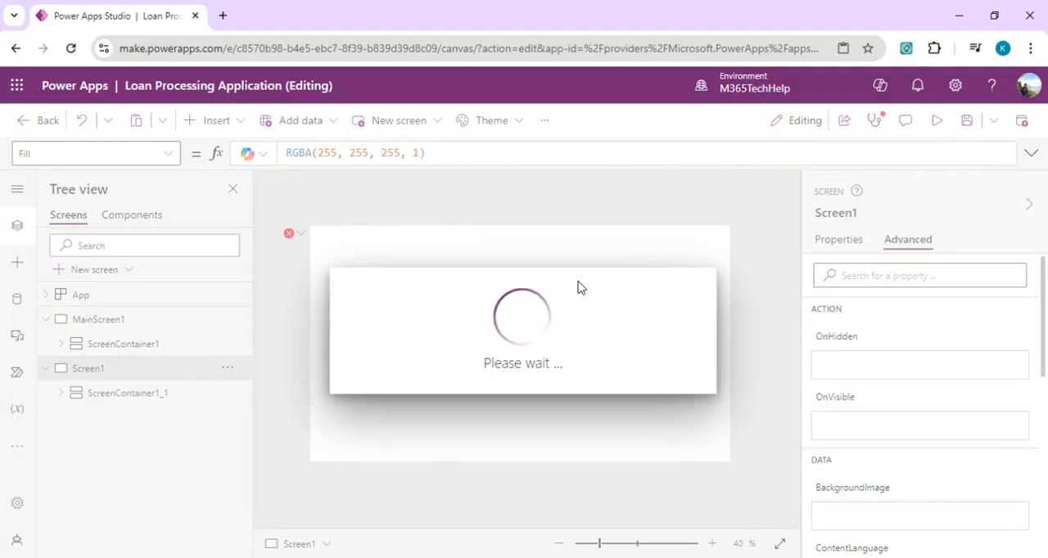
left_click(128, 392)
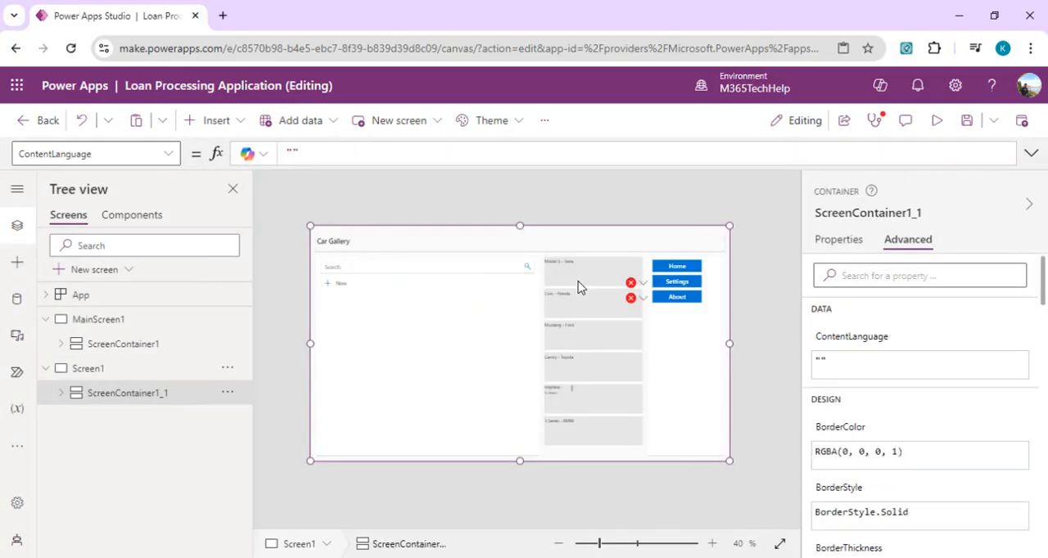
mouse_move(573, 303)
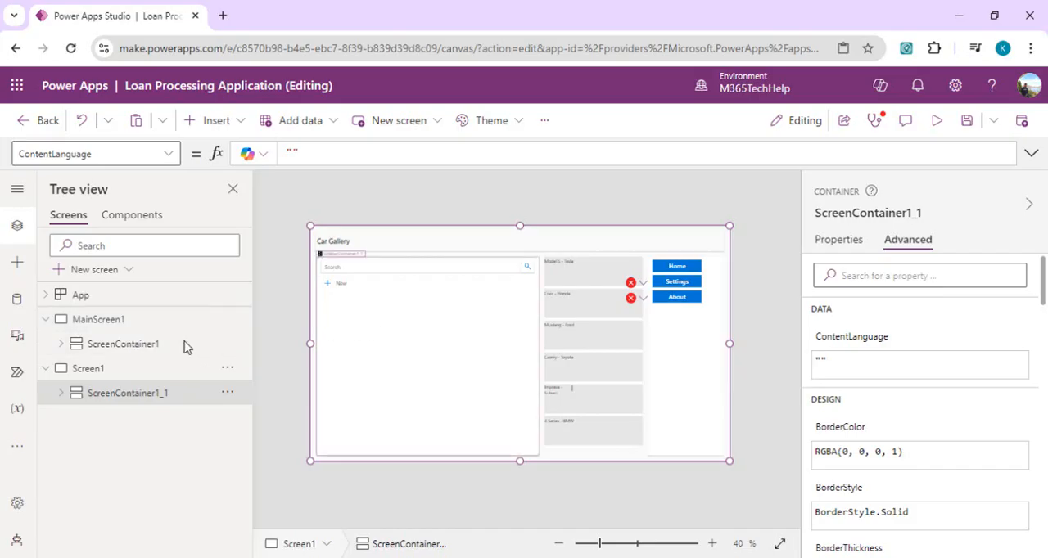
mouse_move(209, 324)
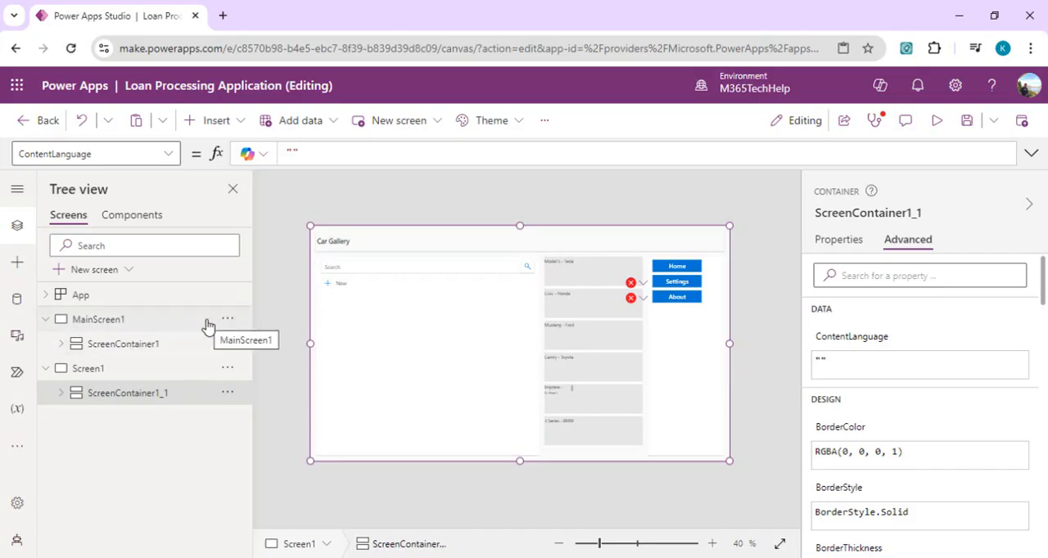
mouse_move(177, 326)
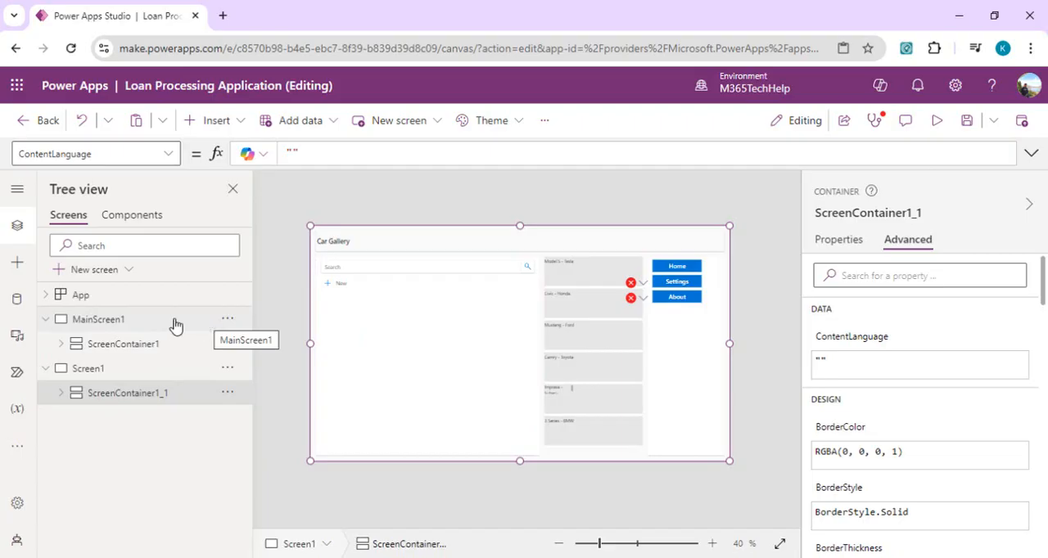
mouse_move(417, 280)
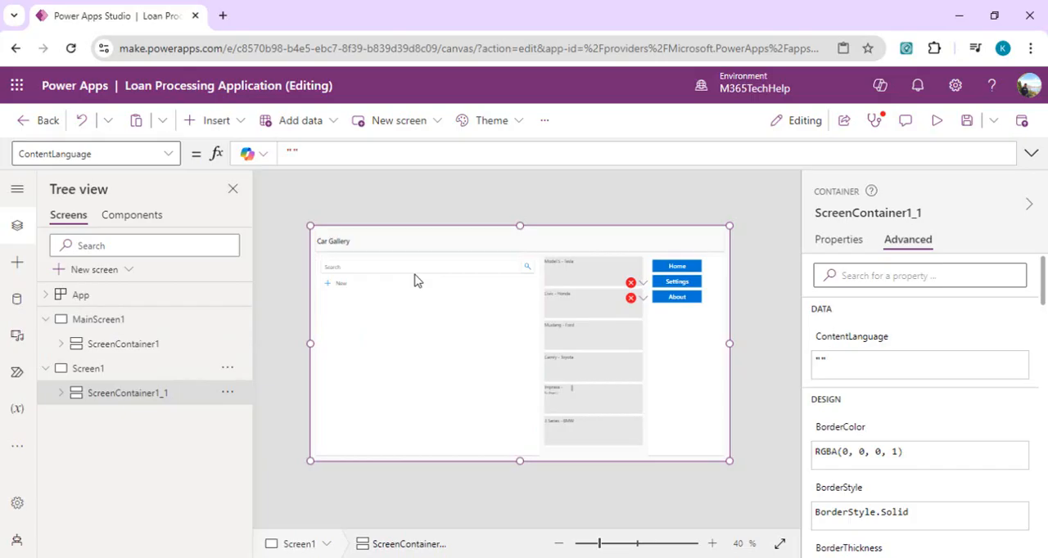
mouse_move(746, 286)
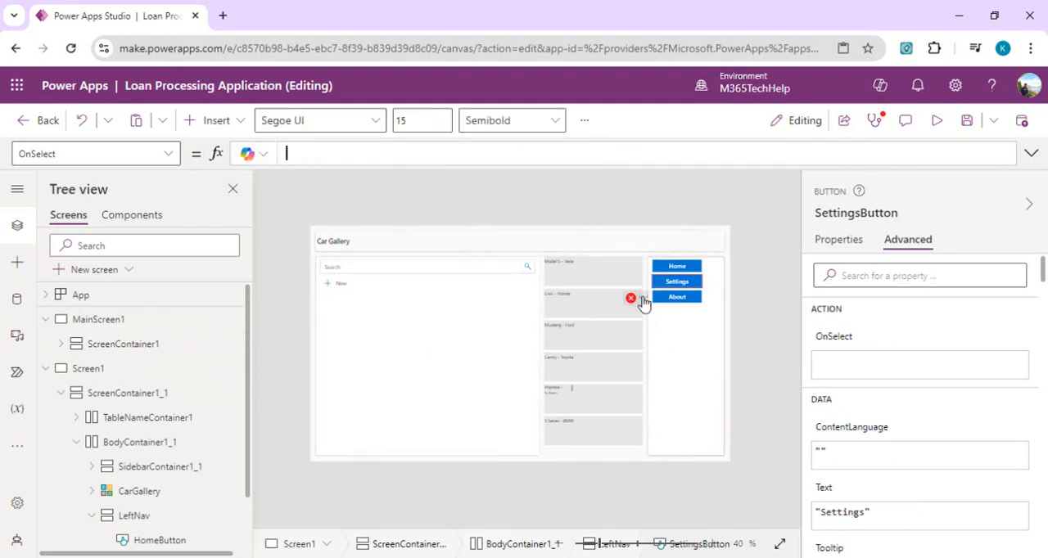
- Clear the About button's OnSelect, preview Screen1's Car Gallery, then go back to the YAML in VS Code
left_click(676, 297)
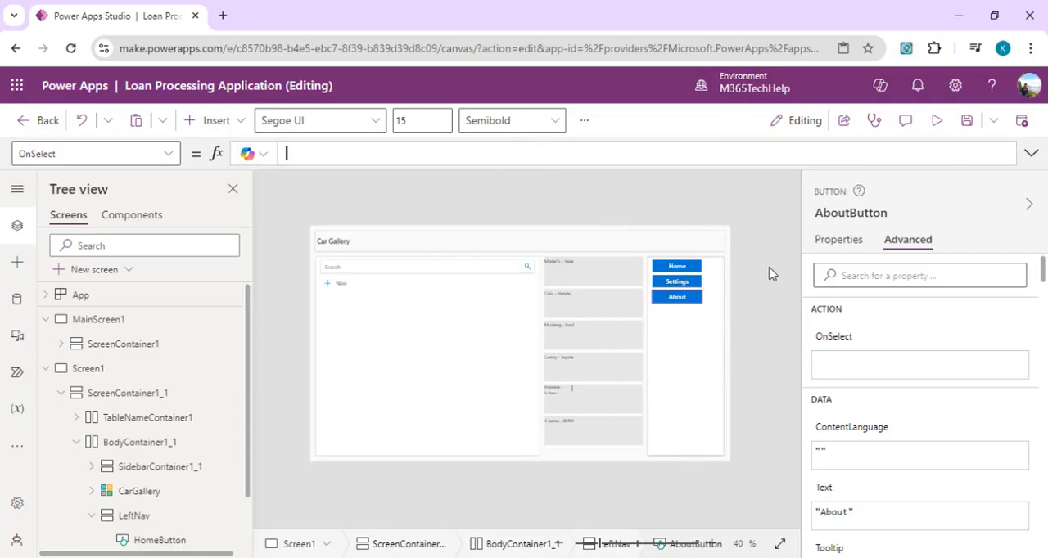
left_click(88, 368)
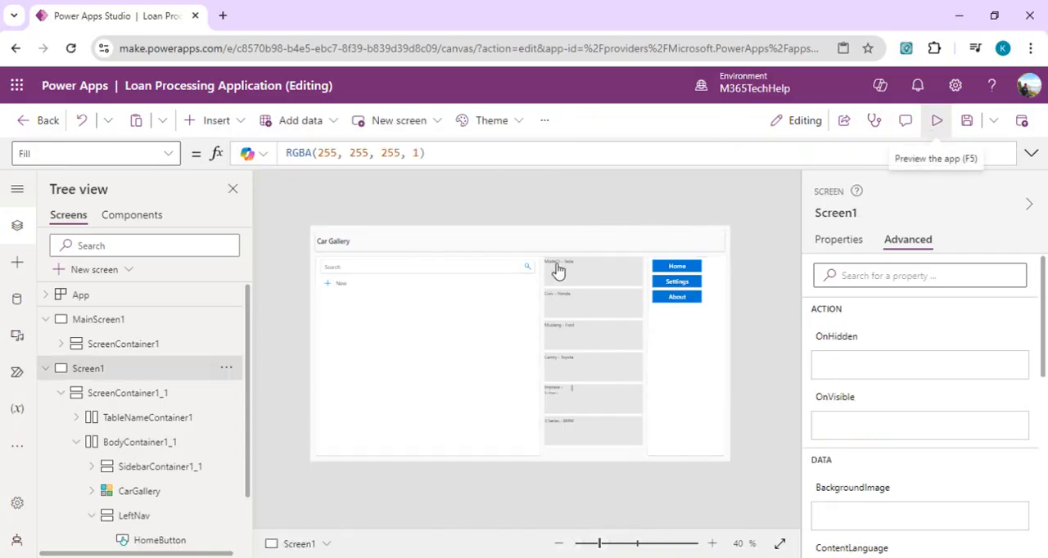
left_click(936, 121)
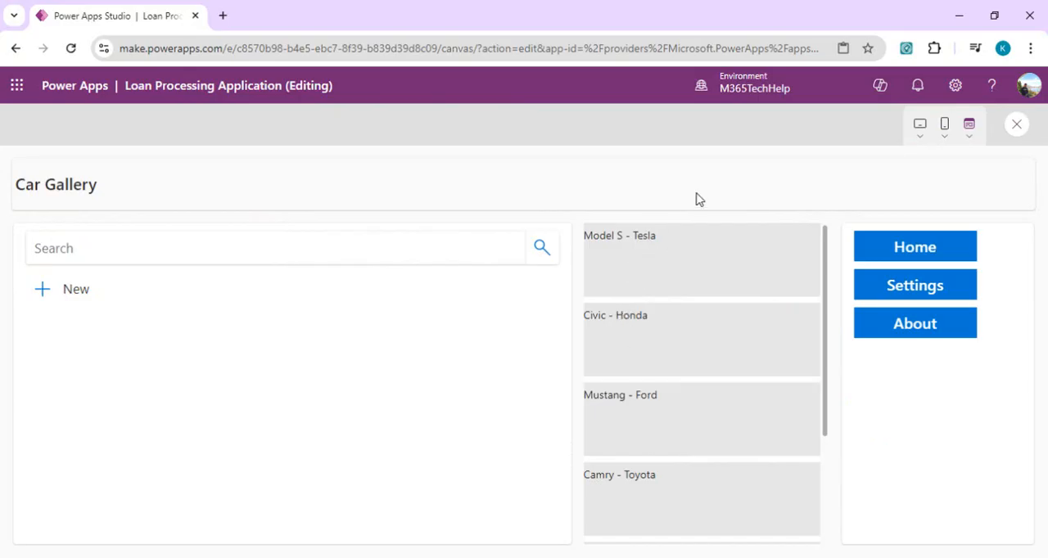
left_click(1016, 124)
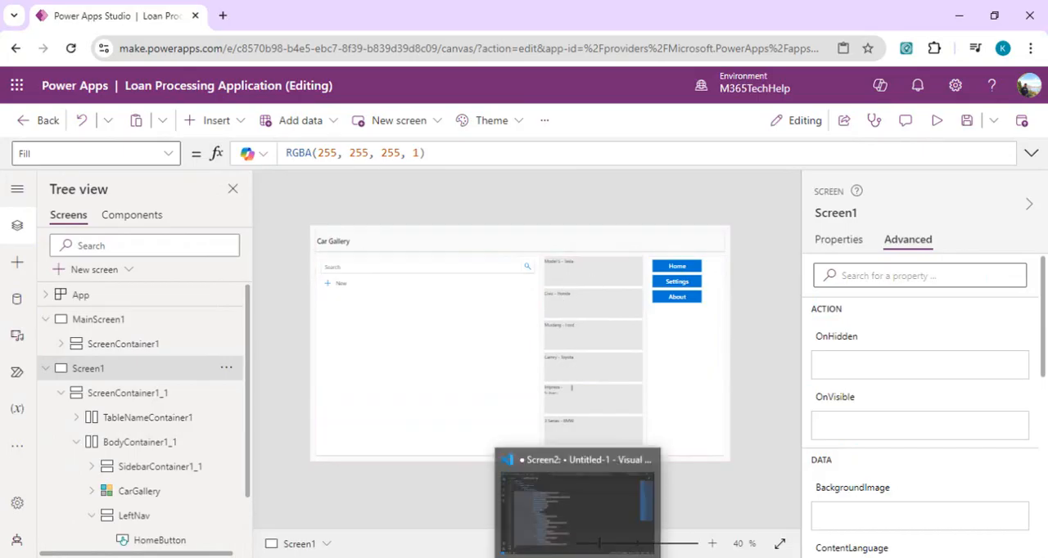
left_click(576, 500)
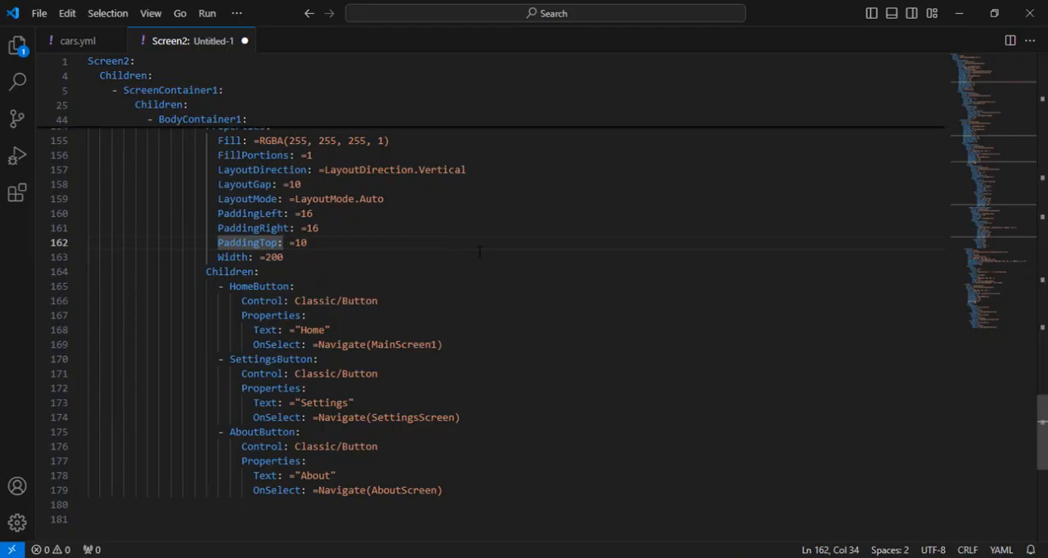
- Find ThisItem and add an Image1 control (Image =ThisItem.Image, 104x104, centered) under CarText in the gallery
key("Ctrl+f")
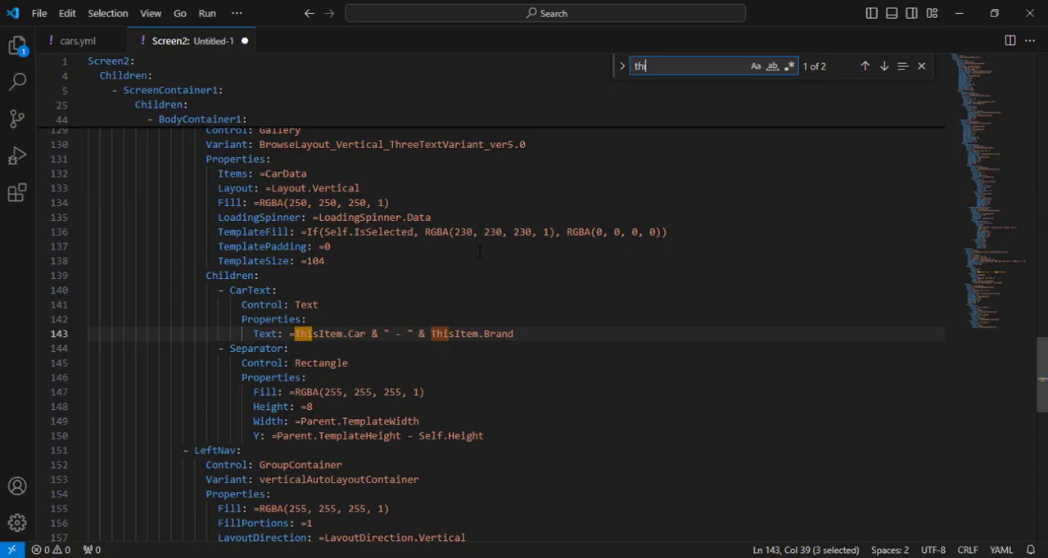
type("sitem")
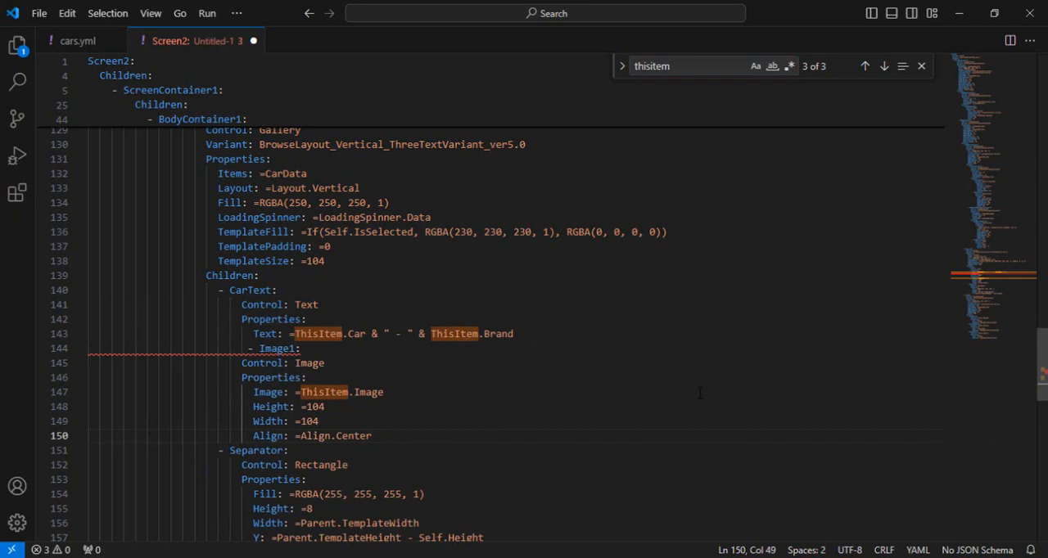
left_click(276, 348)
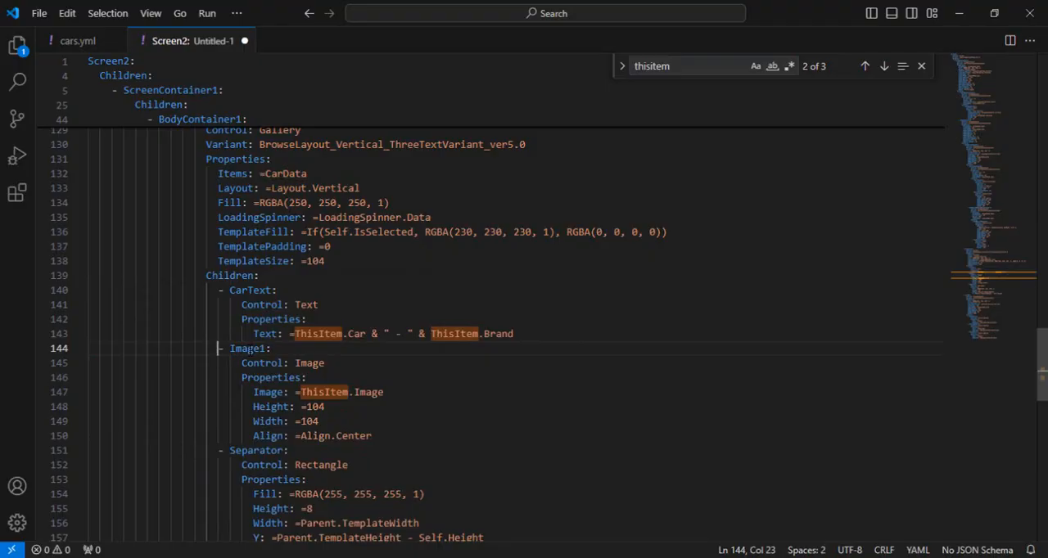
left_click(383, 393)
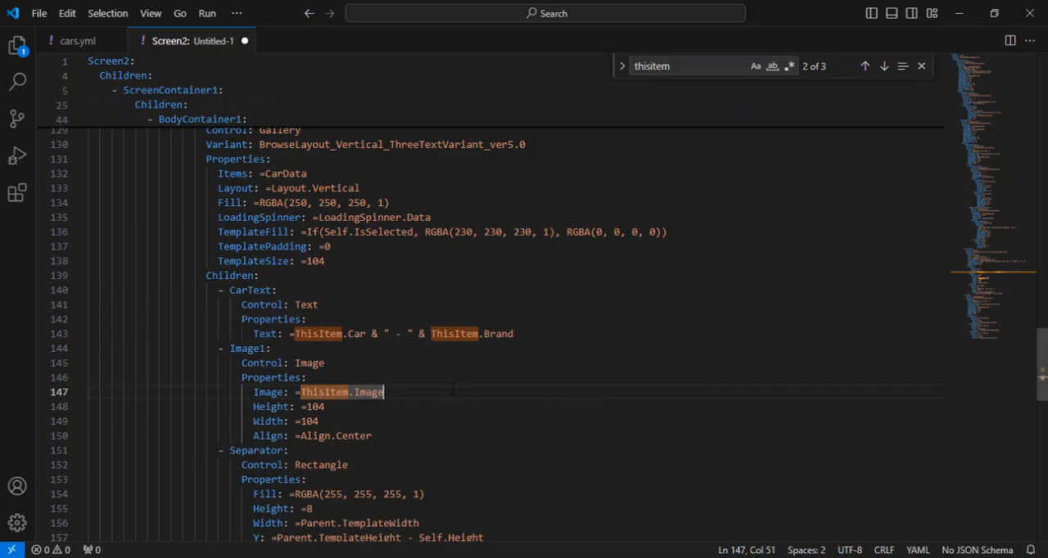
scroll("up", 3)
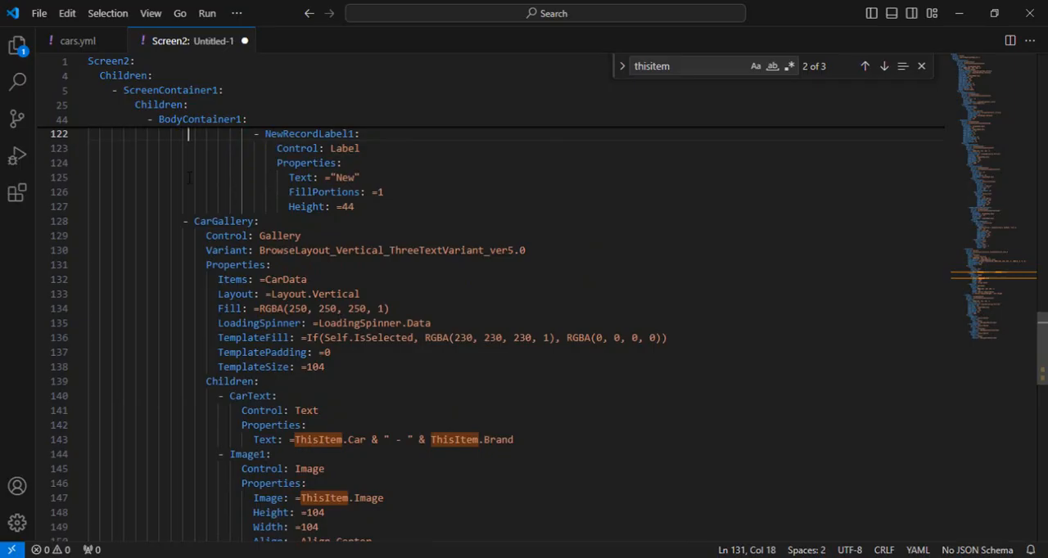
scroll("up", 3)
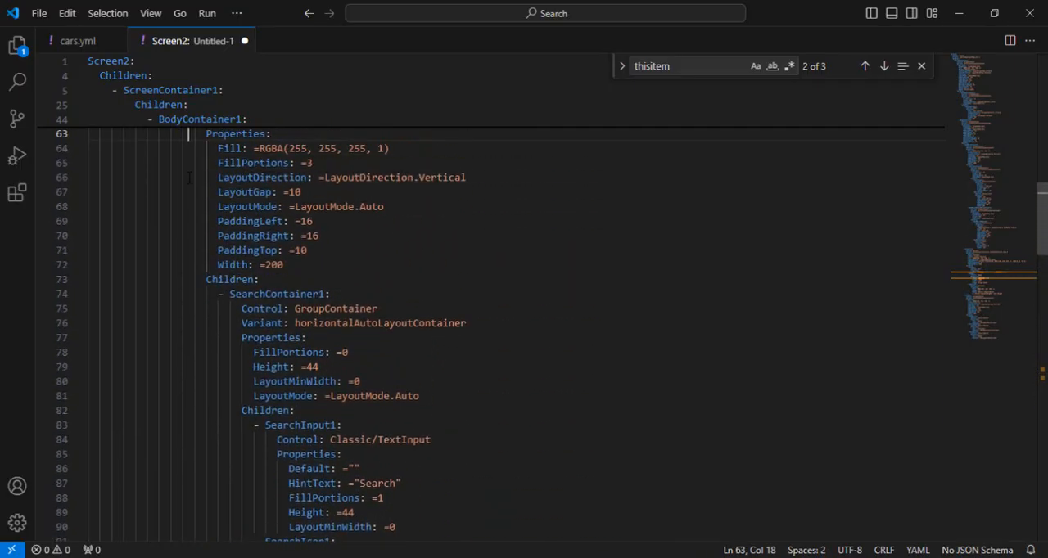
scroll("up", 3)
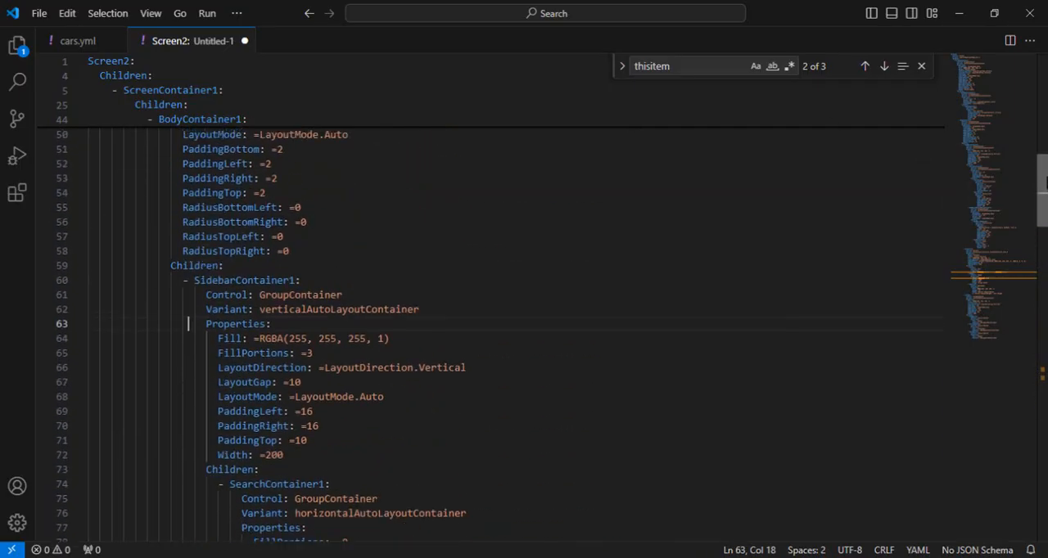
scroll("up", 3)
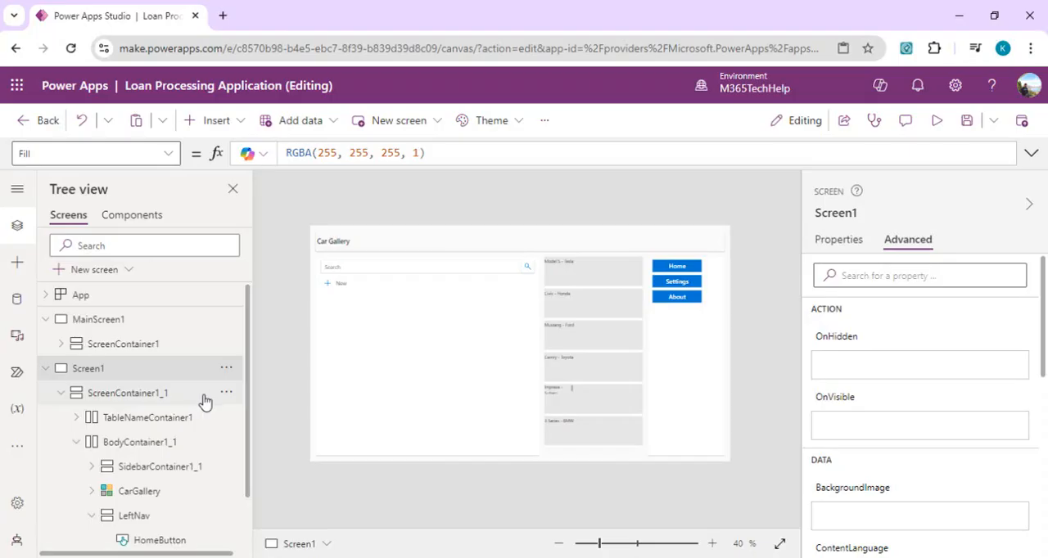
- Delete ScreenContainer1_1 and paste the updated YAML on Screen1 so the gallery shows car images
right_click(127, 393)
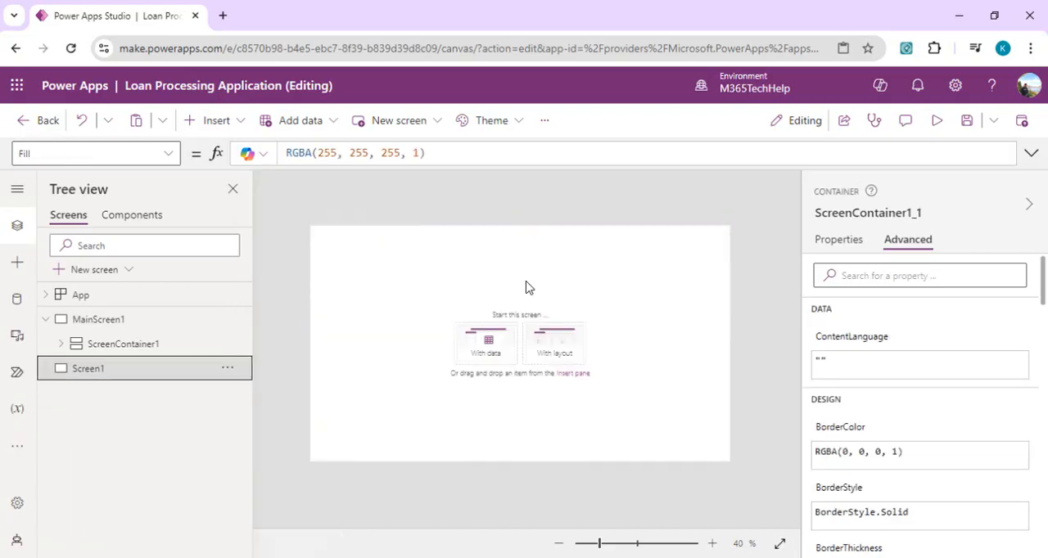
right_click(226, 367)
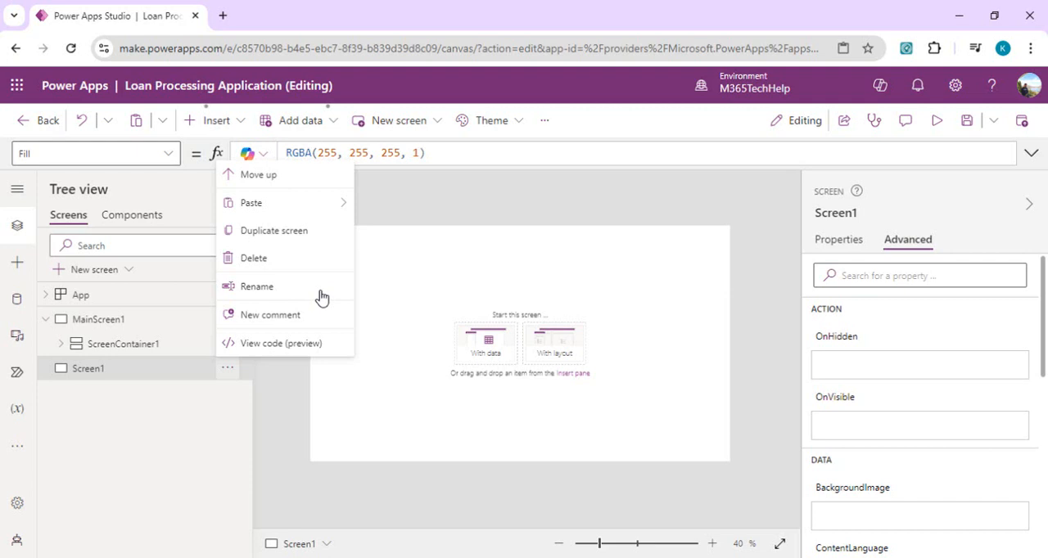
left_click(396, 239)
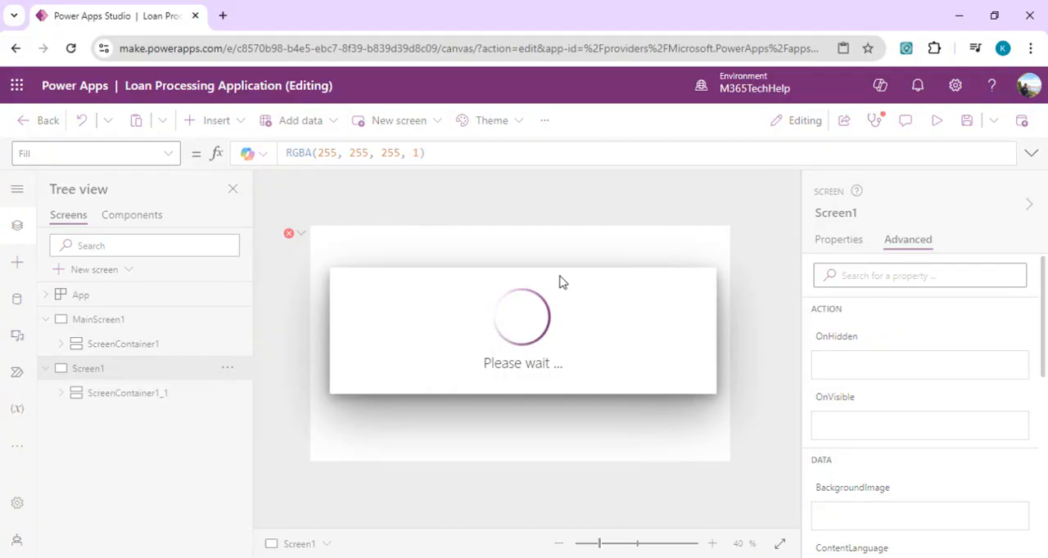
left_click(127, 393)
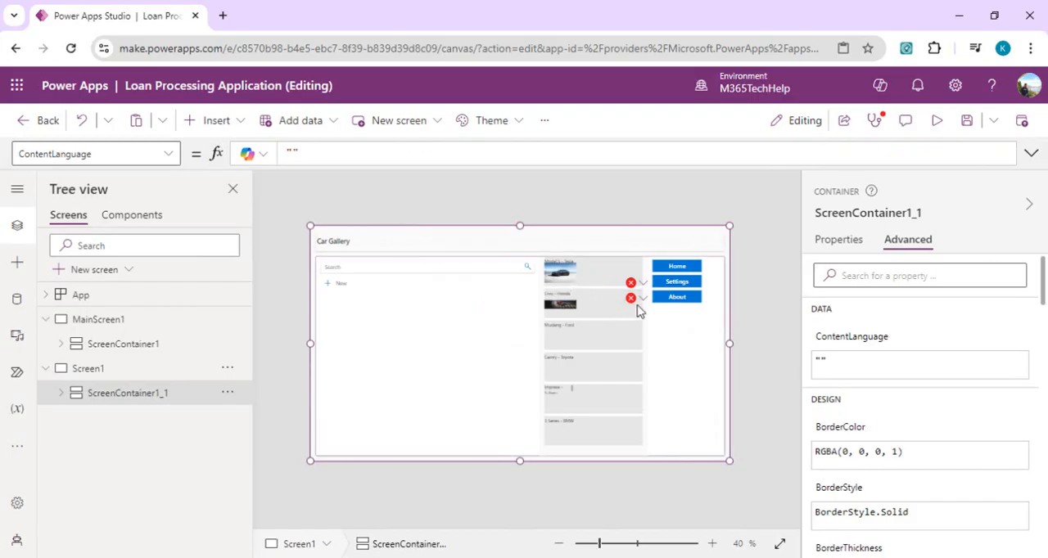
- Remove the broken Navigate formulas on SettingsButton and AboutButton, then save the app
left_click(630, 282)
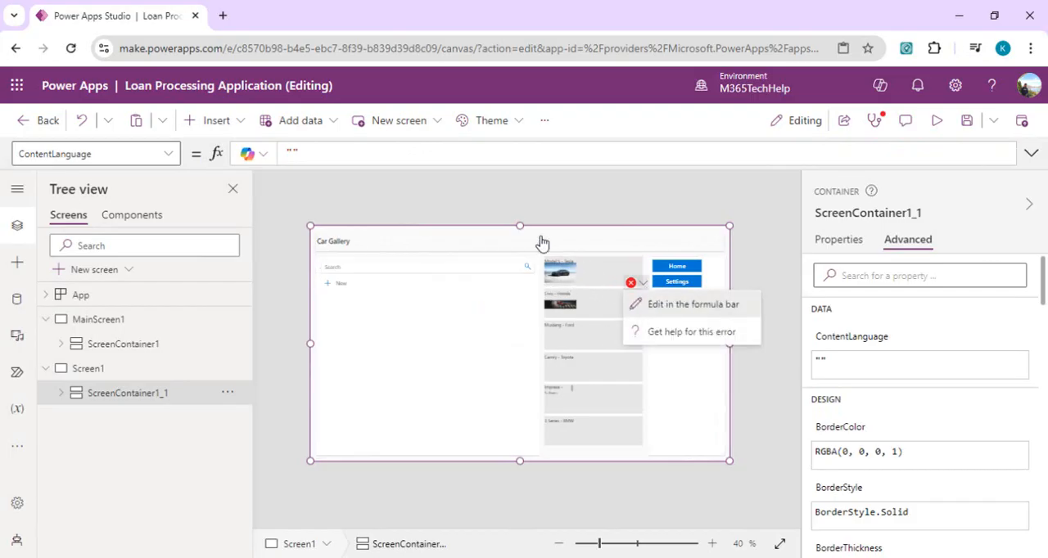
left_click(676, 282)
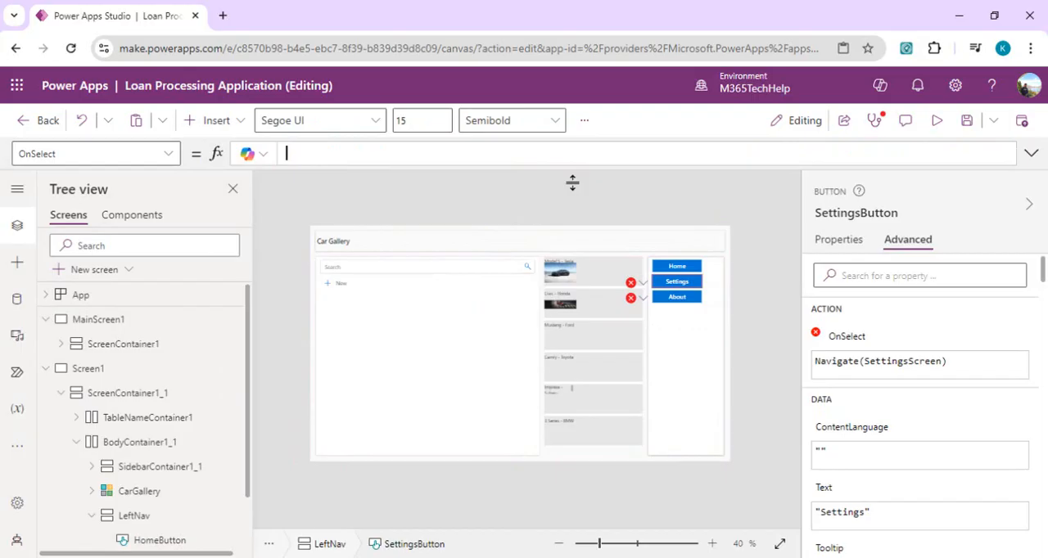
left_click(630, 298)
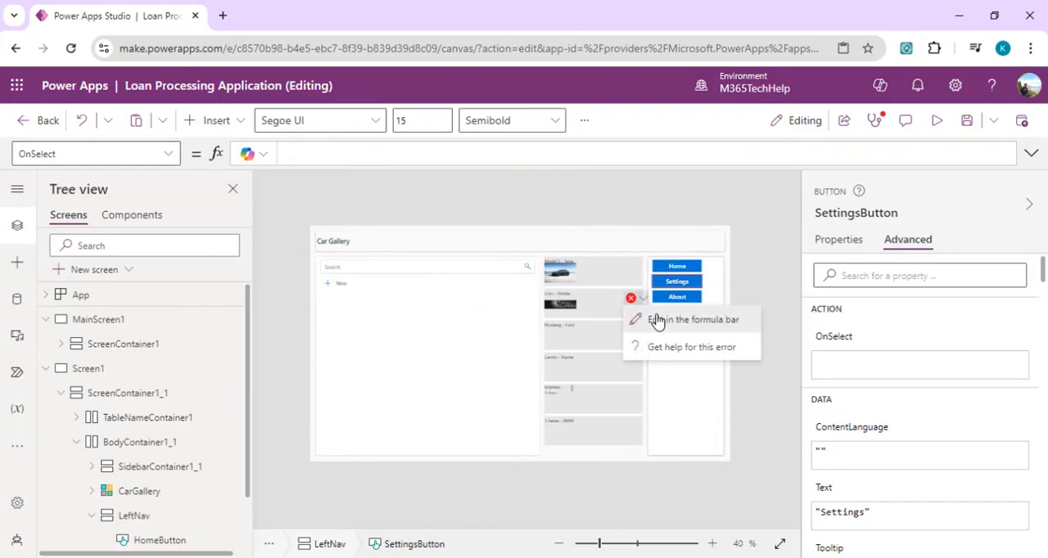
left_click(676, 296)
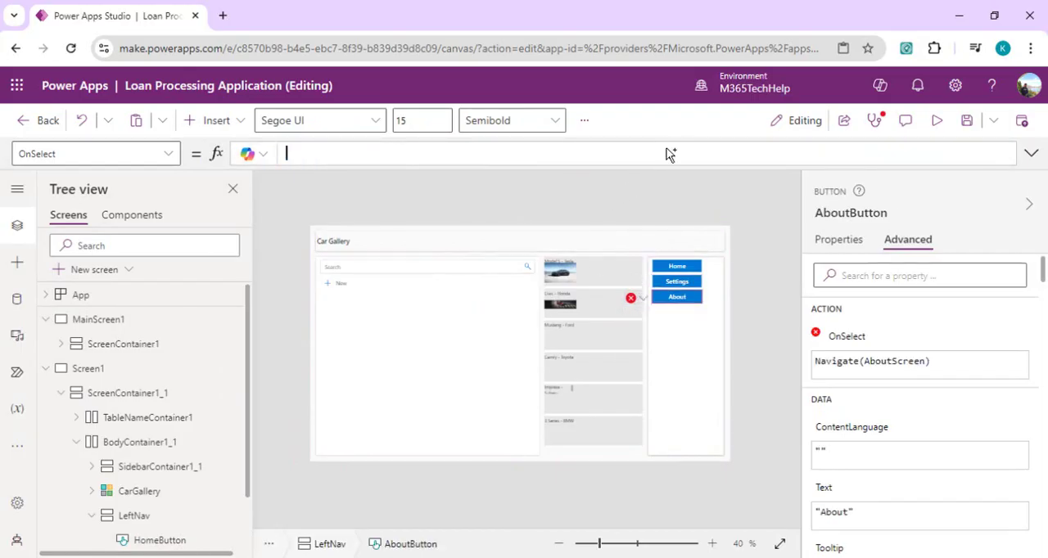
mouse_move(966, 121)
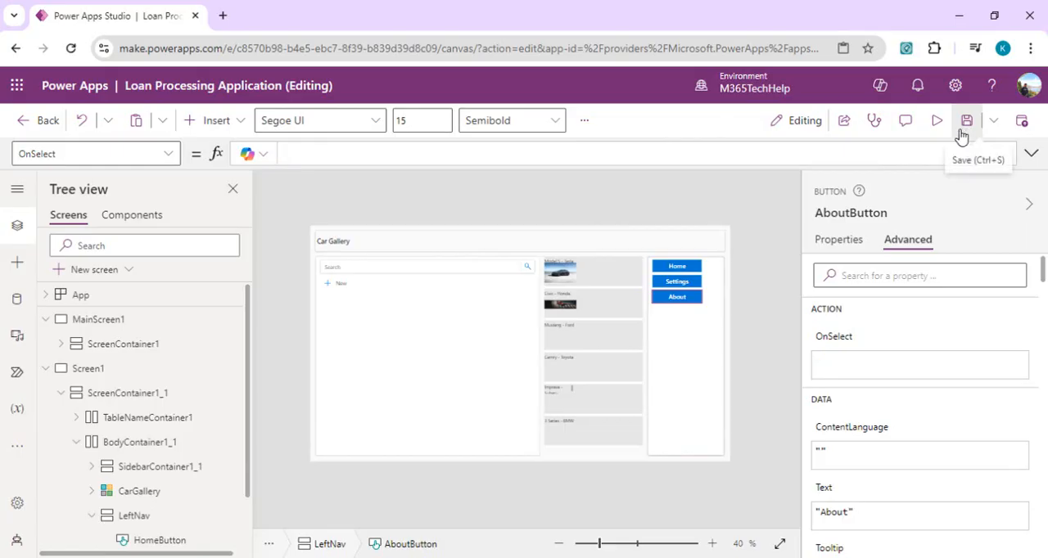
left_click(966, 122)
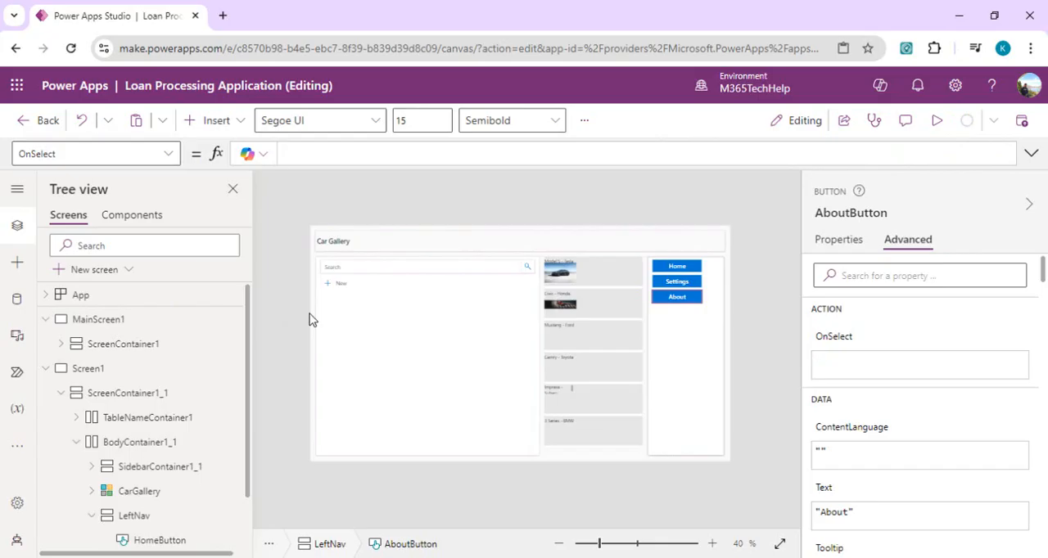
mouse_move(262, 330)
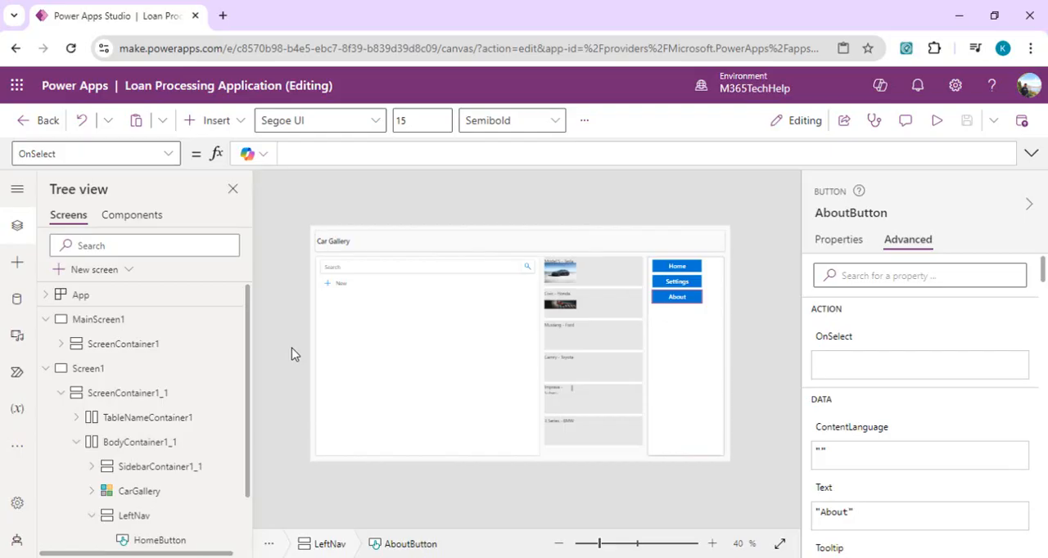
mouse_move(228, 370)
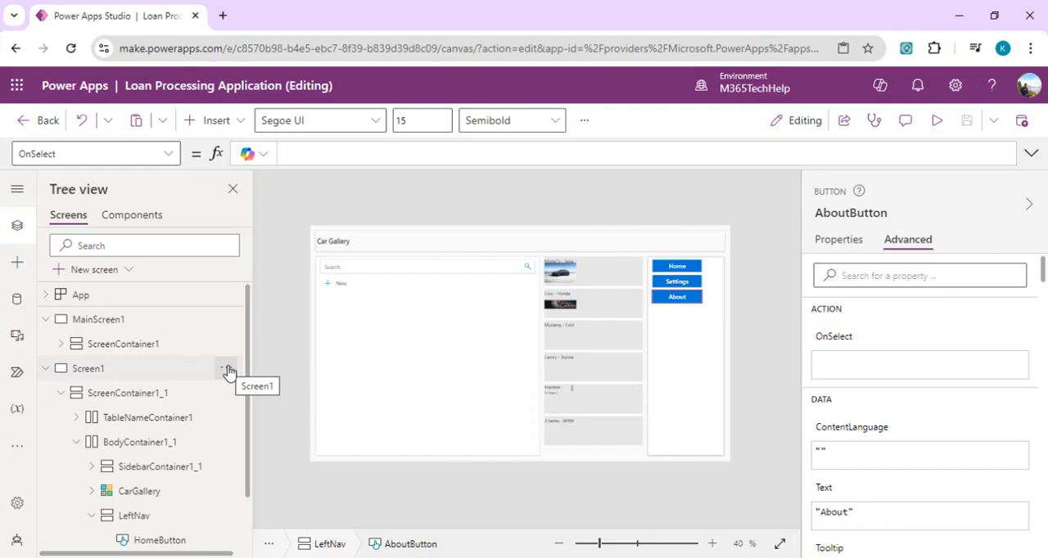